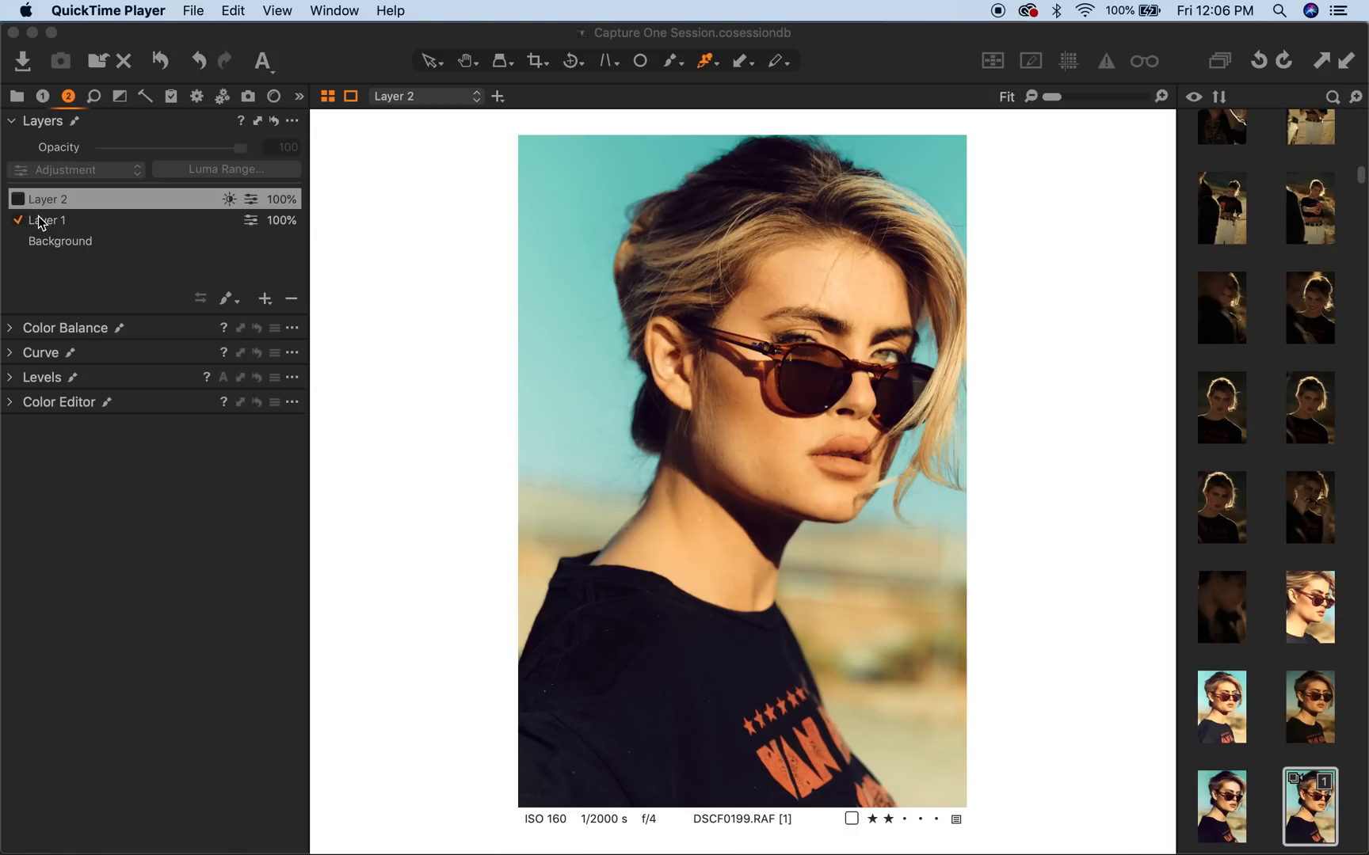
# - On Layer 1, sweep skin-tone lightness uniformity from 0 to 50 and settle it near 48
pyautogui.click(47, 220)
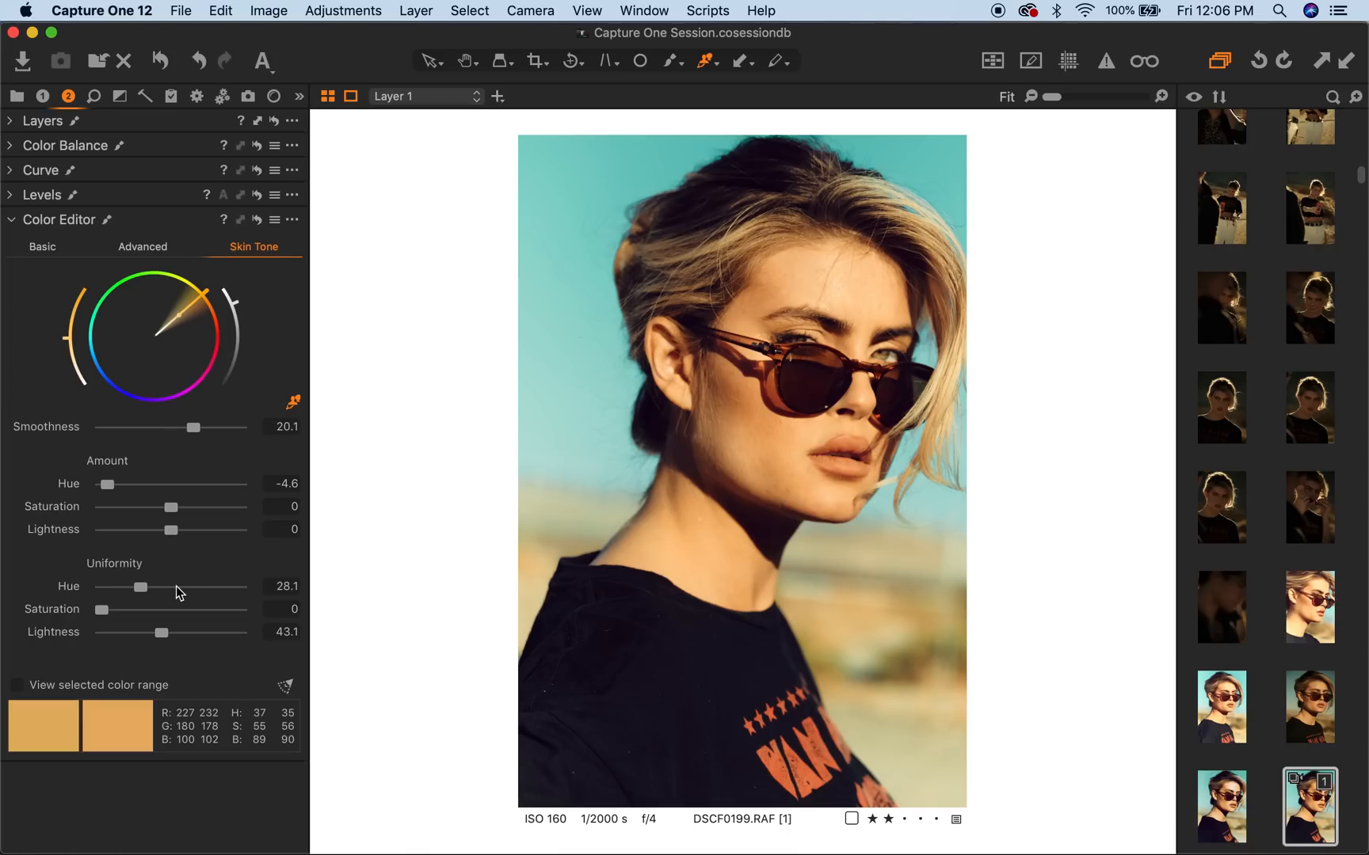
pyautogui.moveTo(165, 643)
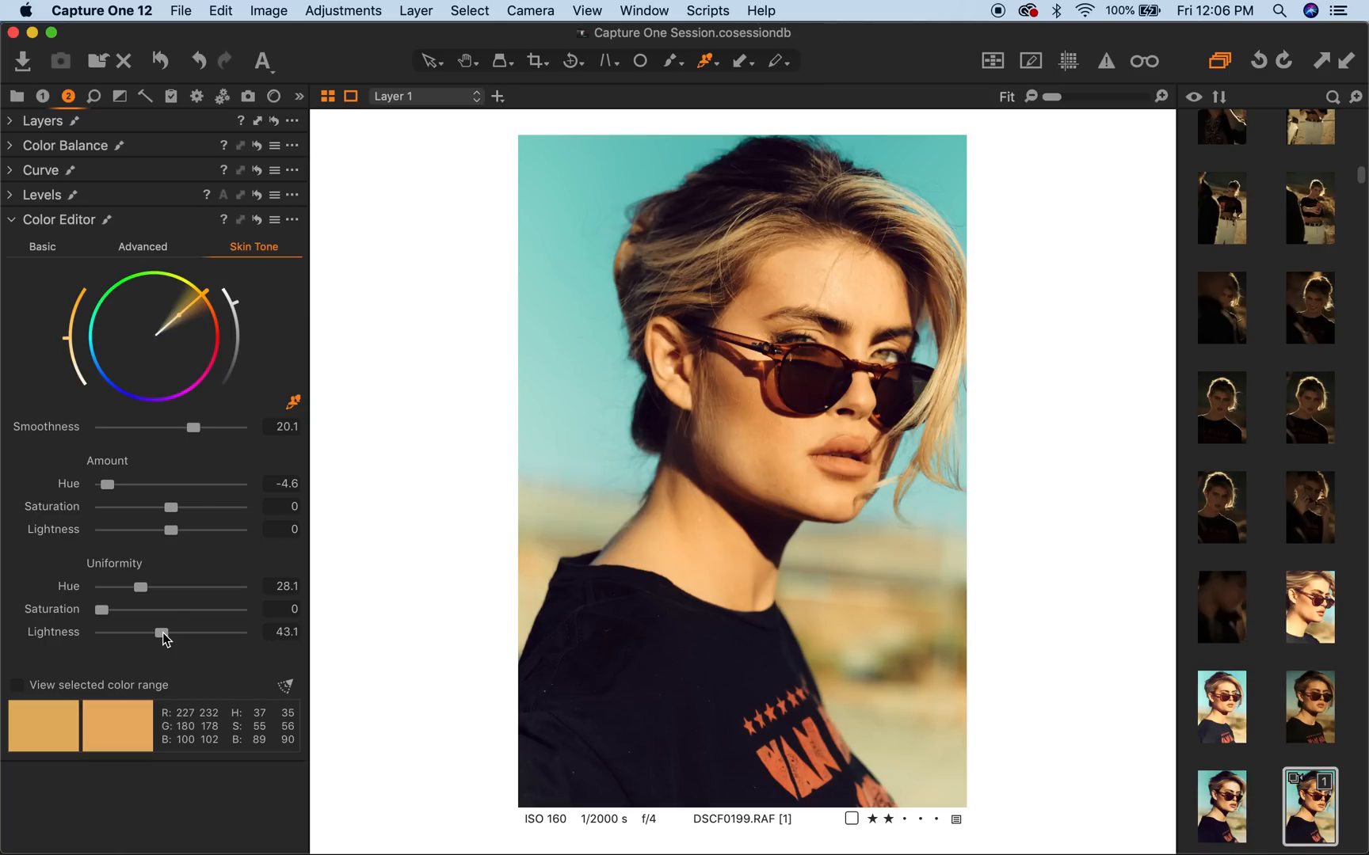
pyautogui.moveTo(159, 632); pyautogui.dragTo(100, 632)
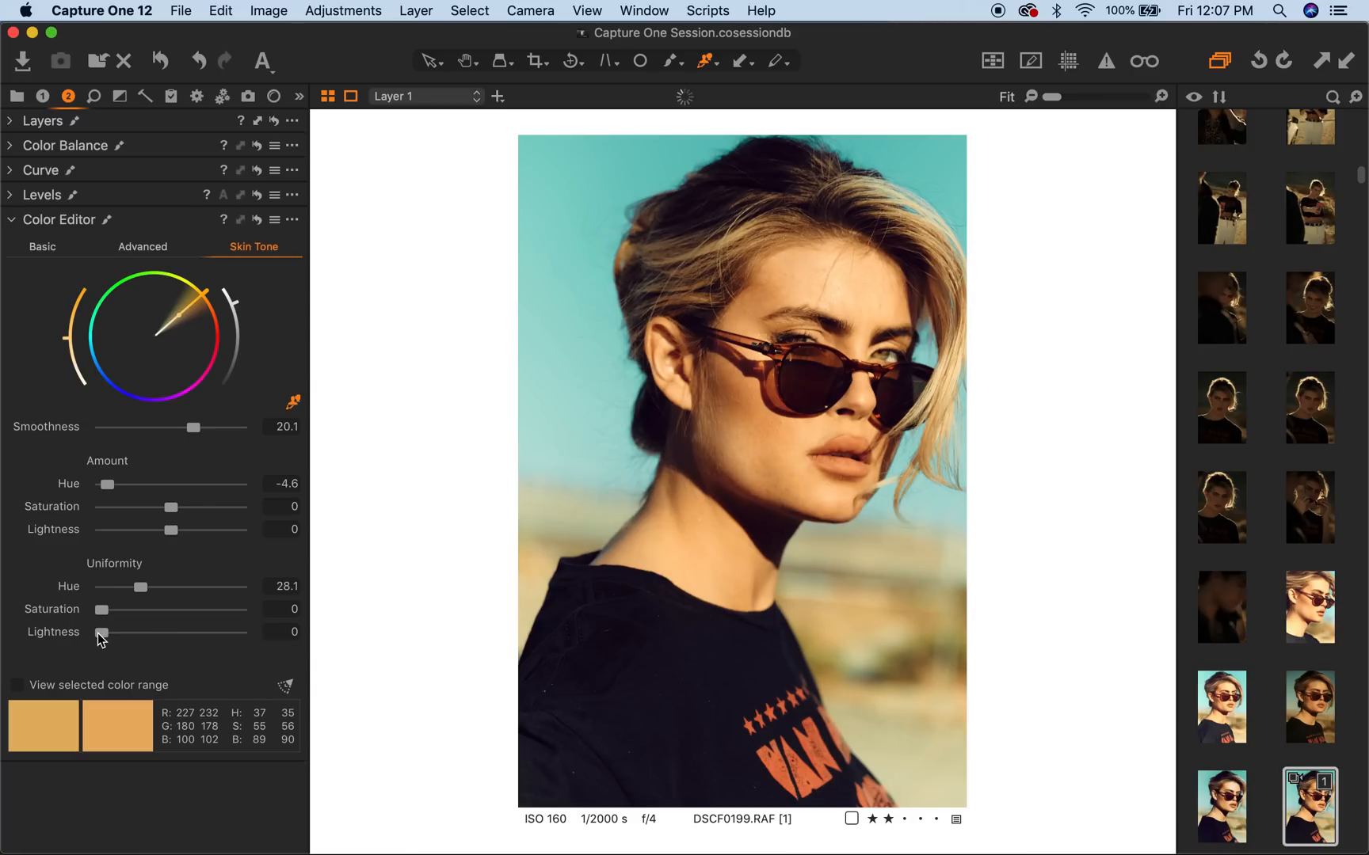
pyautogui.moveTo(173, 645)
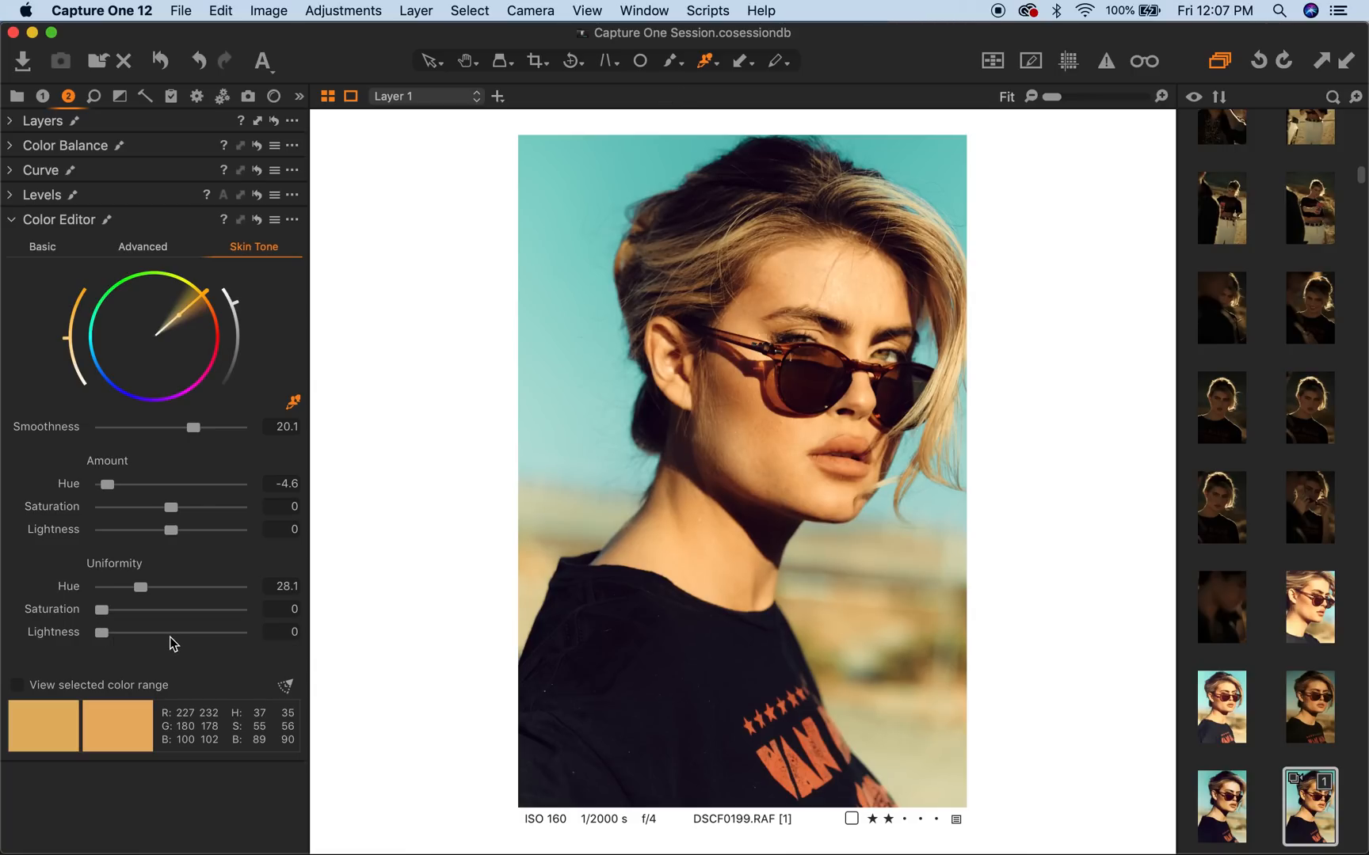
pyautogui.moveTo(101, 632); pyautogui.dragTo(170, 632)
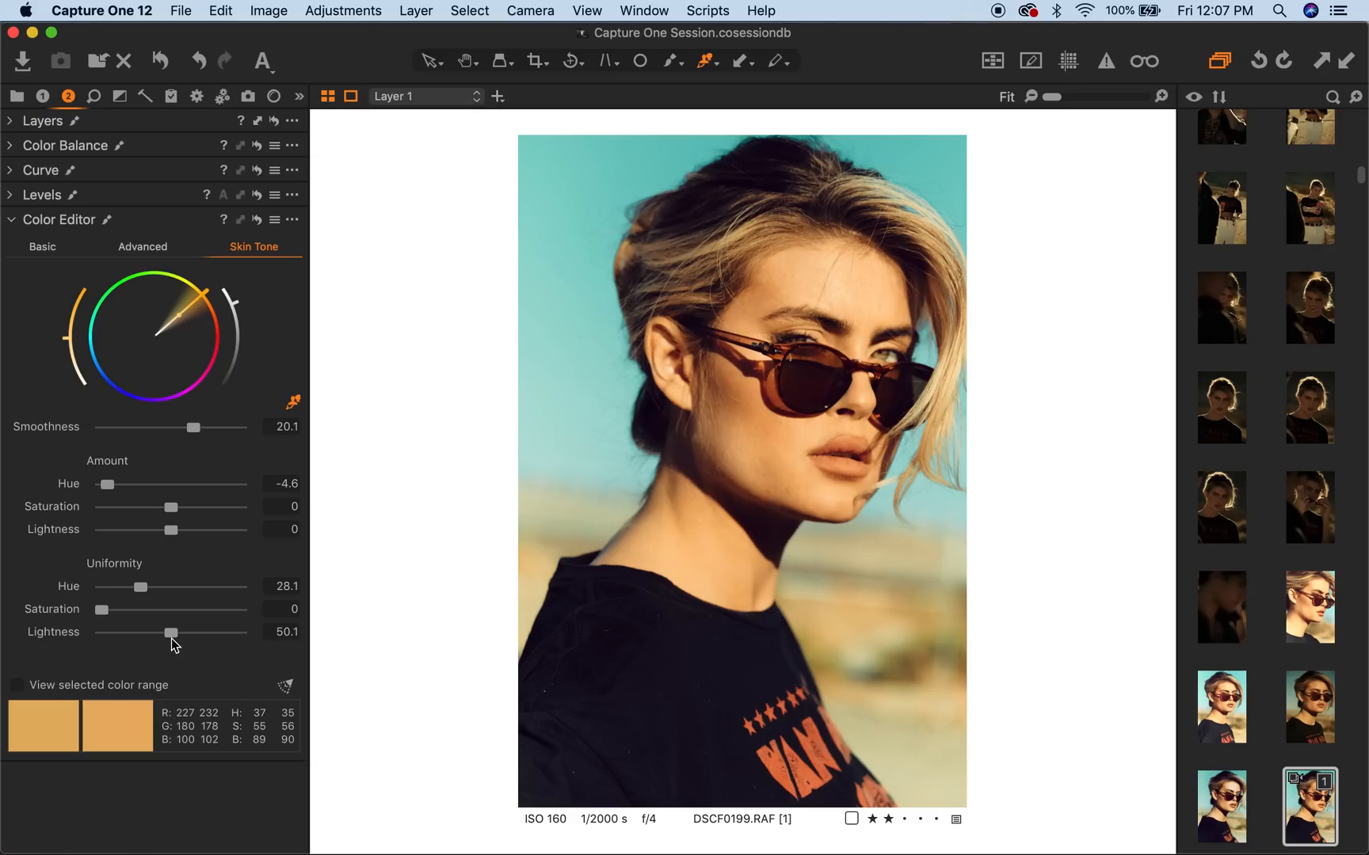
pyautogui.moveTo(208, 304)
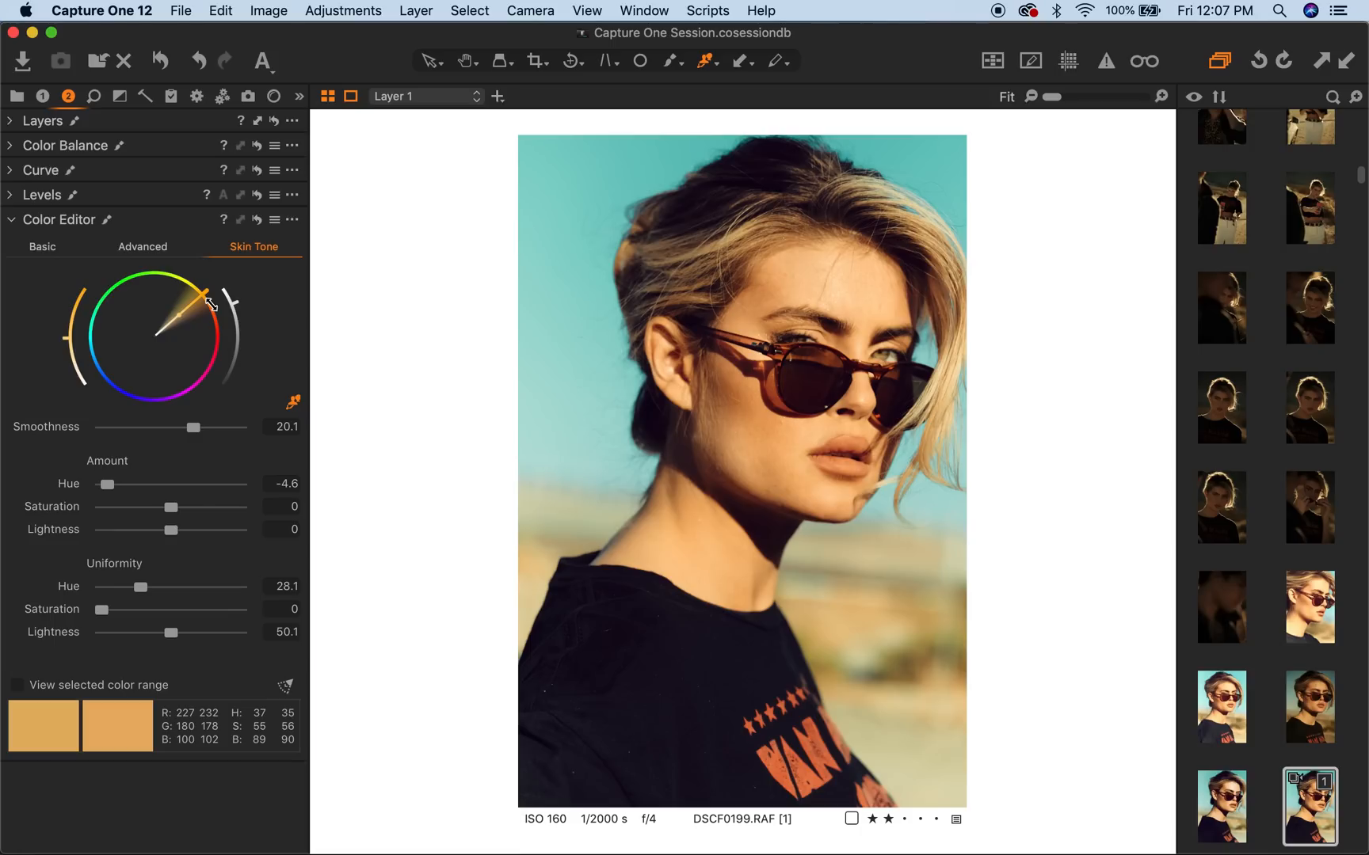
pyautogui.moveTo(285, 187)
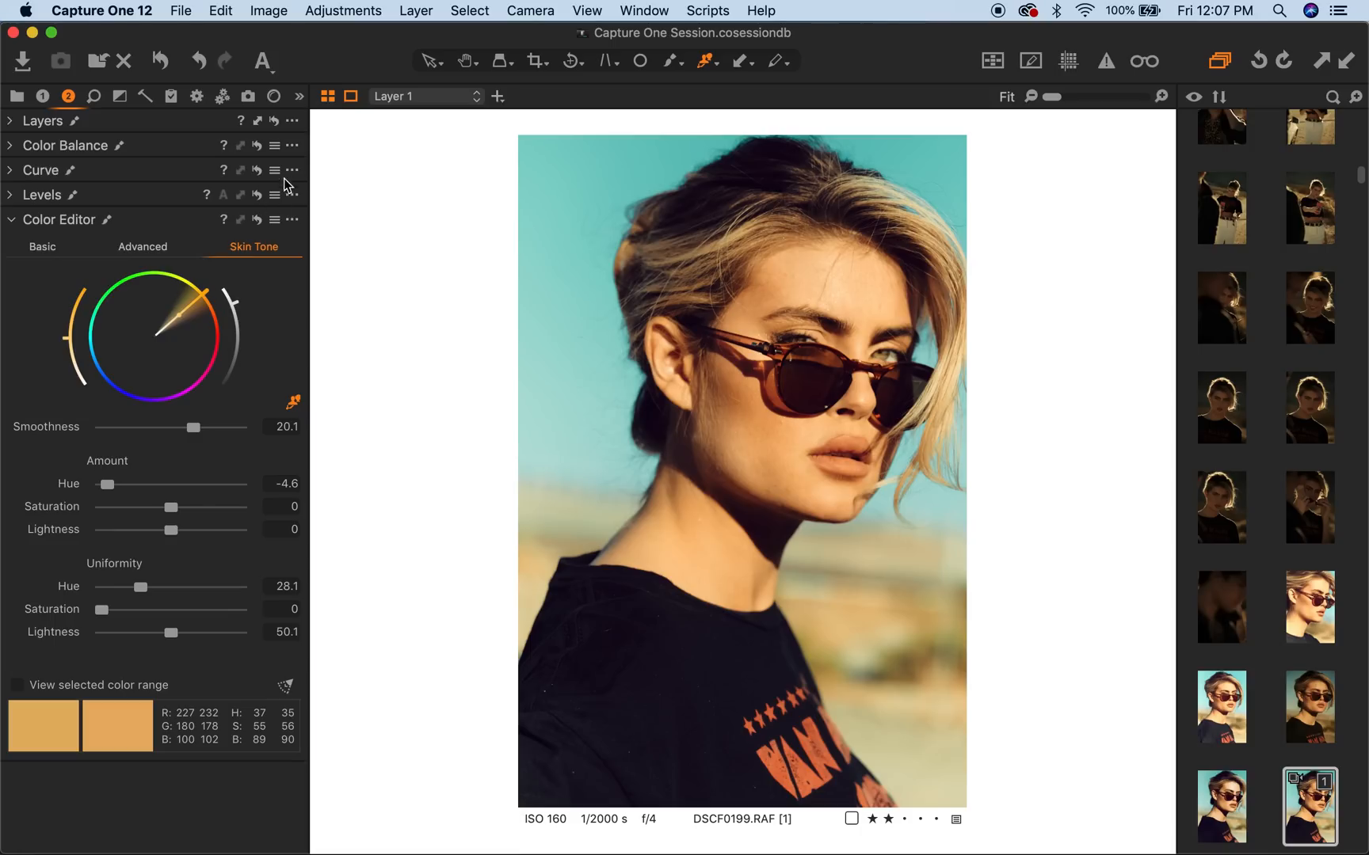
pyautogui.moveTo(198, 548)
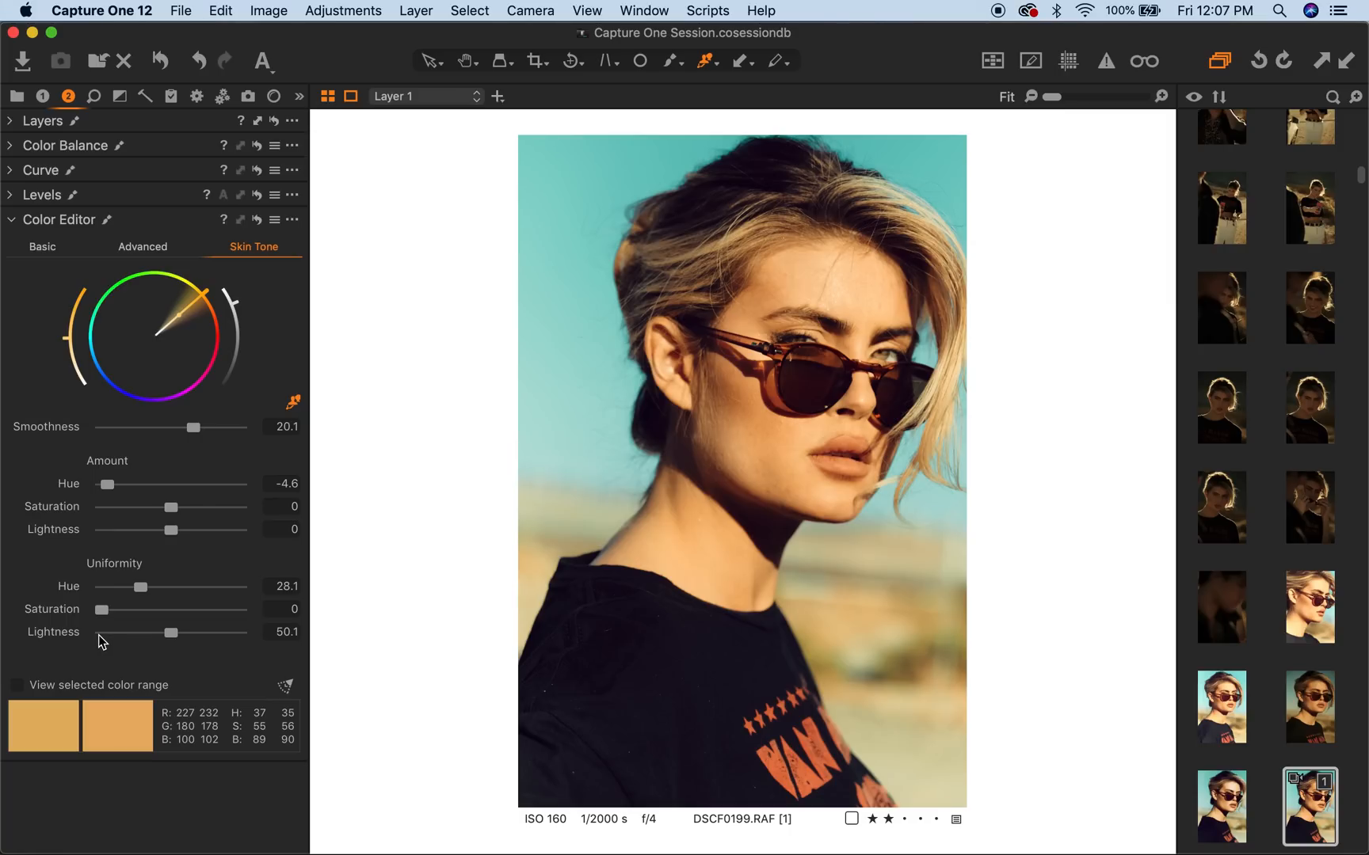
pyautogui.moveTo(171, 632); pyautogui.dragTo(100, 632)
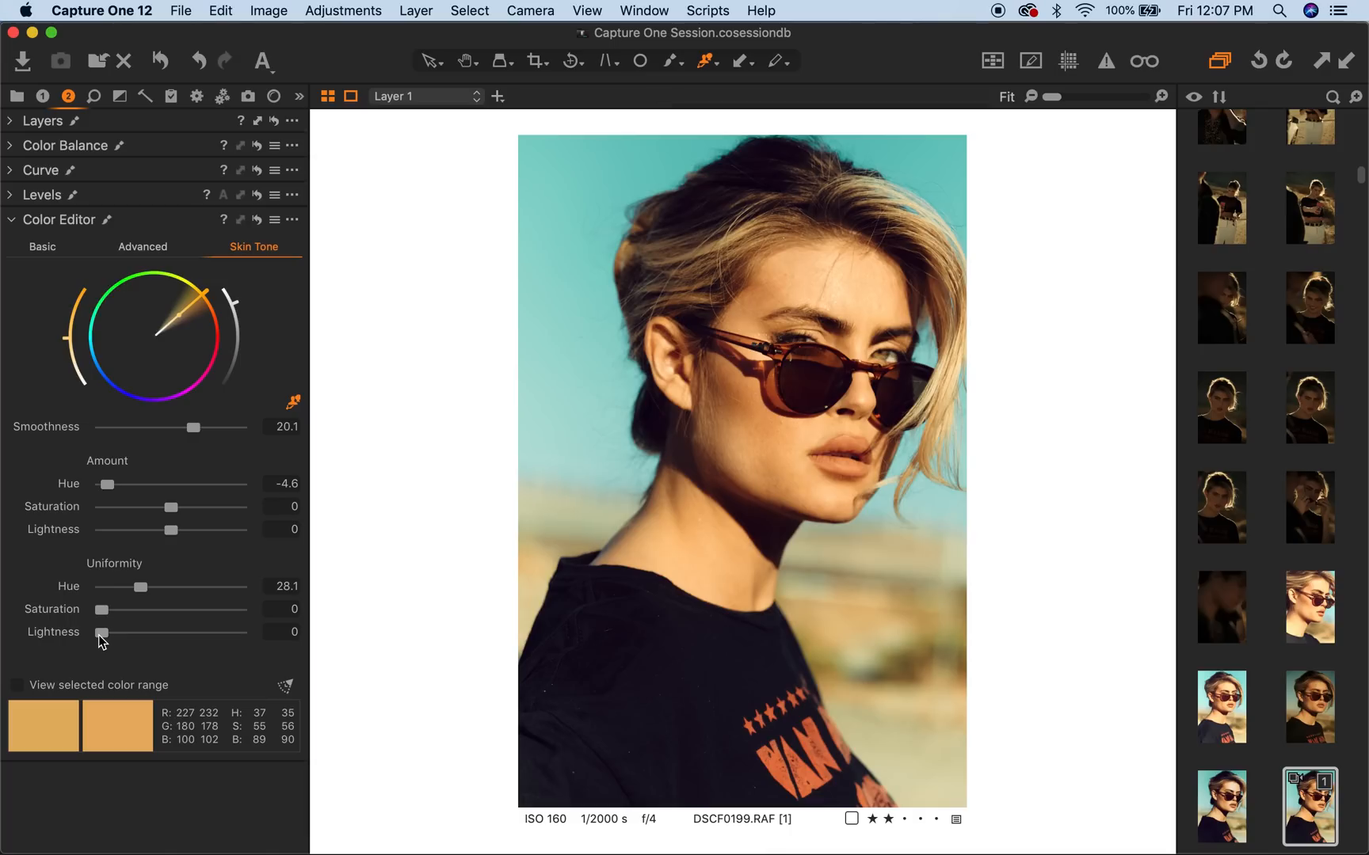
pyautogui.moveTo(247, 640)
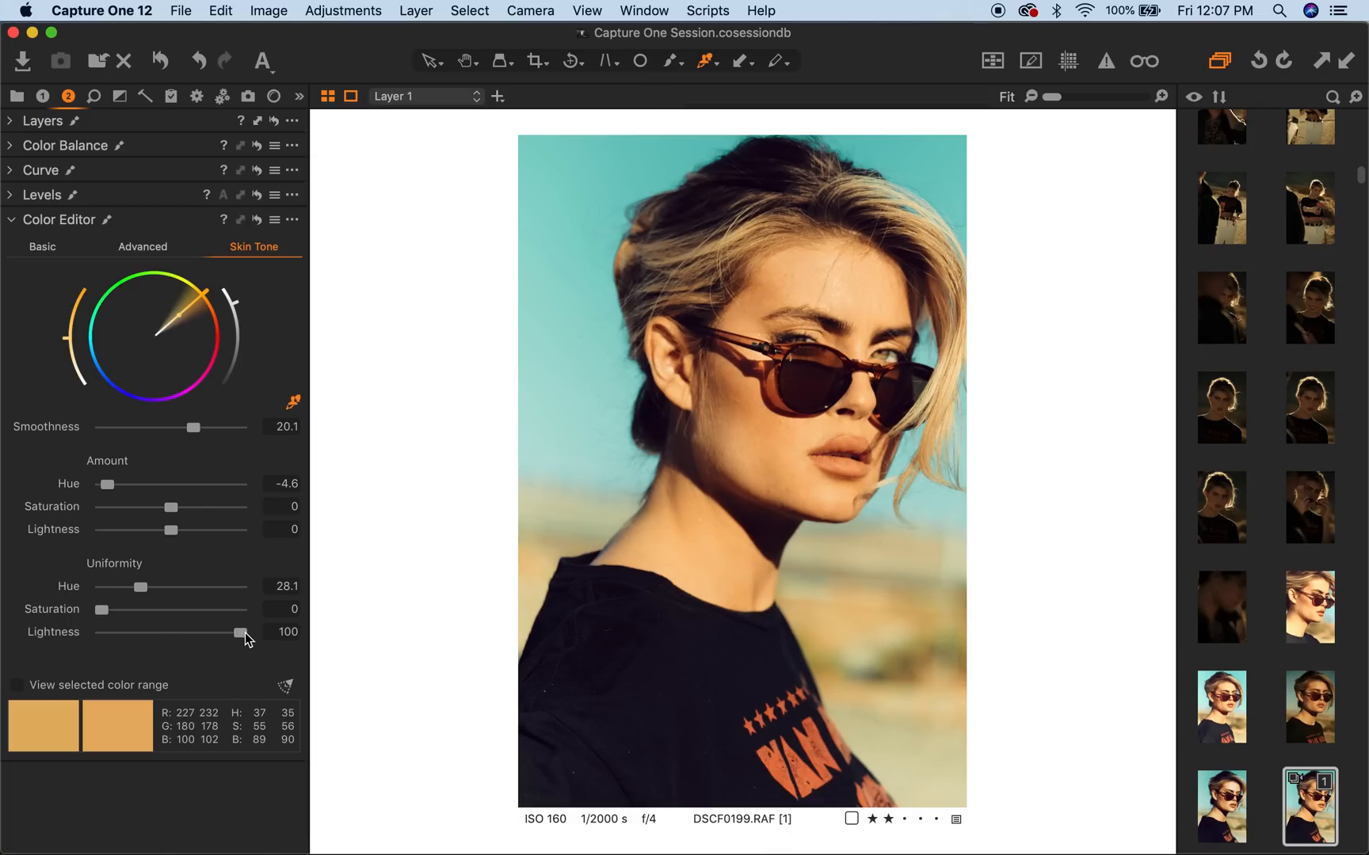
pyautogui.moveTo(190, 637)
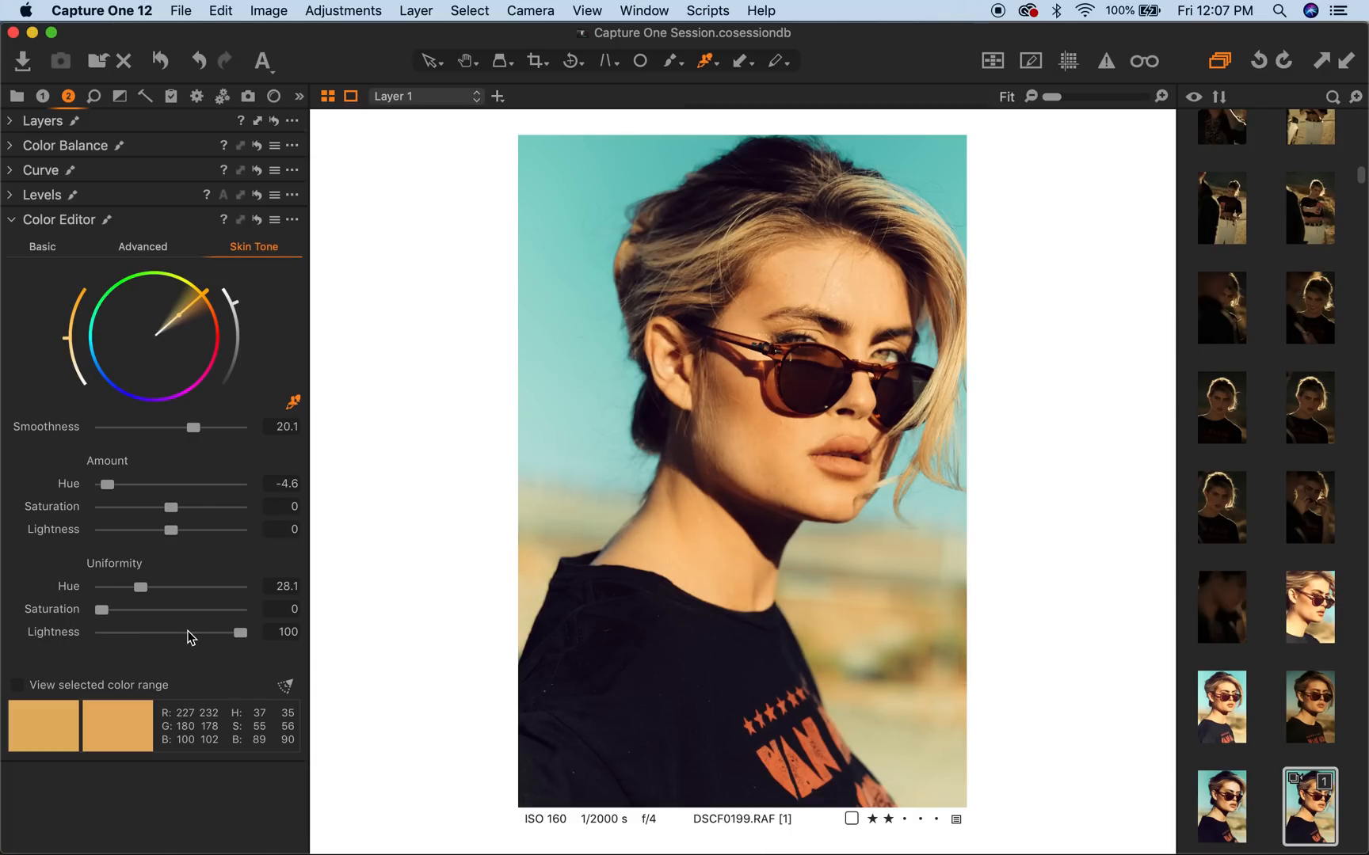
pyautogui.moveTo(243, 632); pyautogui.dragTo(168, 632)
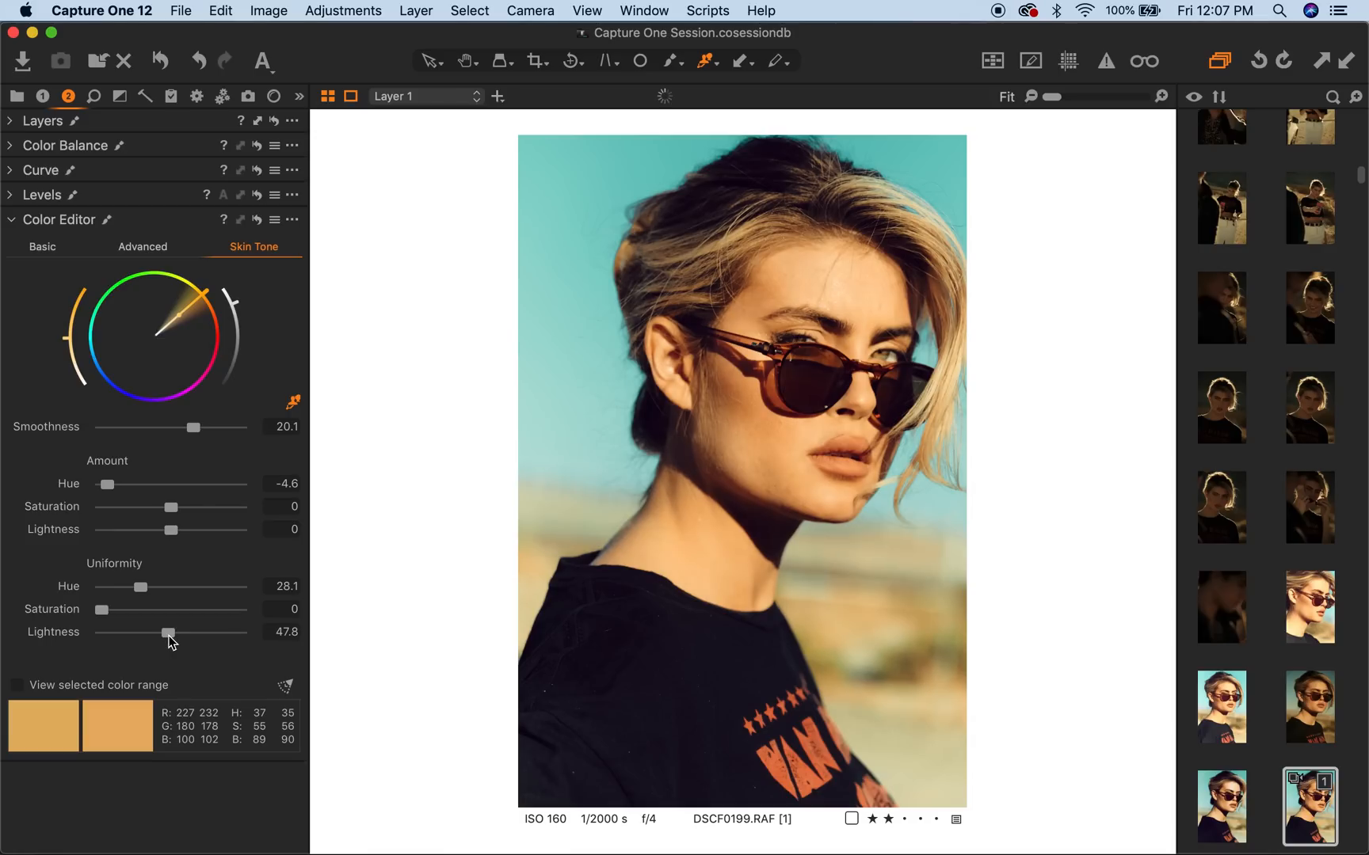
pyautogui.moveTo(51, 104)
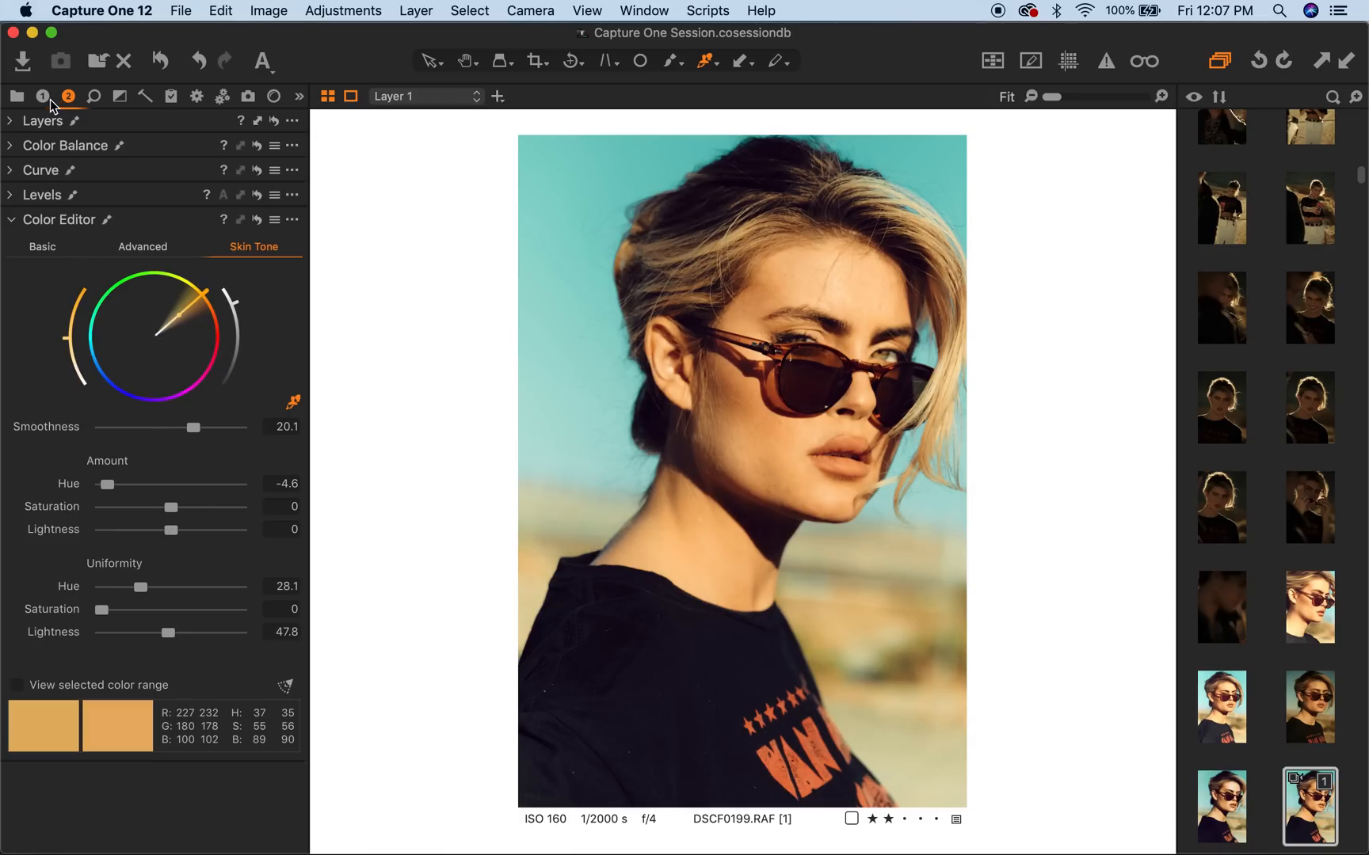
pyautogui.moveTo(13, 127)
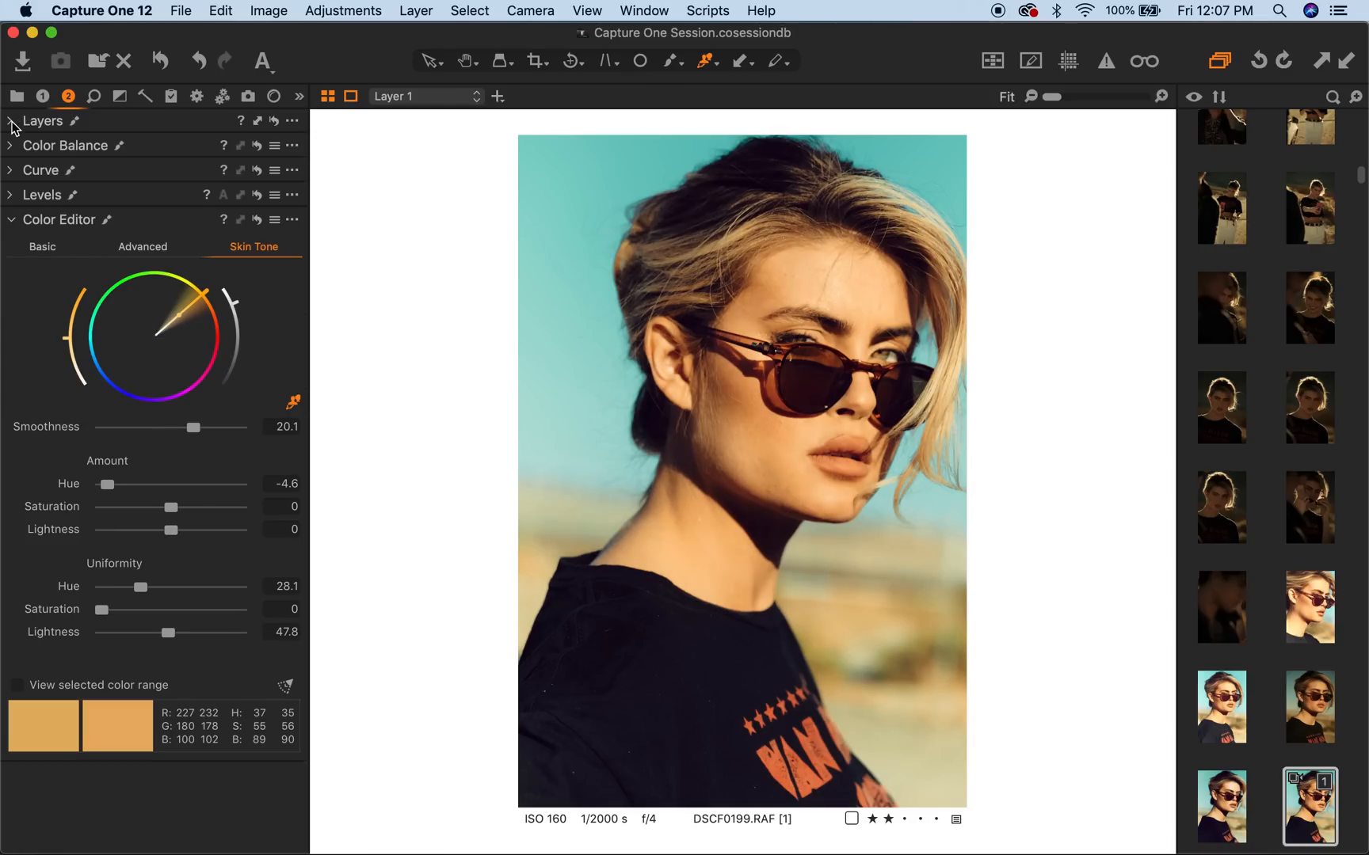
# - Toggle Layer 2 off and on several times to compare its effect, leaving it enabled
pyautogui.click(9, 120)
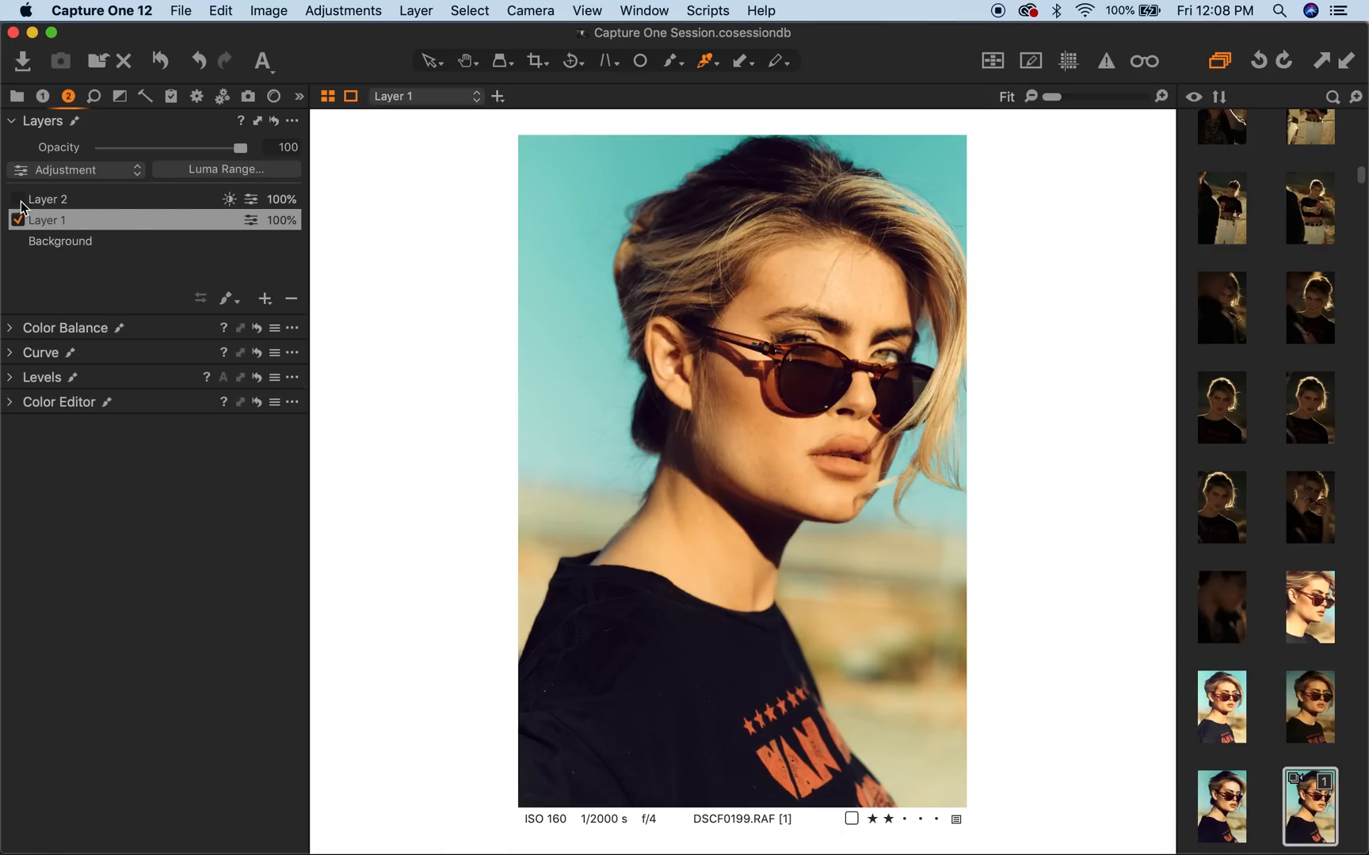
pyautogui.click(16, 200)
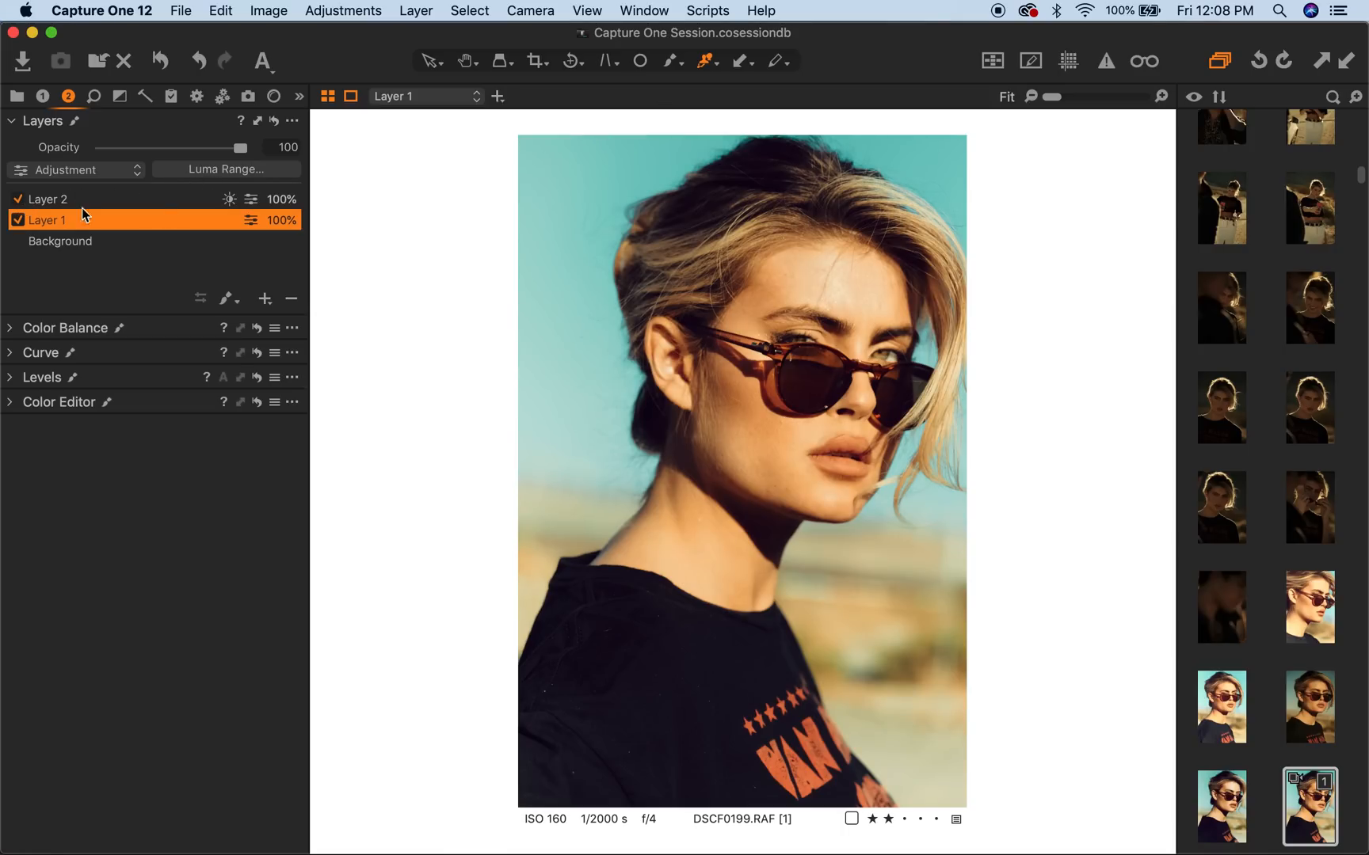
pyautogui.click(14, 199)
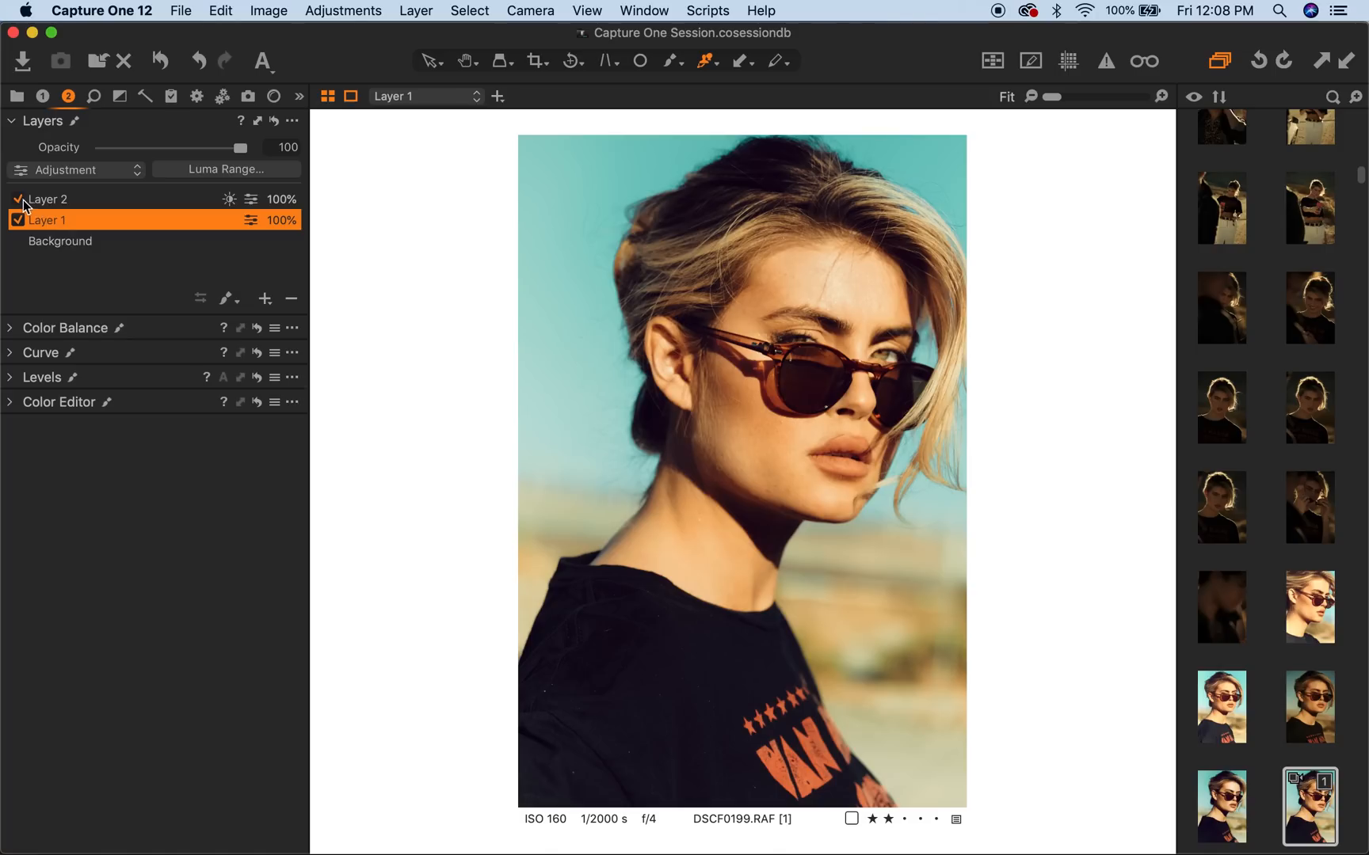
pyautogui.click(16, 200)
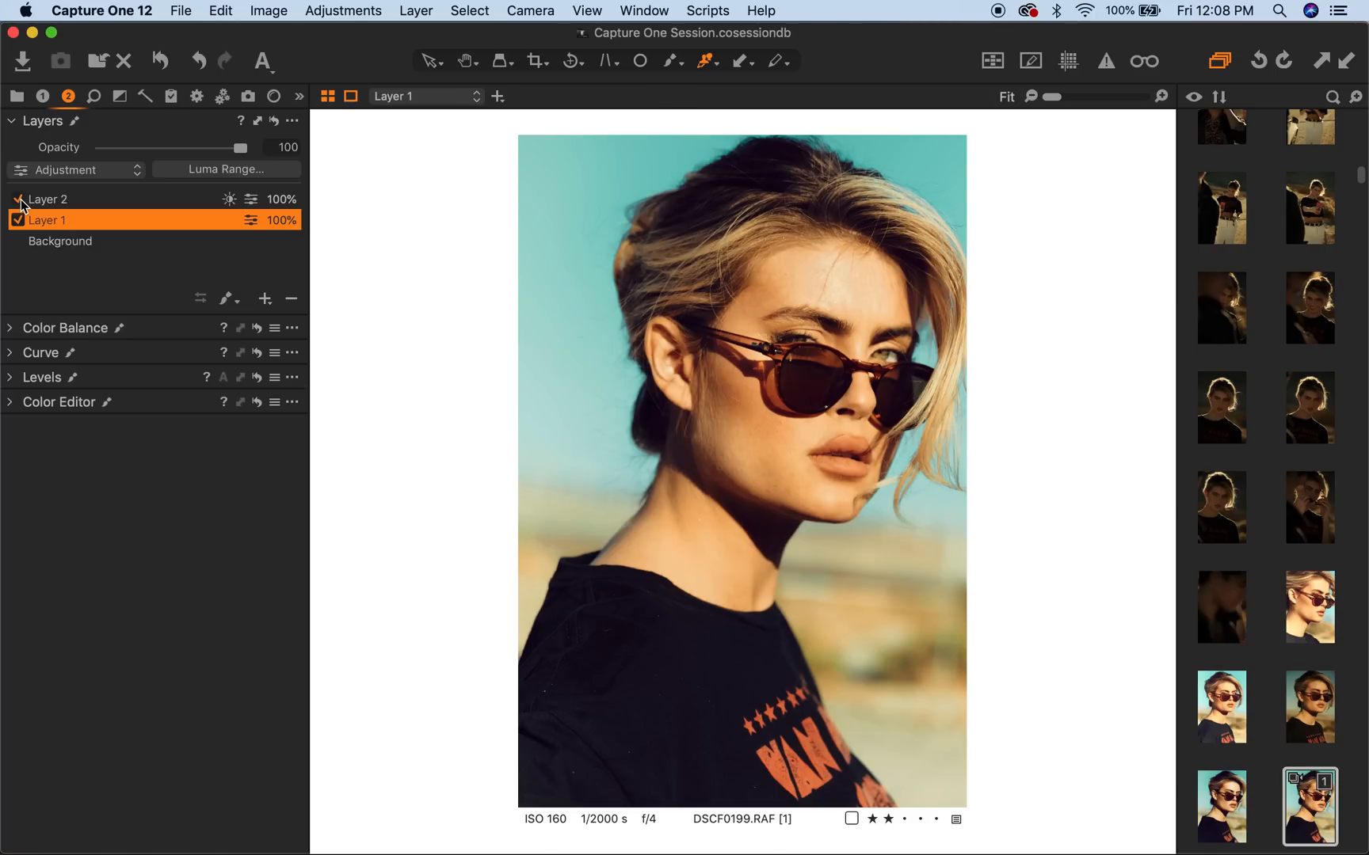
pyautogui.click(16, 200)
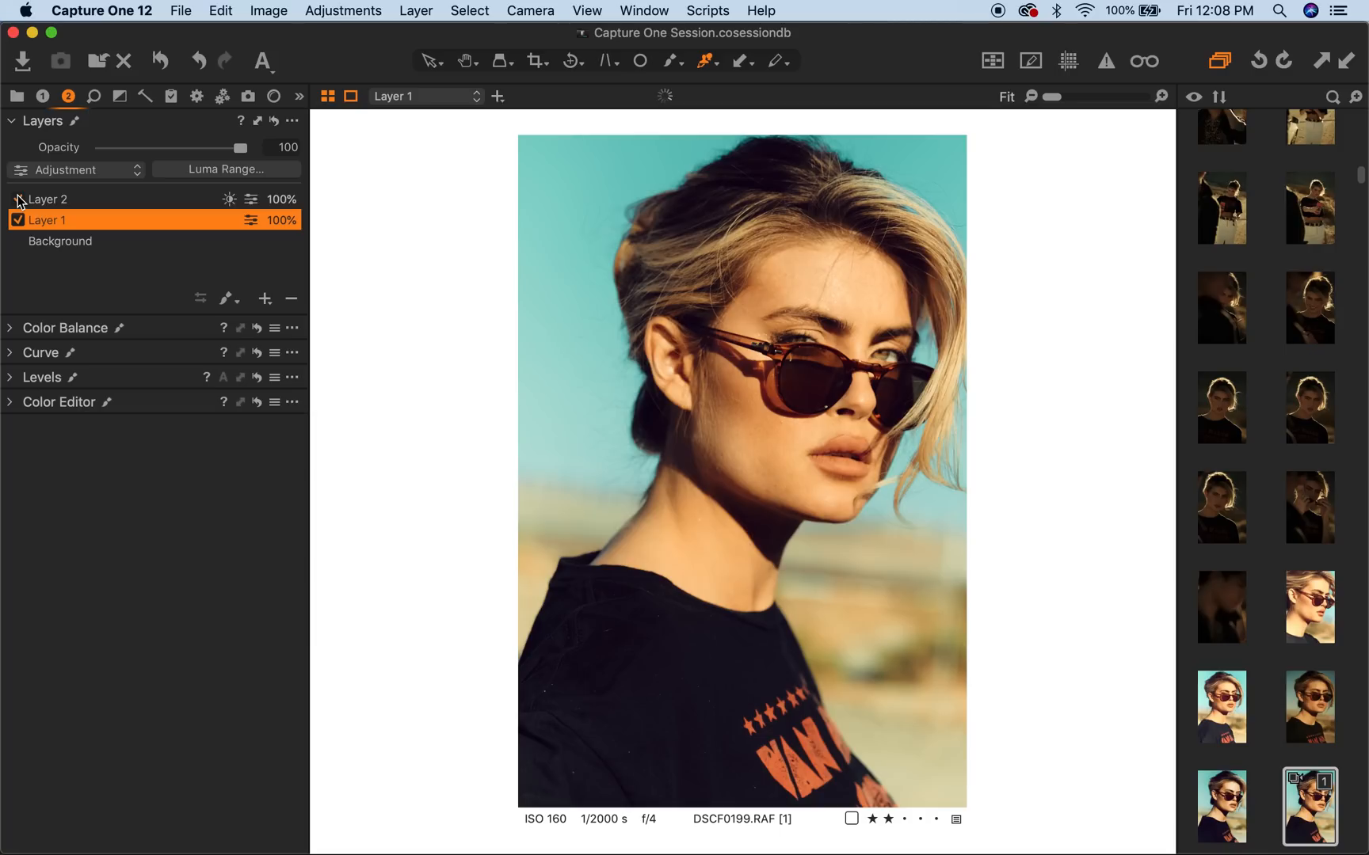
pyautogui.click(16, 199)
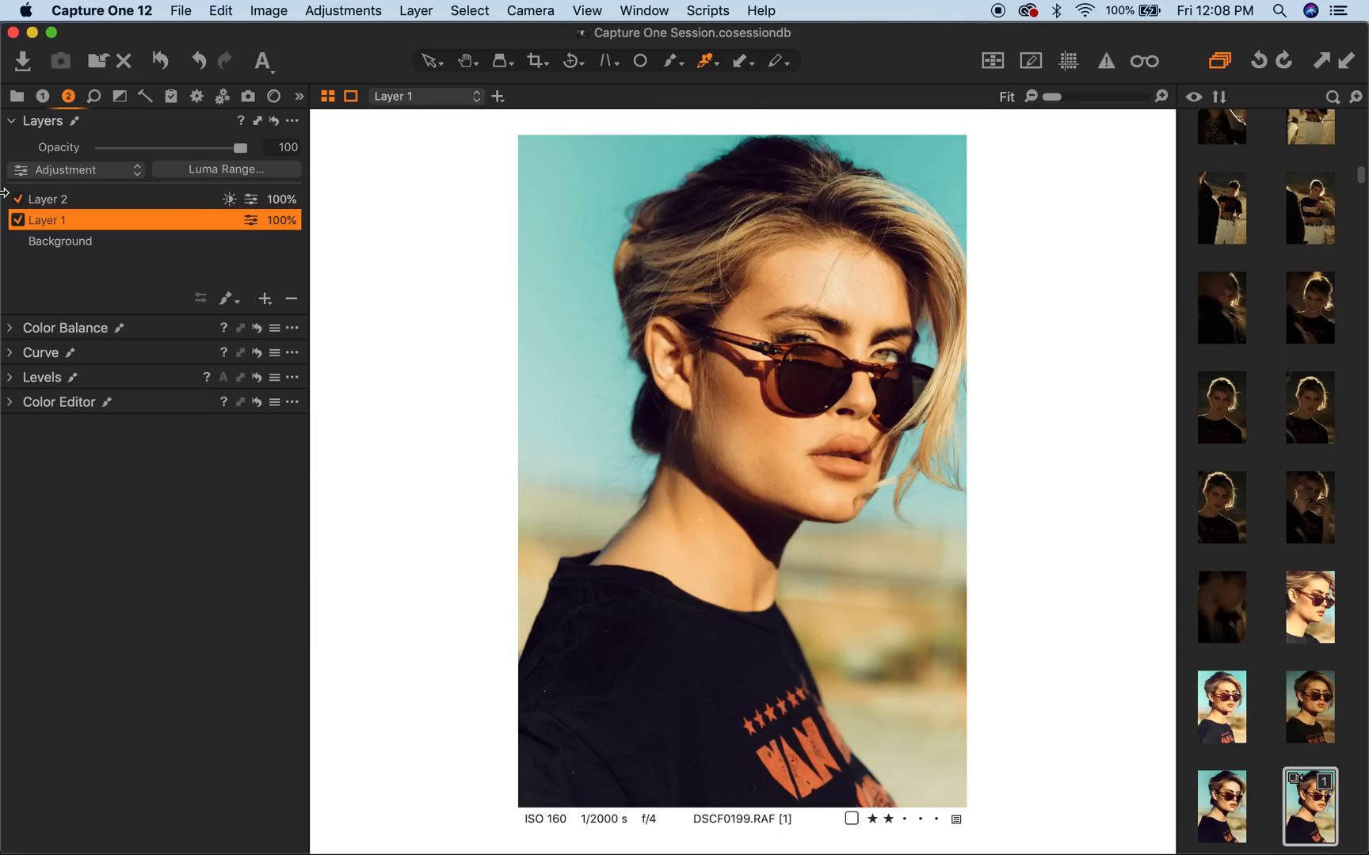
pyautogui.click(15, 199)
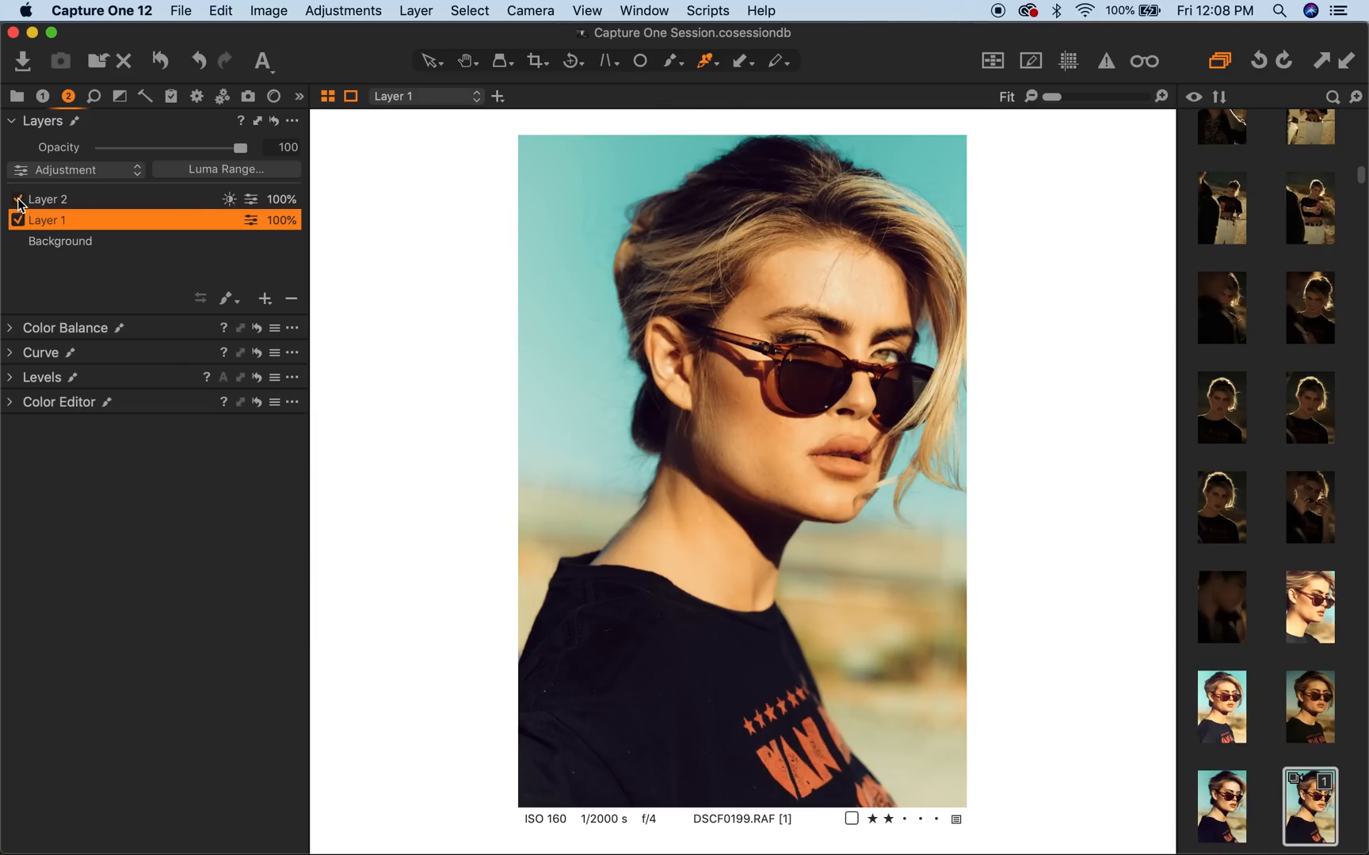
pyautogui.click(17, 200)
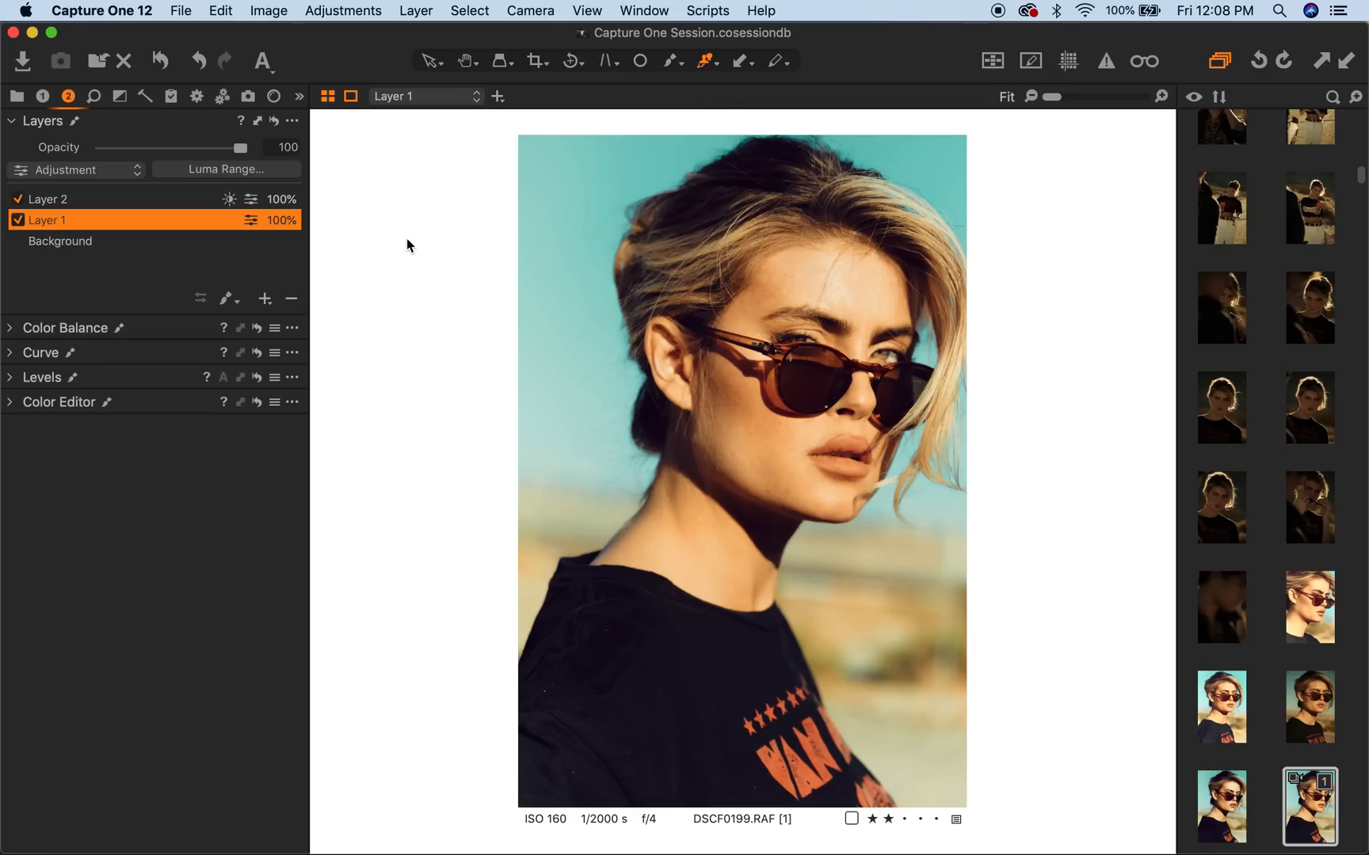
# - Make Layer 2 the active layer
pyautogui.click(47, 200)
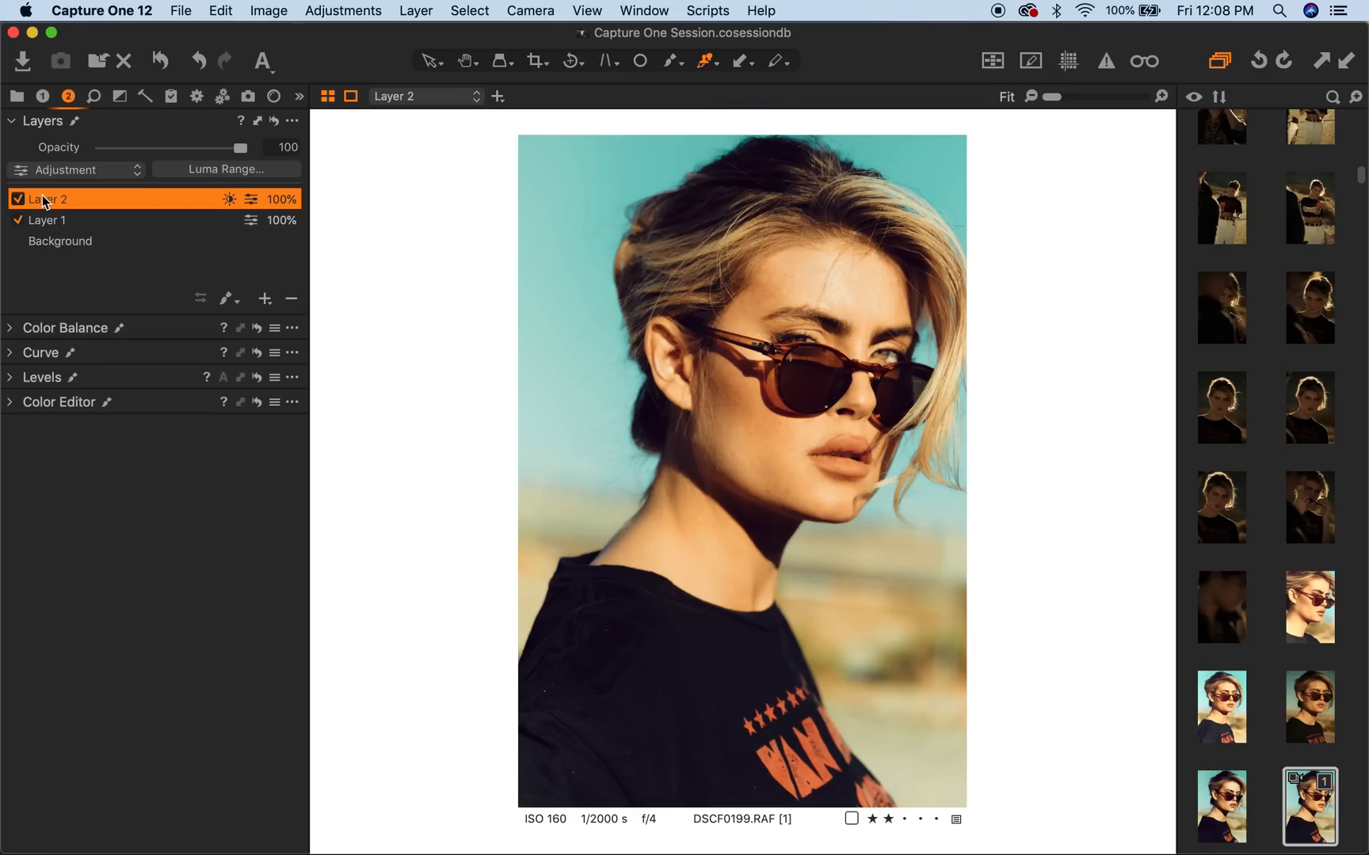
pyautogui.moveTo(836, 285)
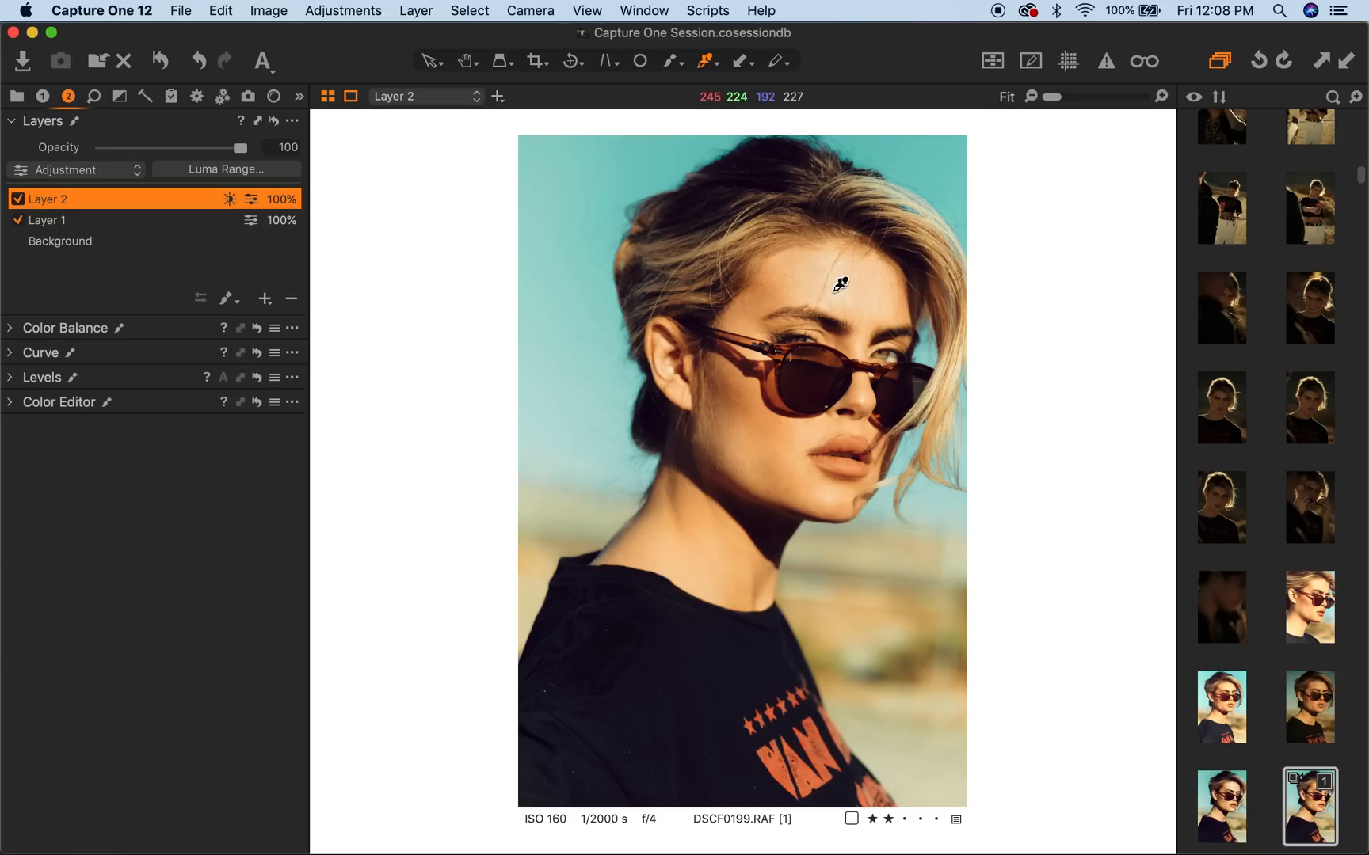
pyautogui.moveTo(824, 297)
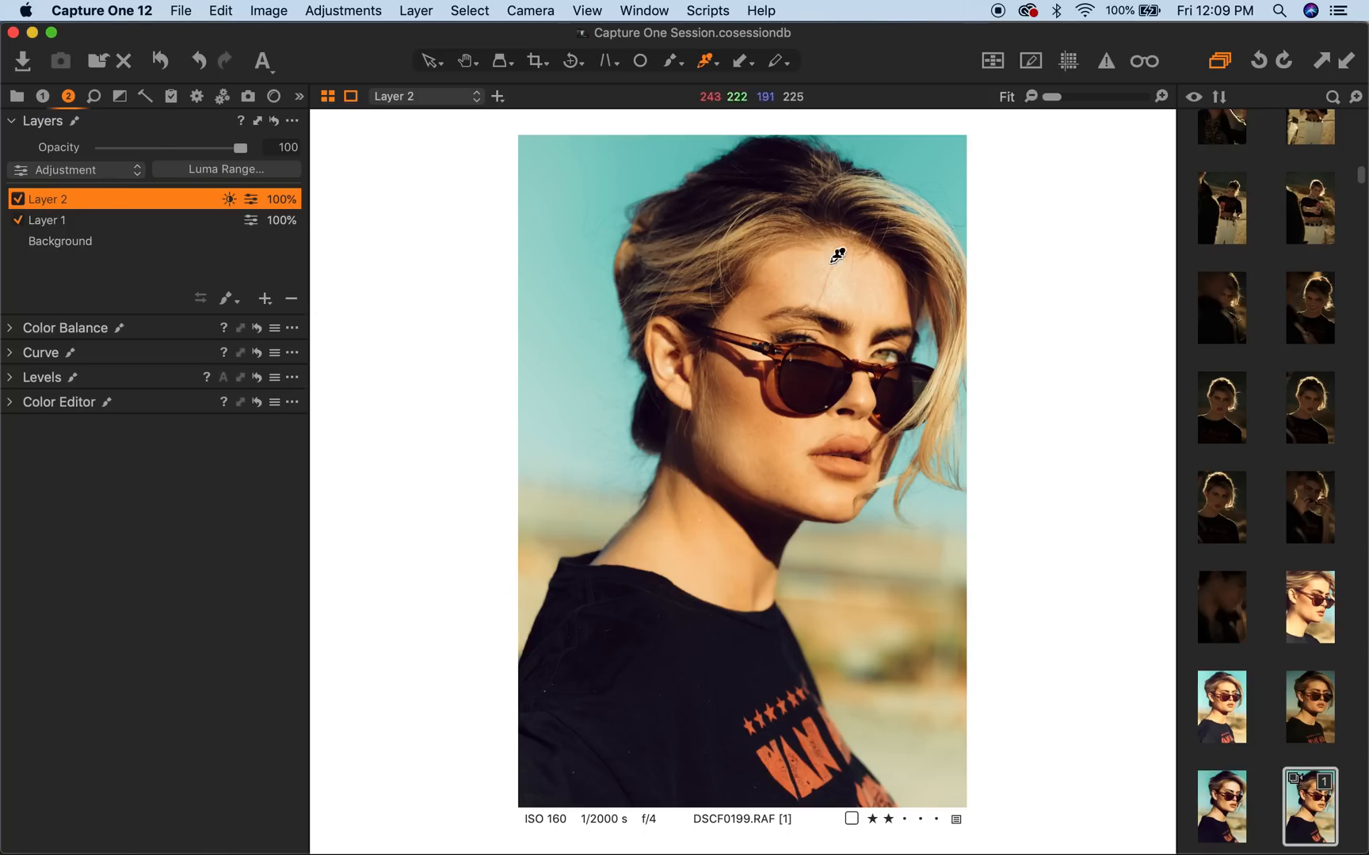
pyautogui.moveTo(418, 202)
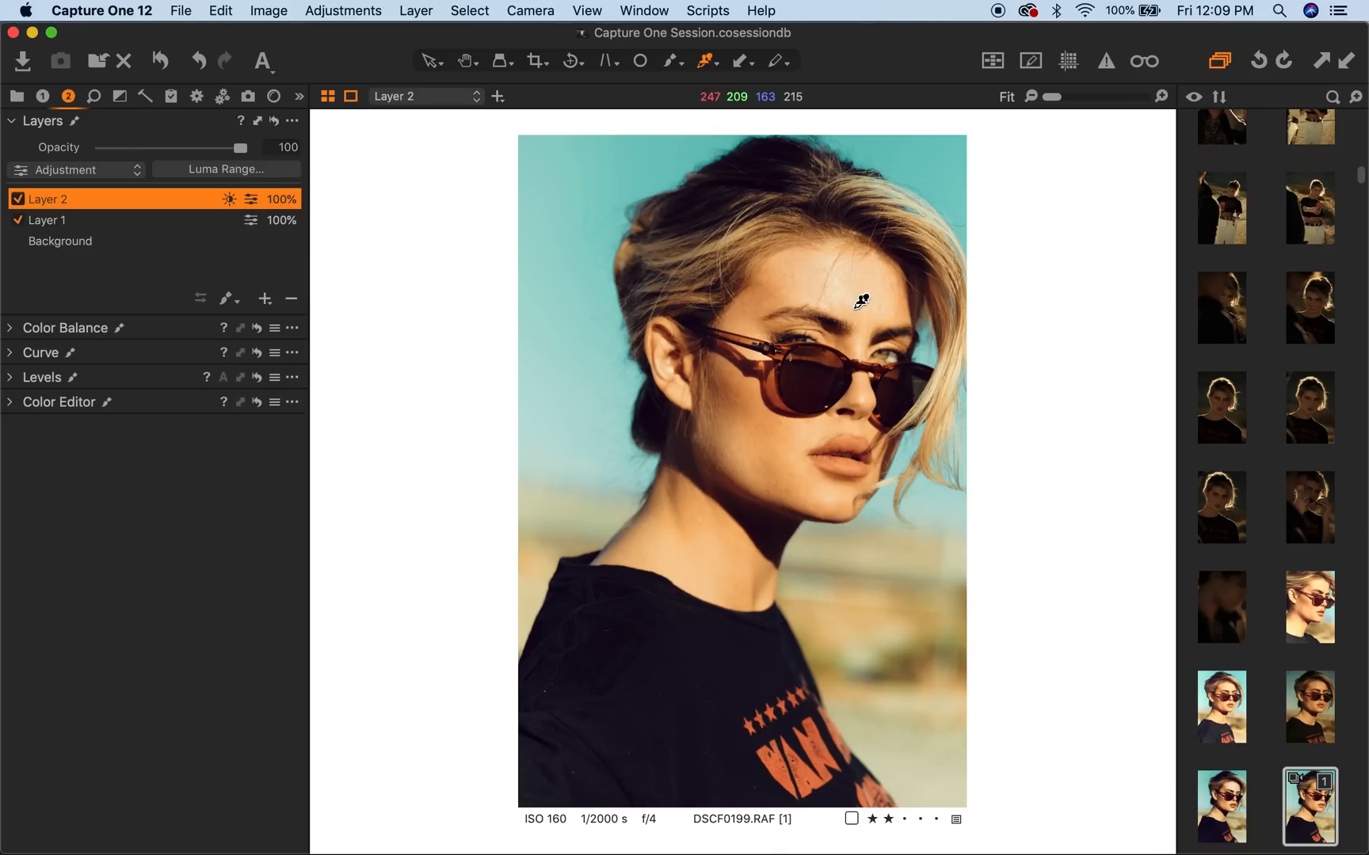
pyautogui.moveTo(843, 369)
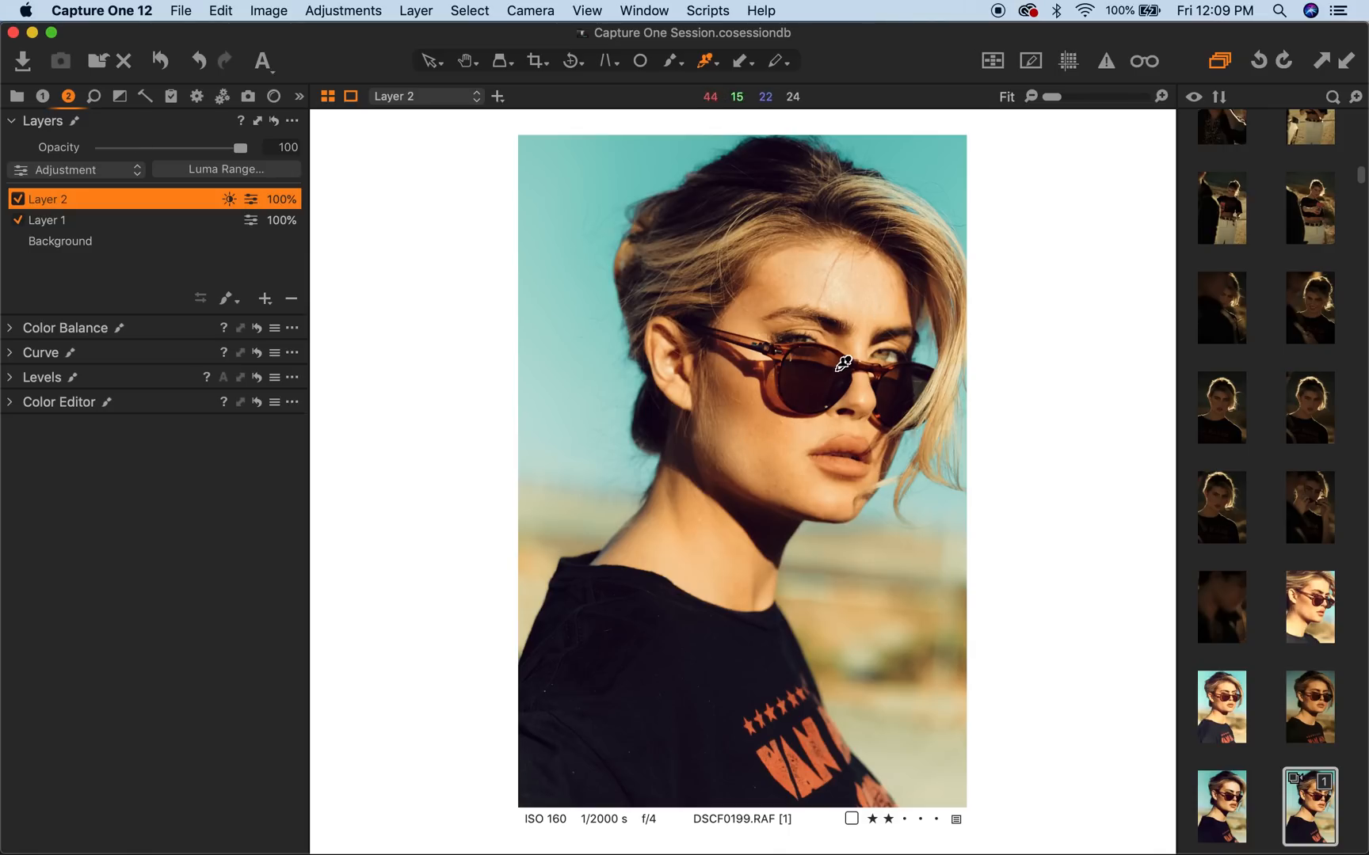
pyautogui.moveTo(763, 426)
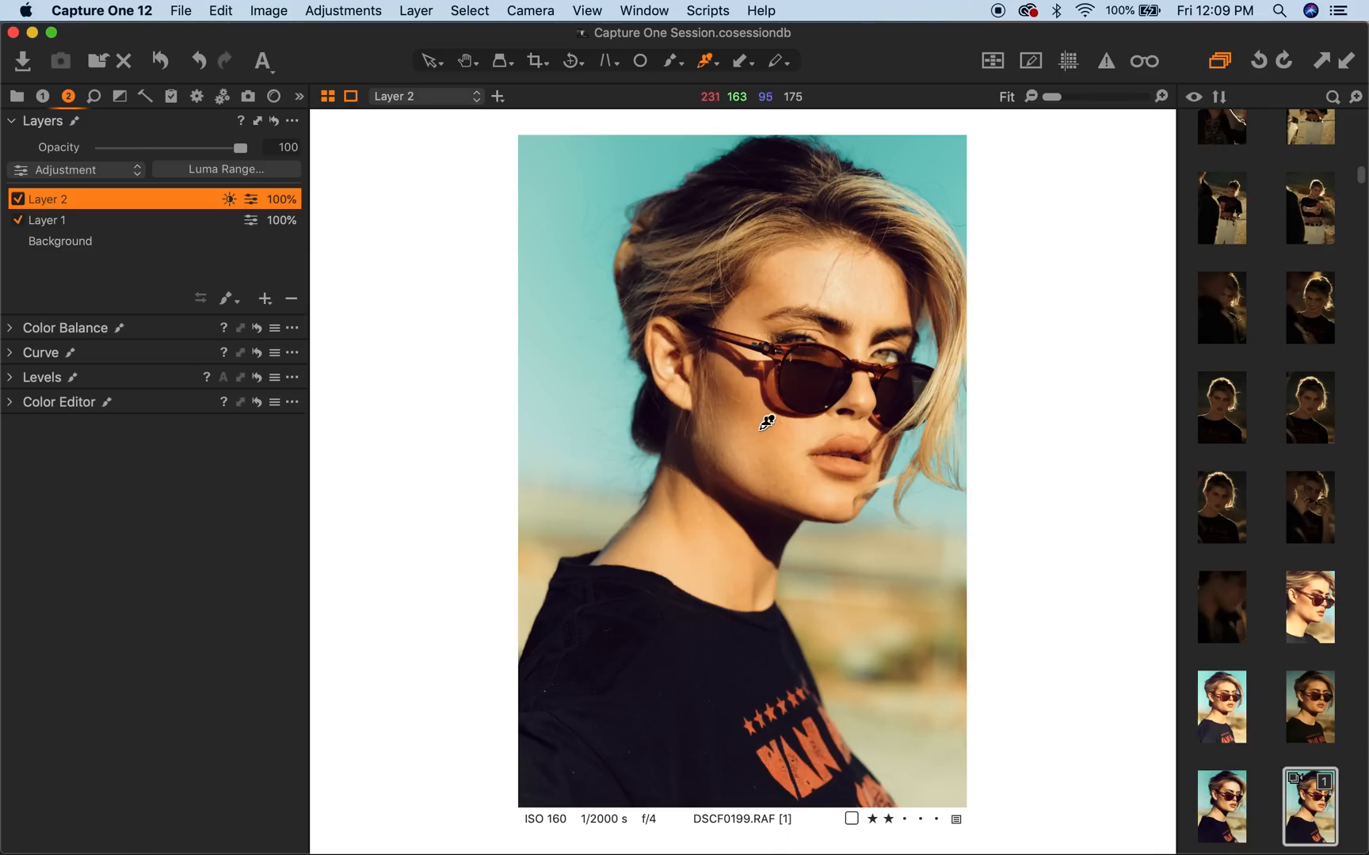
pyautogui.moveTo(786, 374)
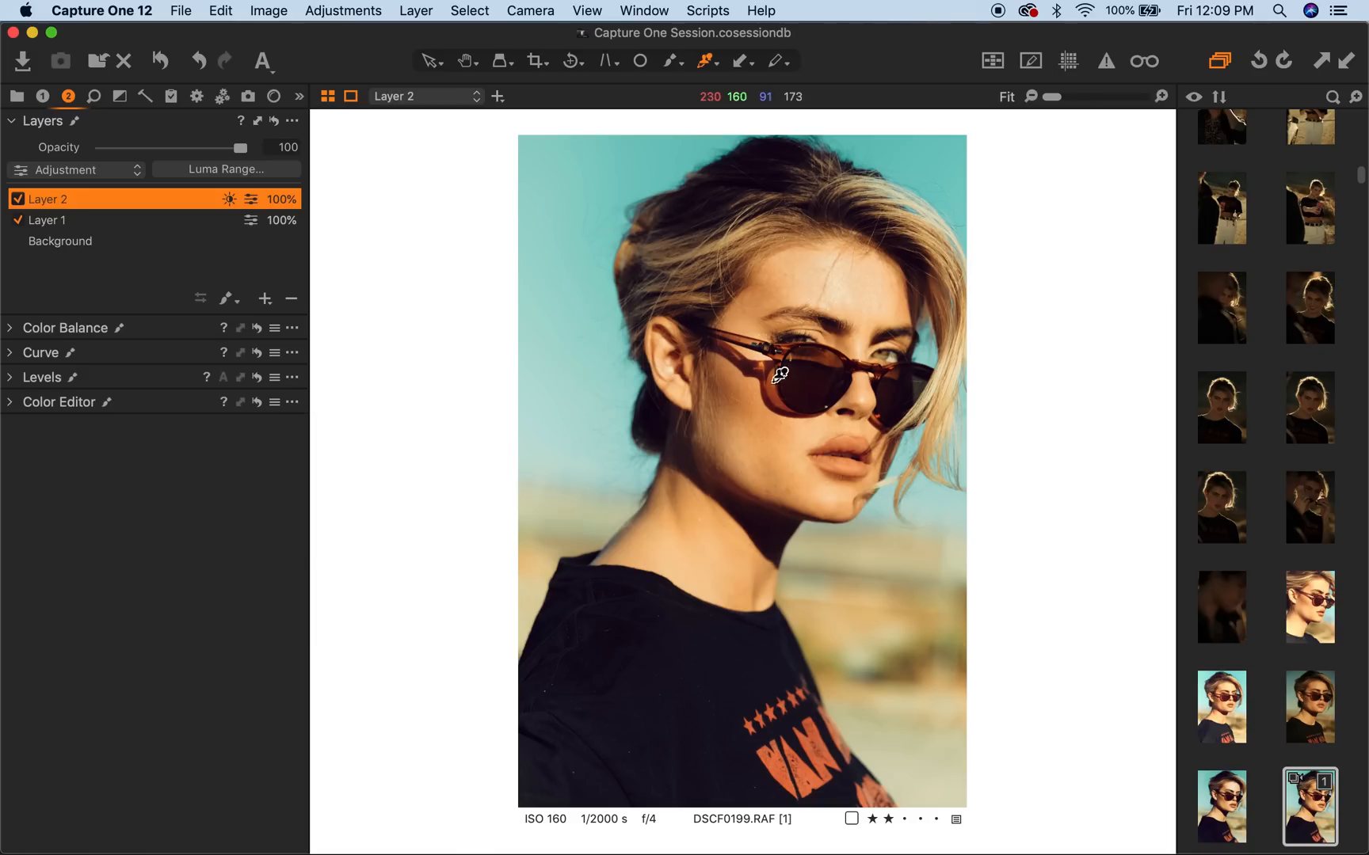
pyautogui.moveTo(643, 198)
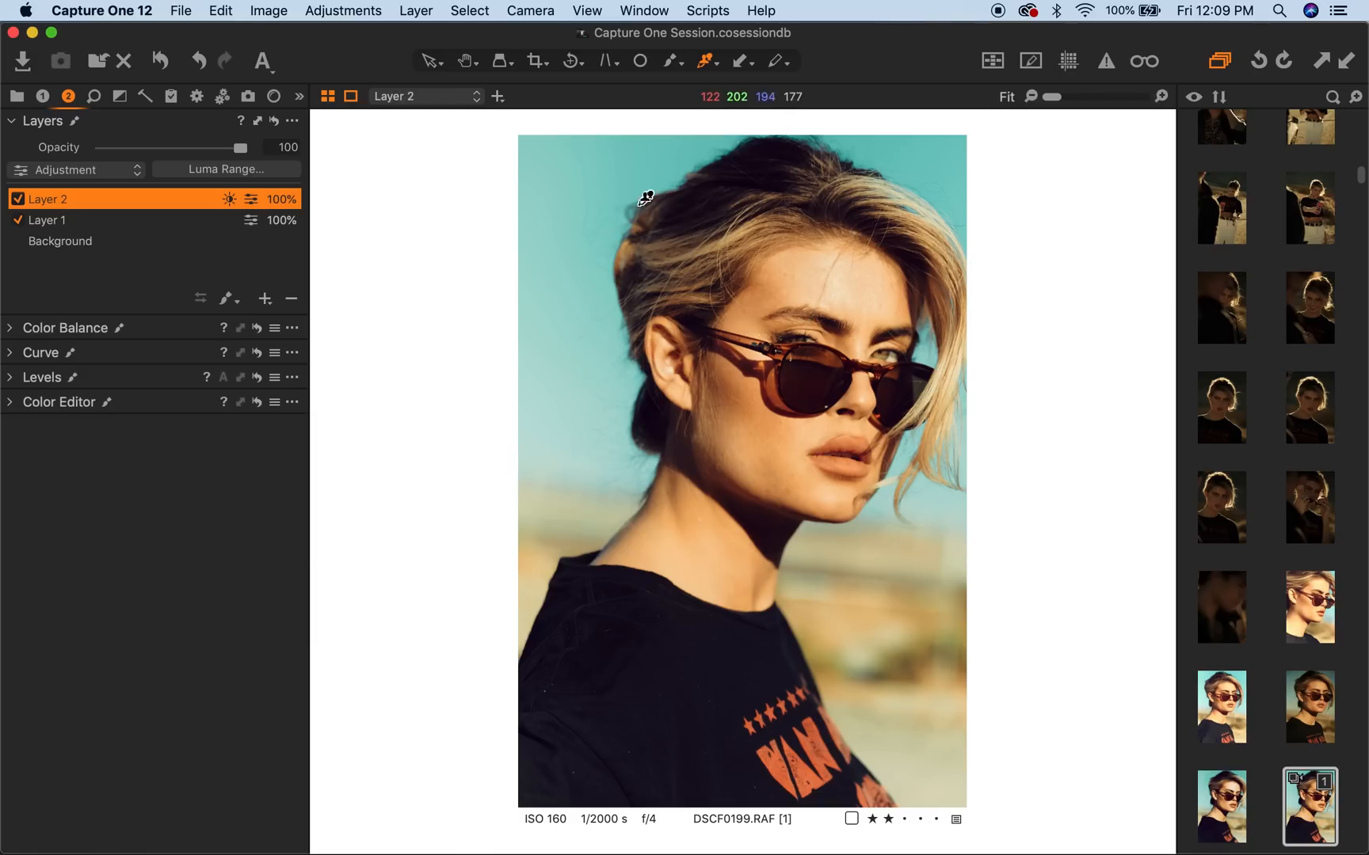
pyautogui.moveTo(828, 279)
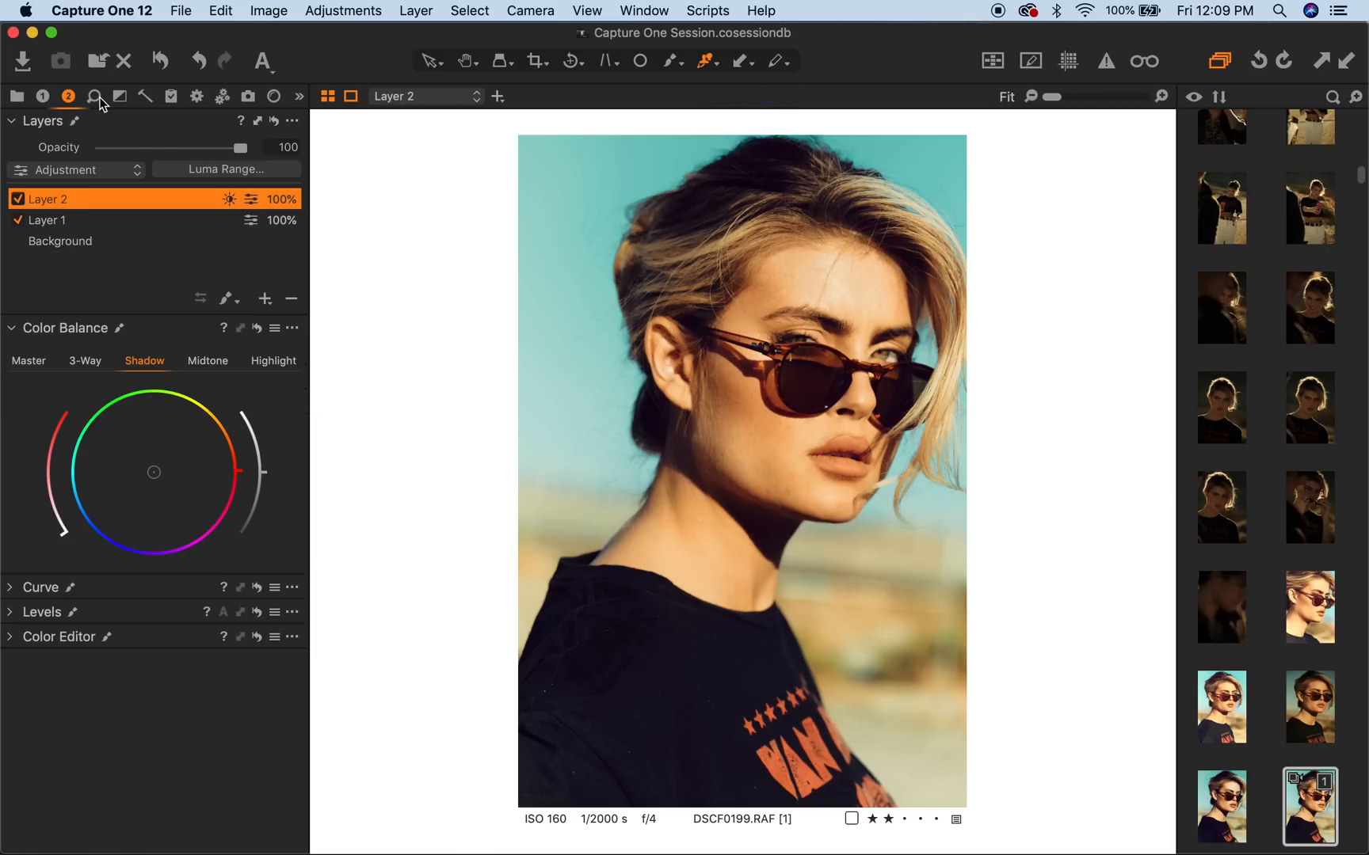
# - Review Layer 2's exposure and white balance settings, hiding and showing the layer to compare
pyautogui.click(38, 95)
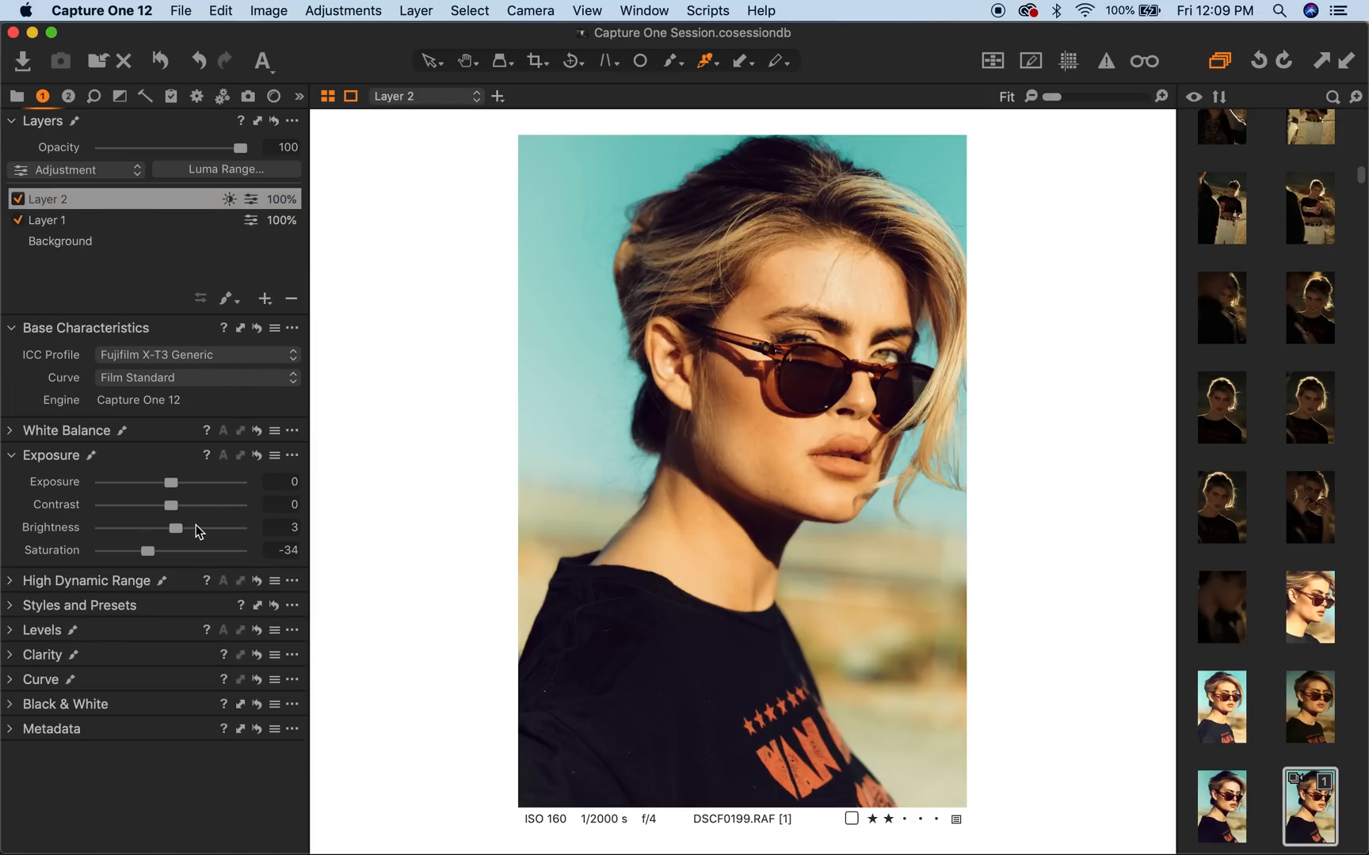
pyautogui.click(16, 199)
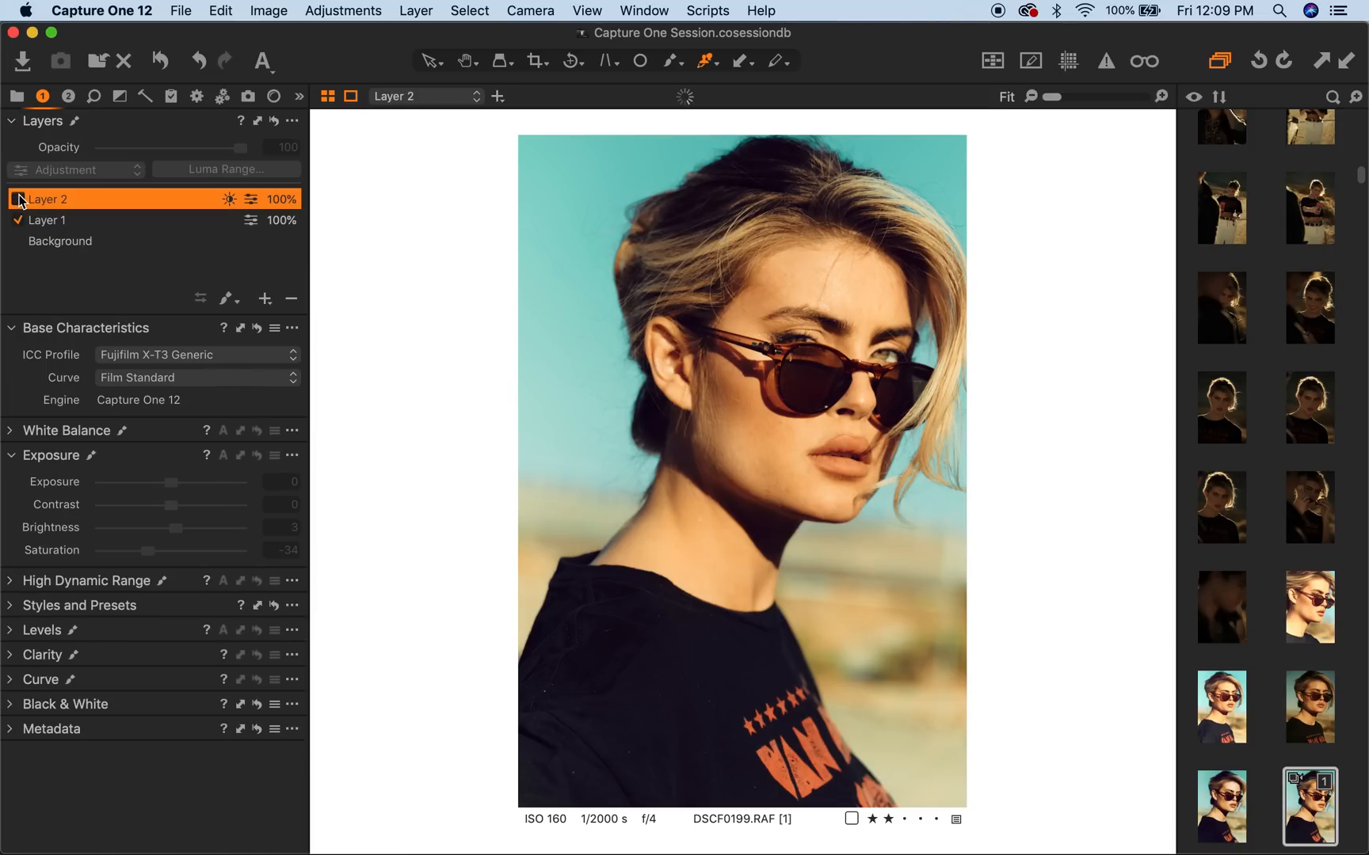
pyautogui.click(16, 200)
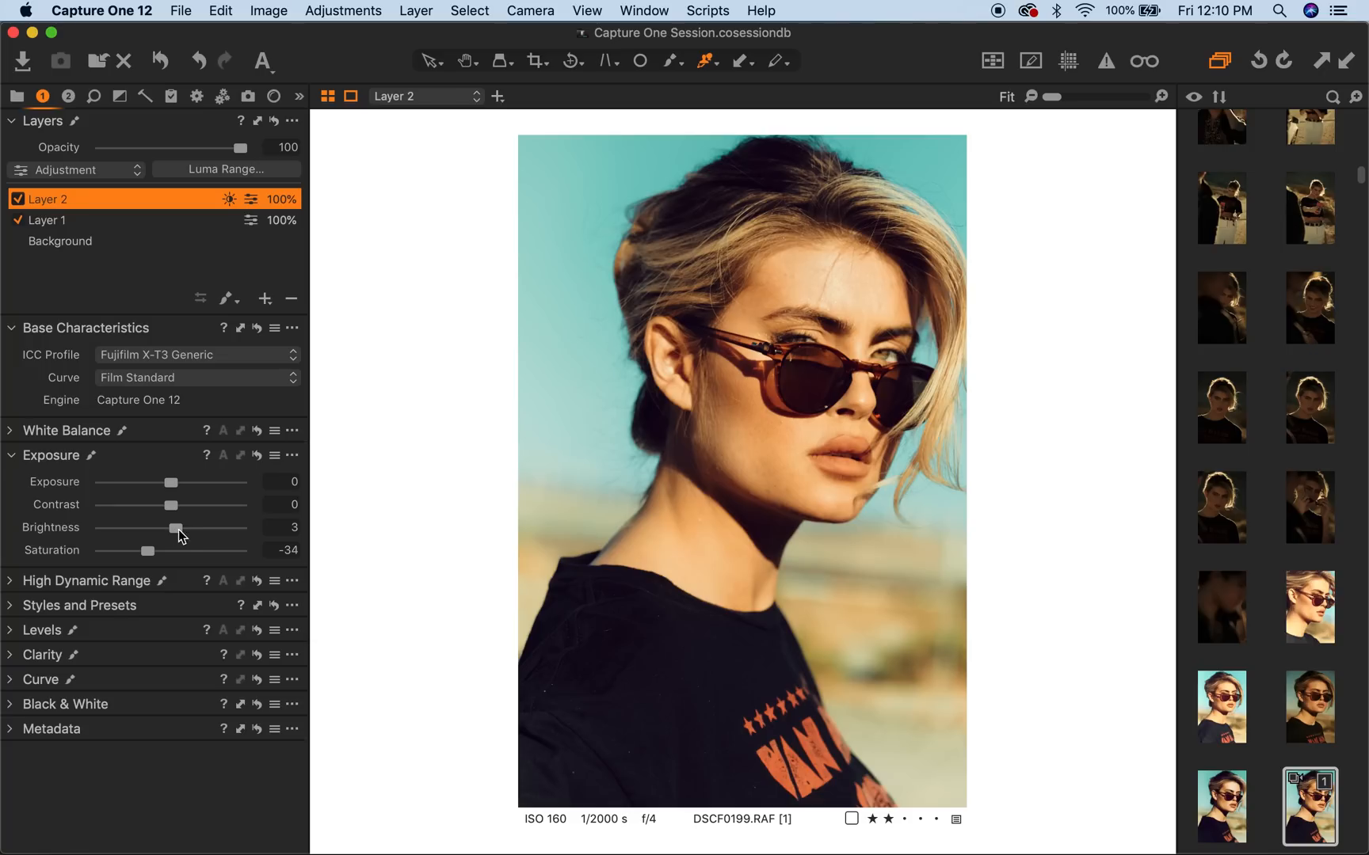
pyautogui.moveTo(116, 561)
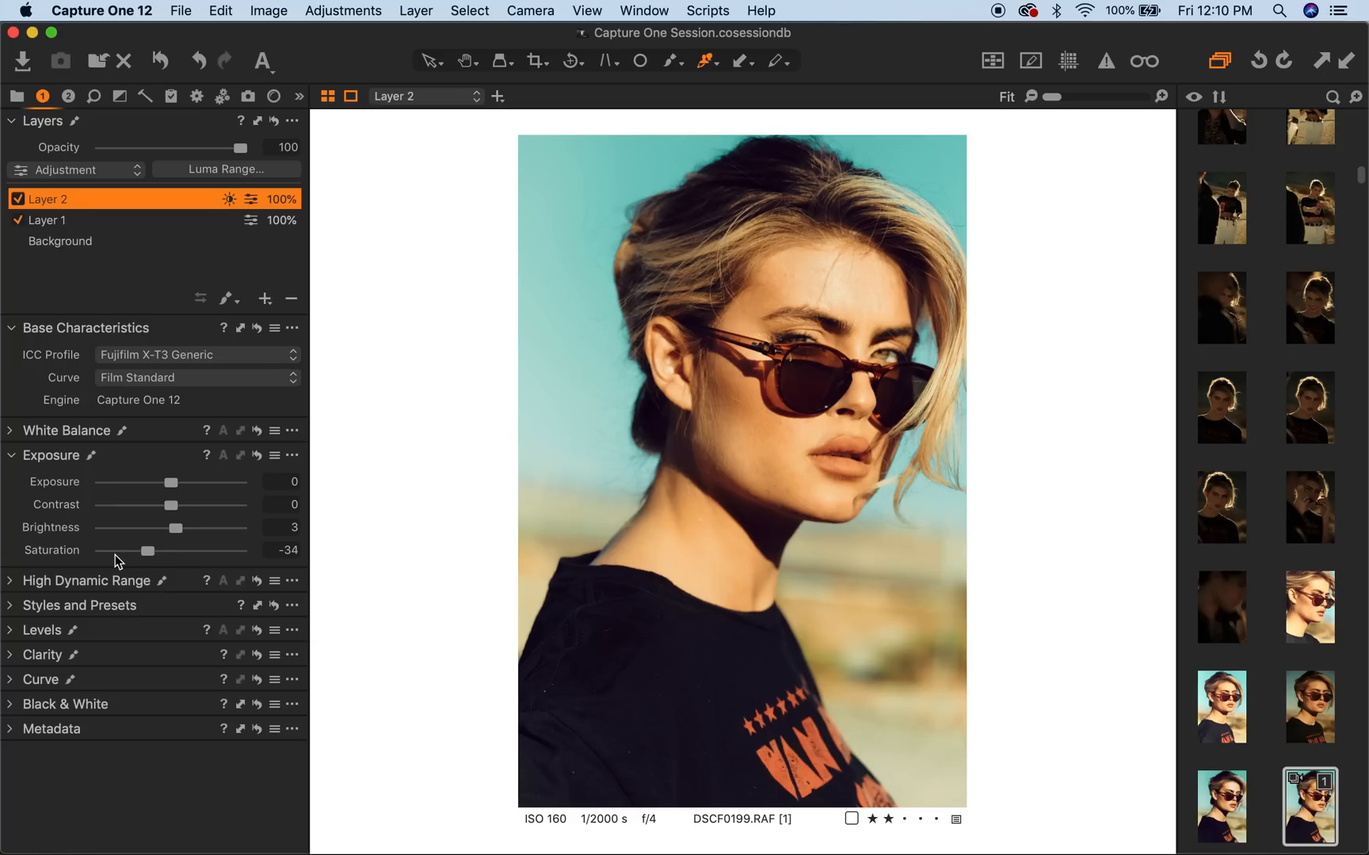
pyautogui.moveTo(72, 255)
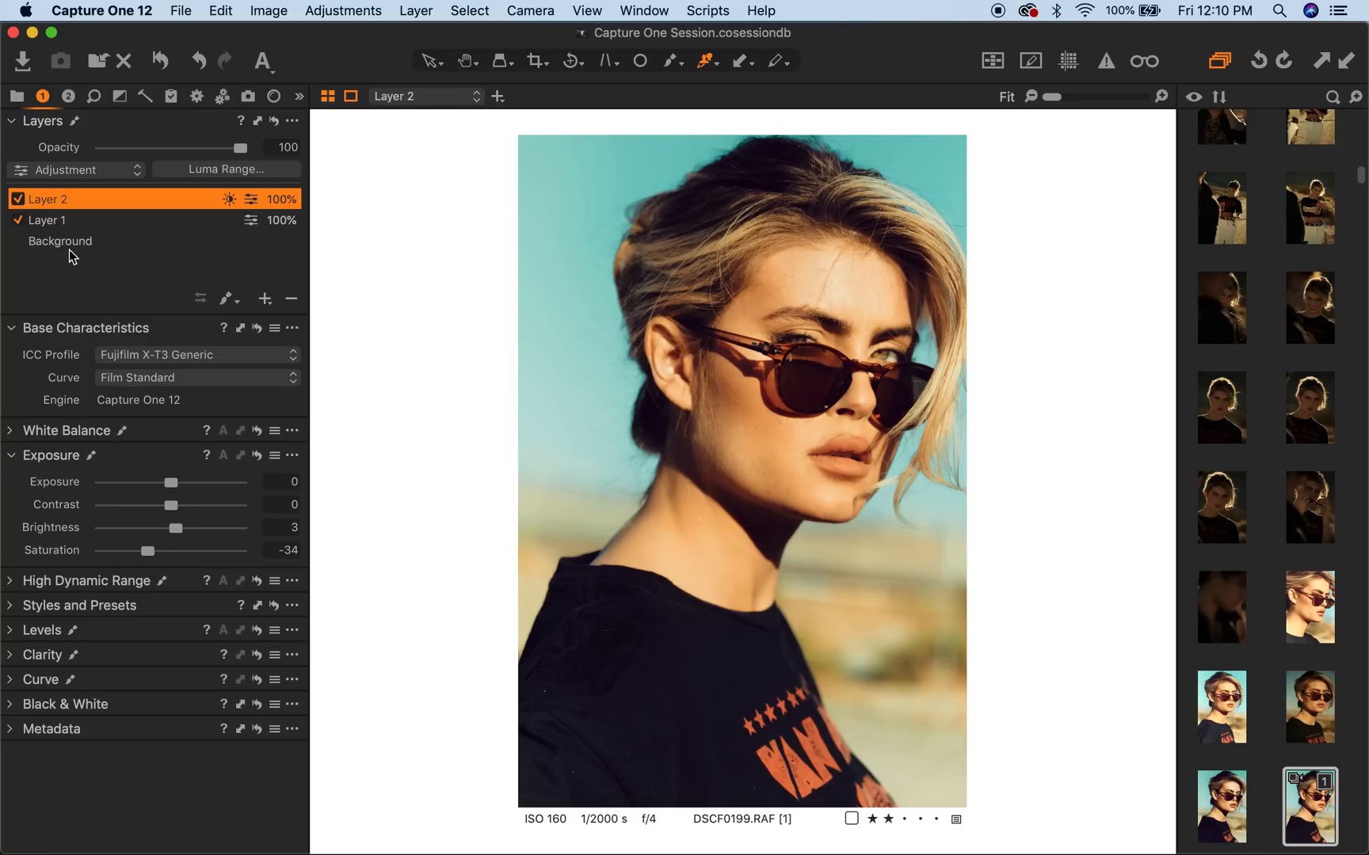
pyautogui.click(12, 431)
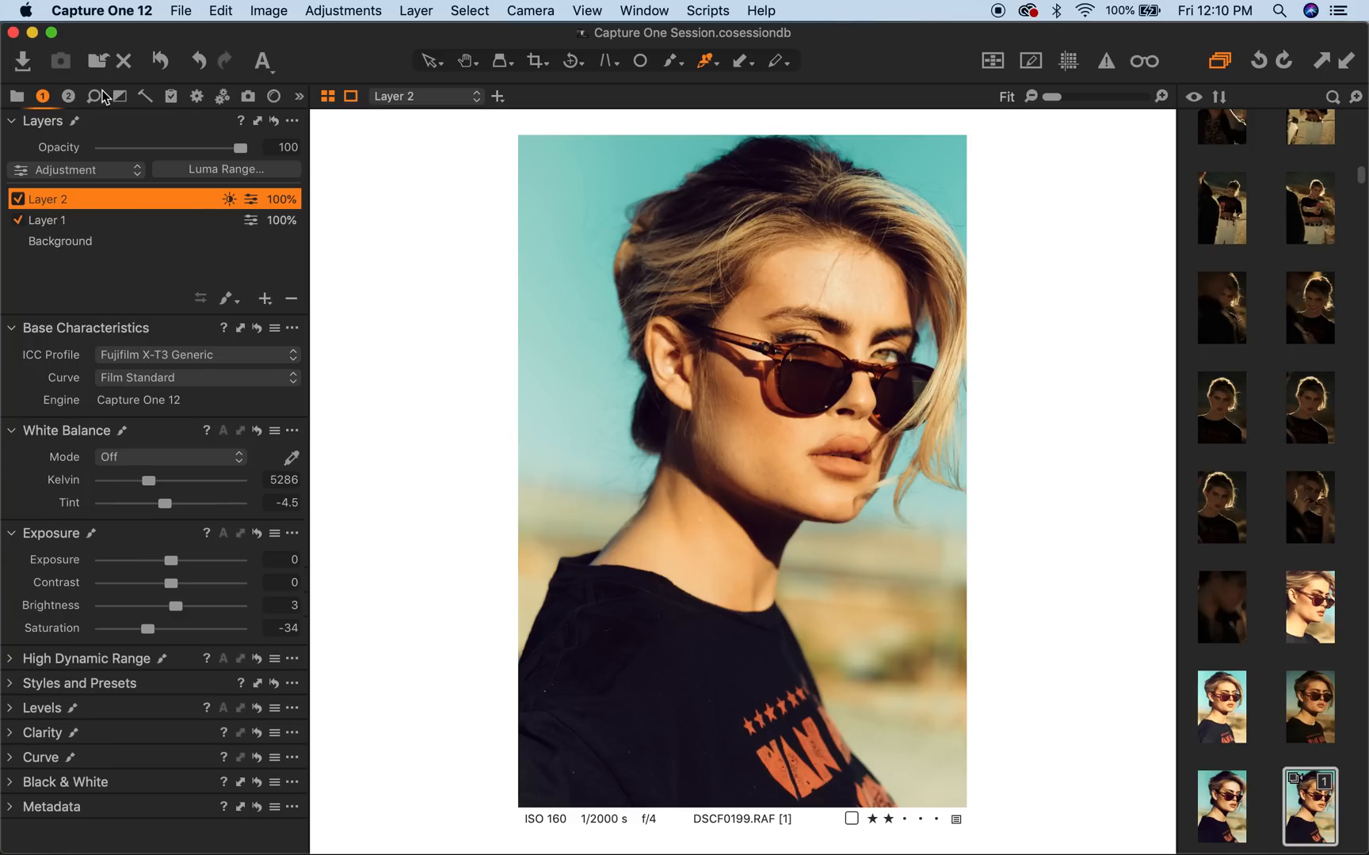
# - Check Layer 2's highlight colour balance, return to exposure and switch Layer 2 off
pyautogui.click(66, 97)
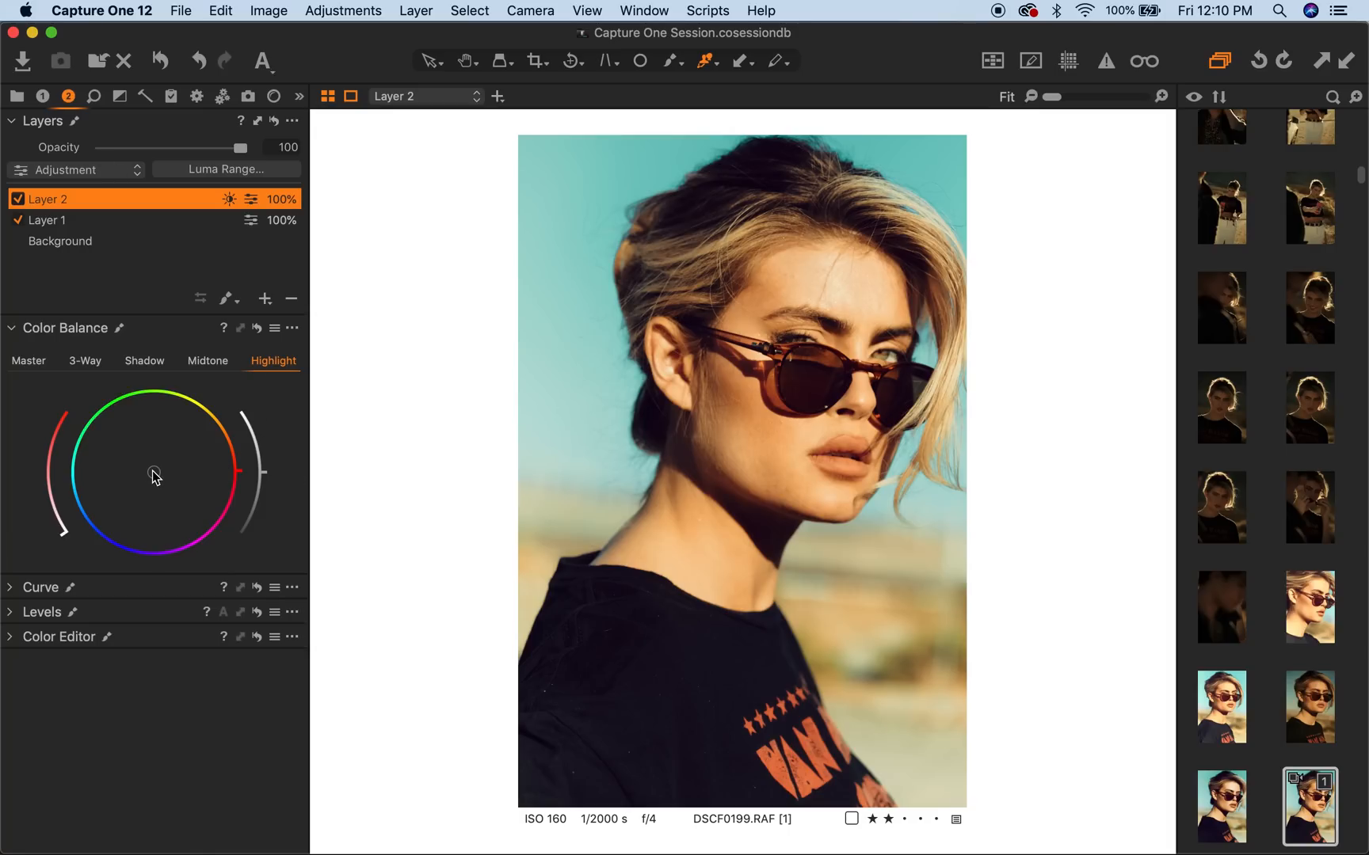
pyautogui.moveTo(153, 476); pyautogui.dragTo(97, 520)
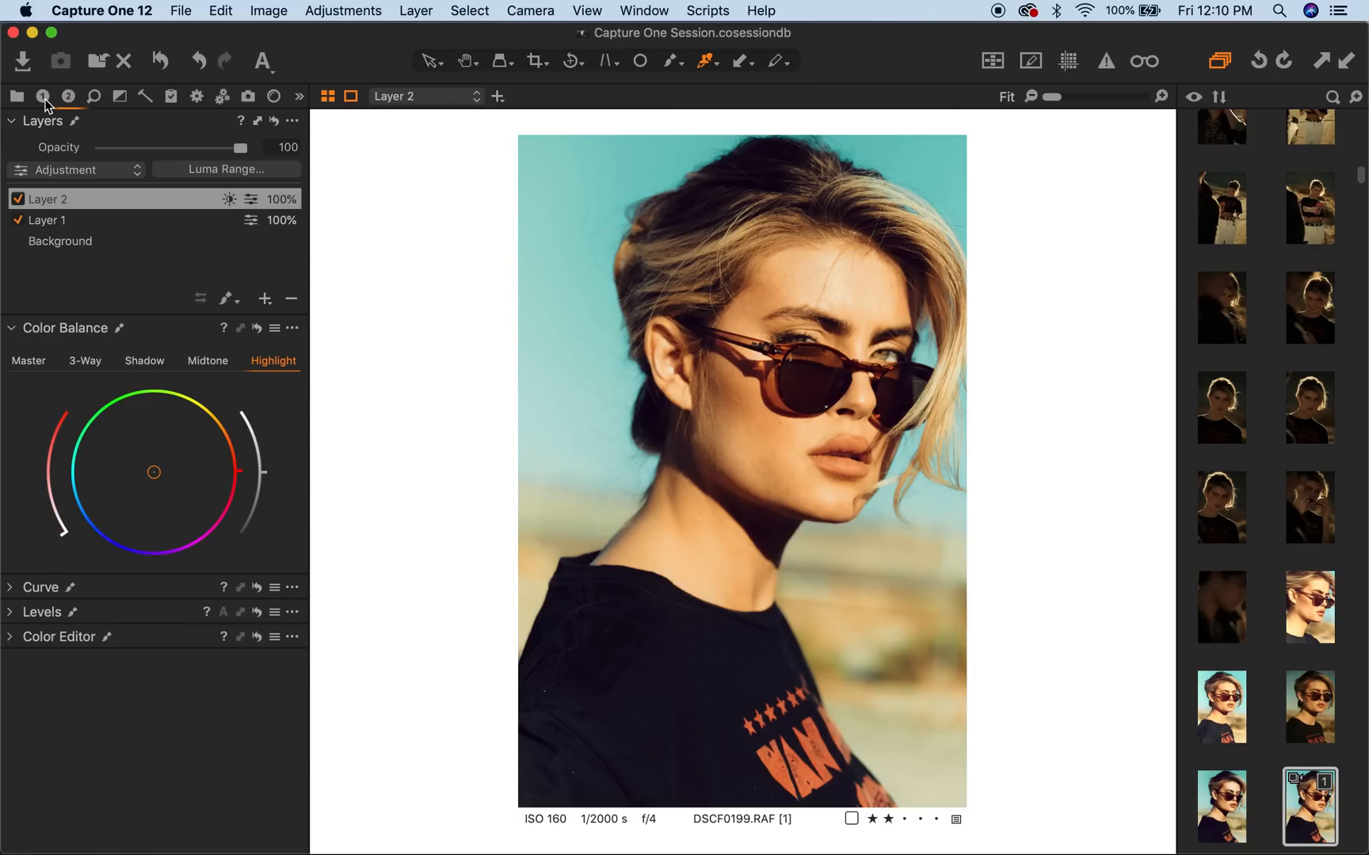
pyautogui.click(42, 96)
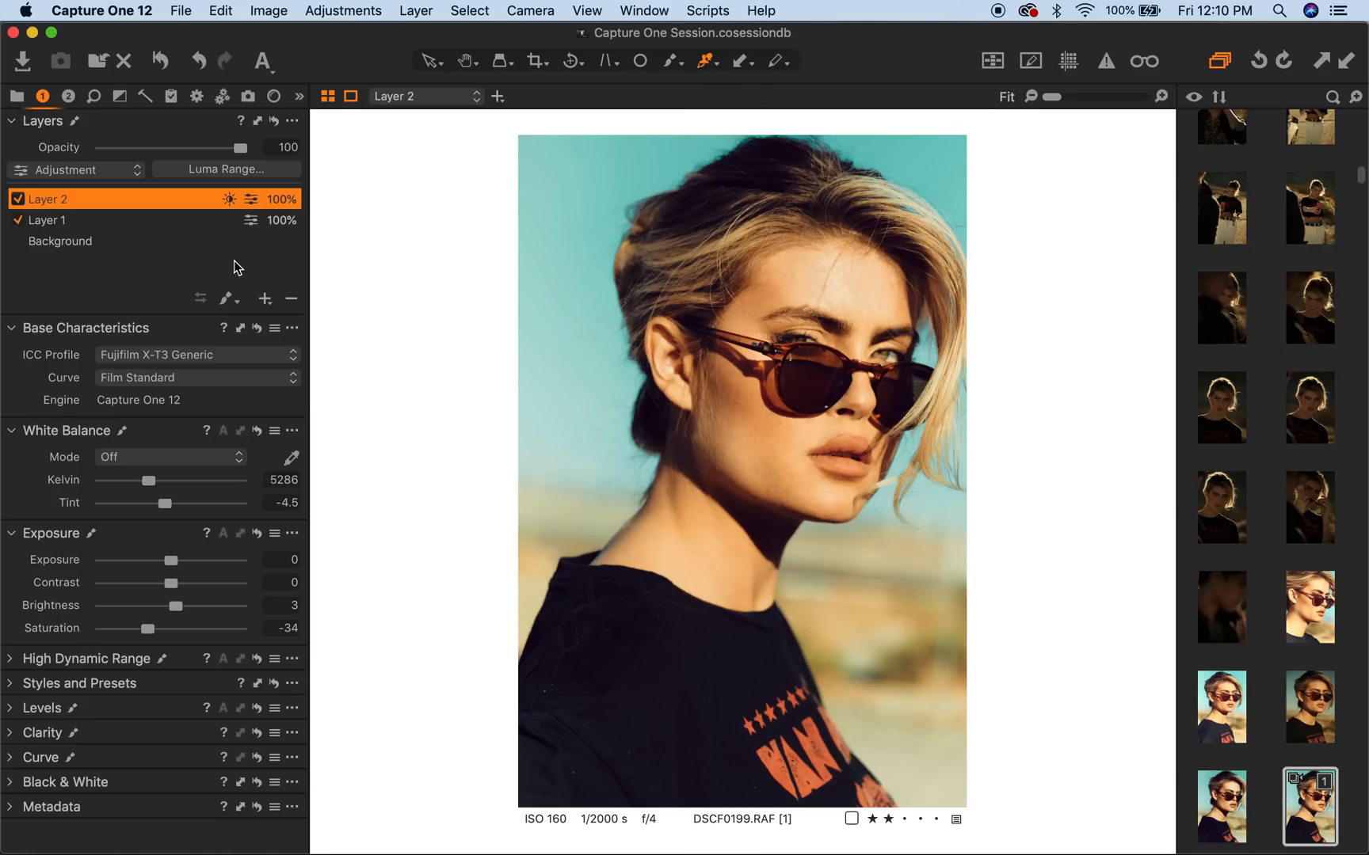
pyautogui.click(16, 200)
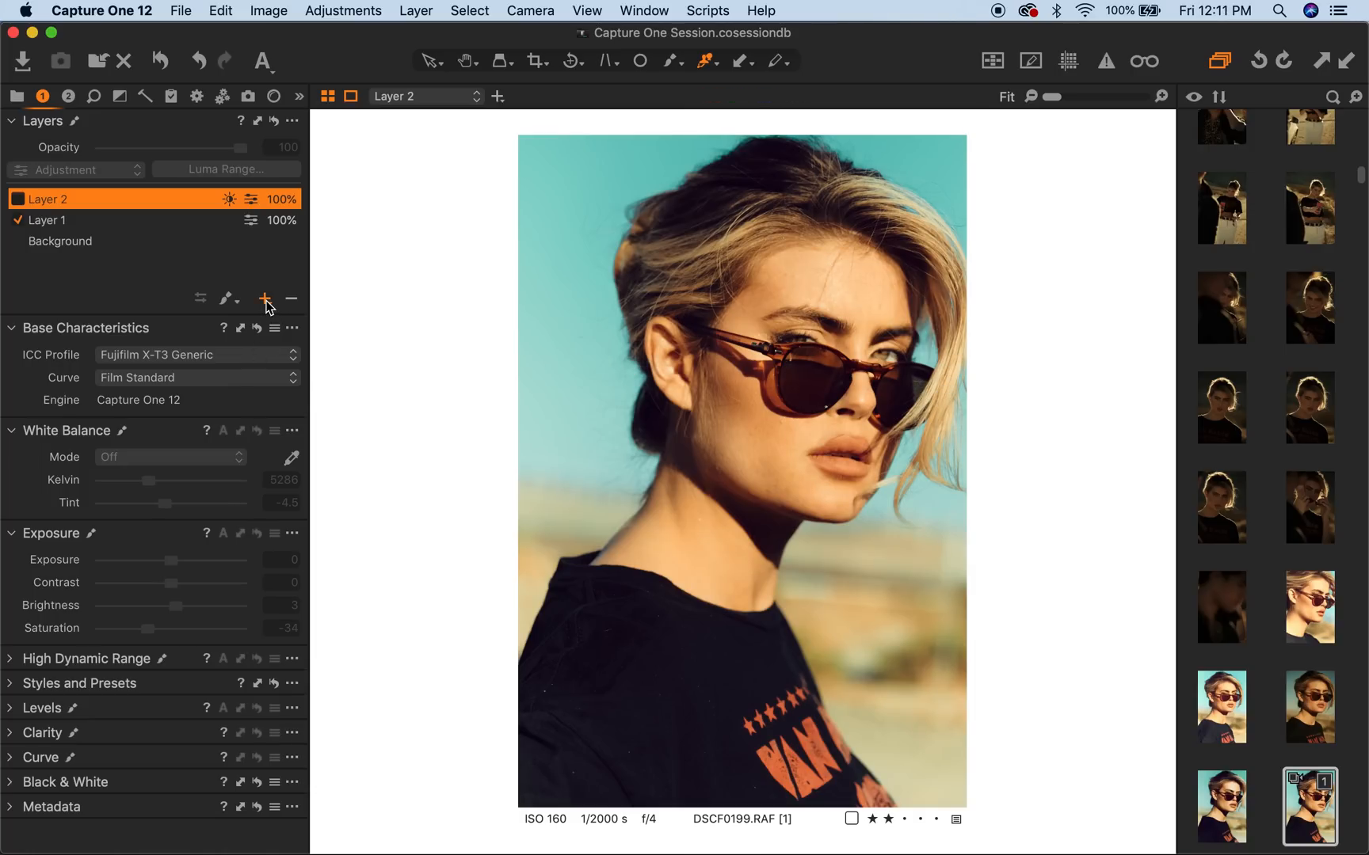
# - Add a new filled Layer 3 with saturation lowered to -50
pyautogui.click(264, 298)
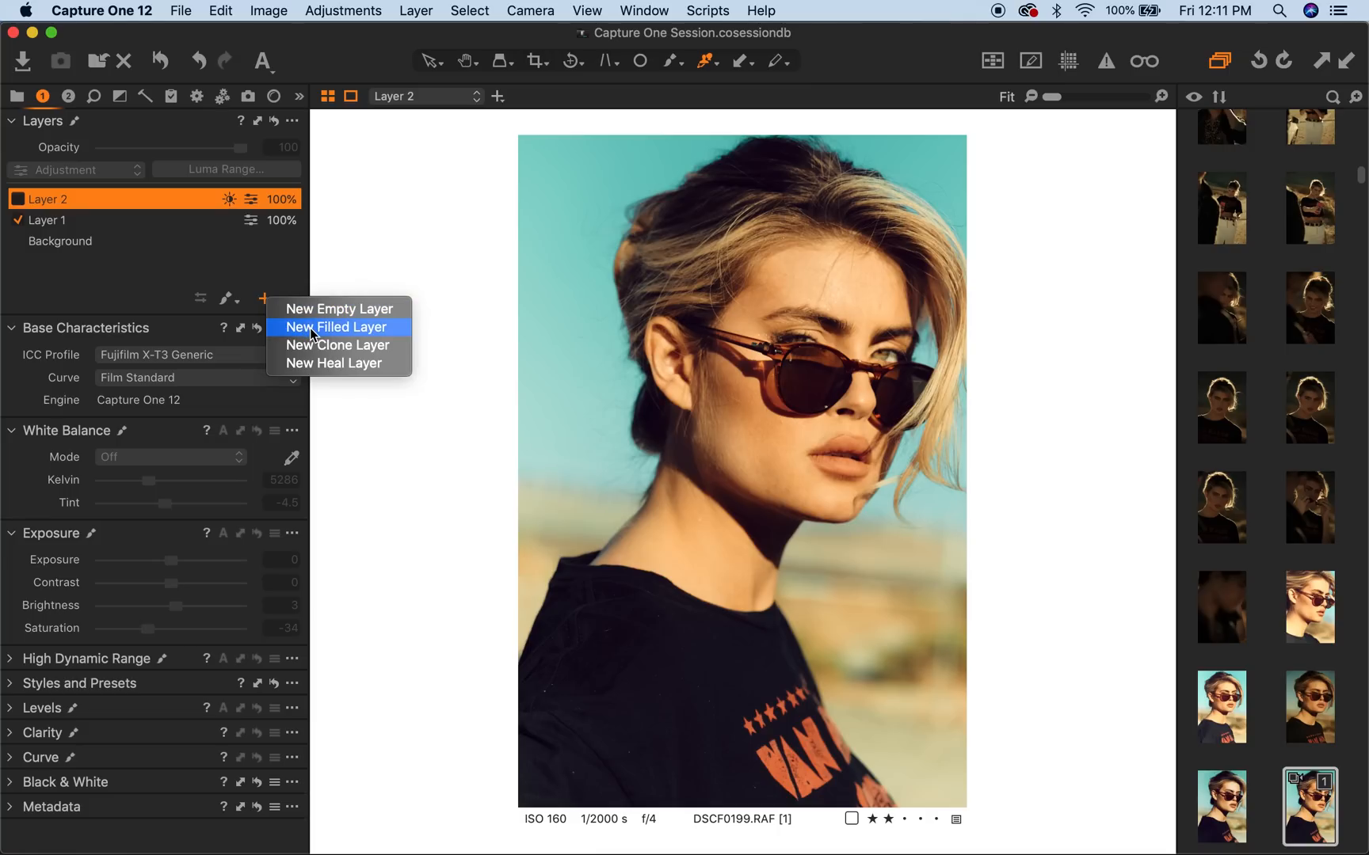
pyautogui.click(336, 326)
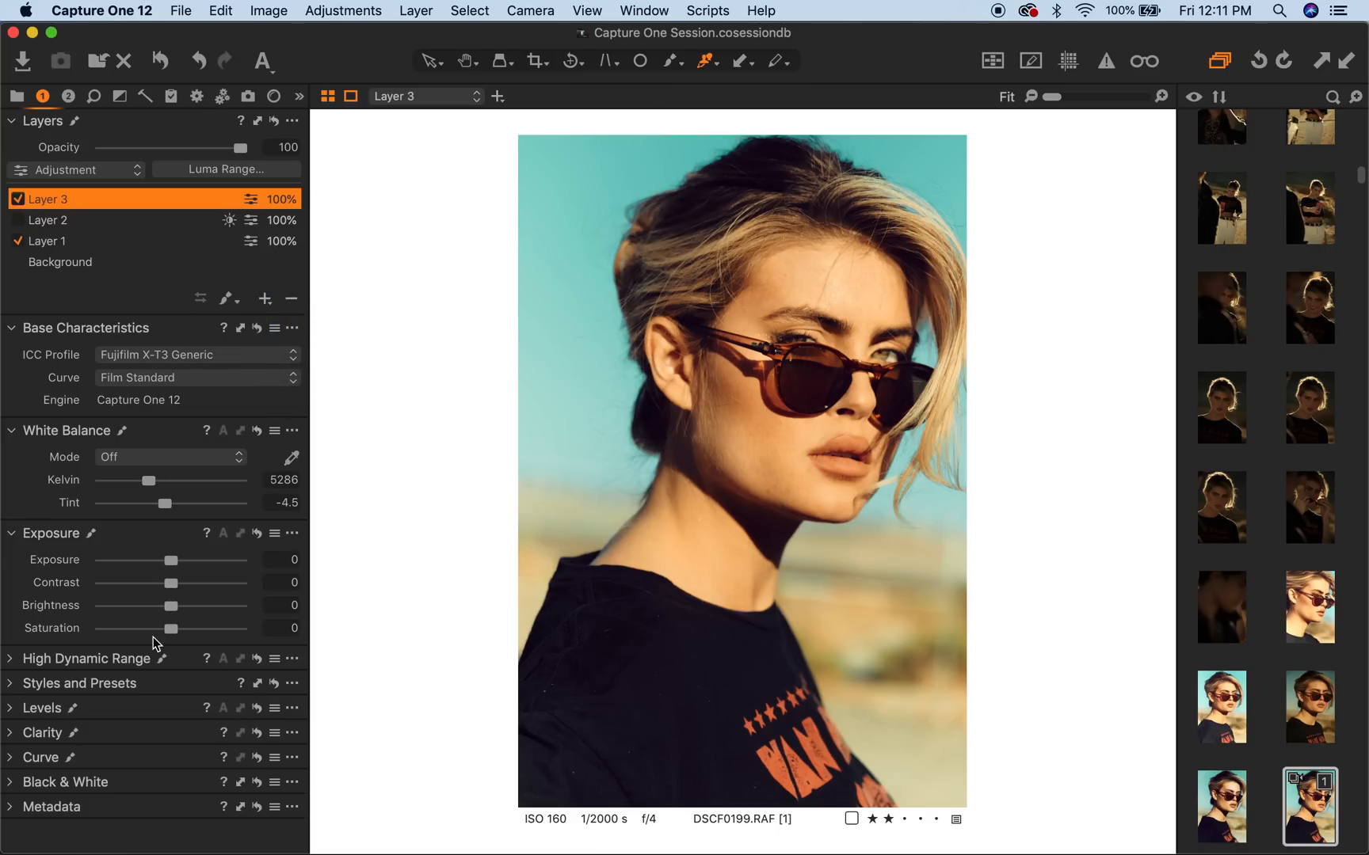
pyautogui.moveTo(138, 636)
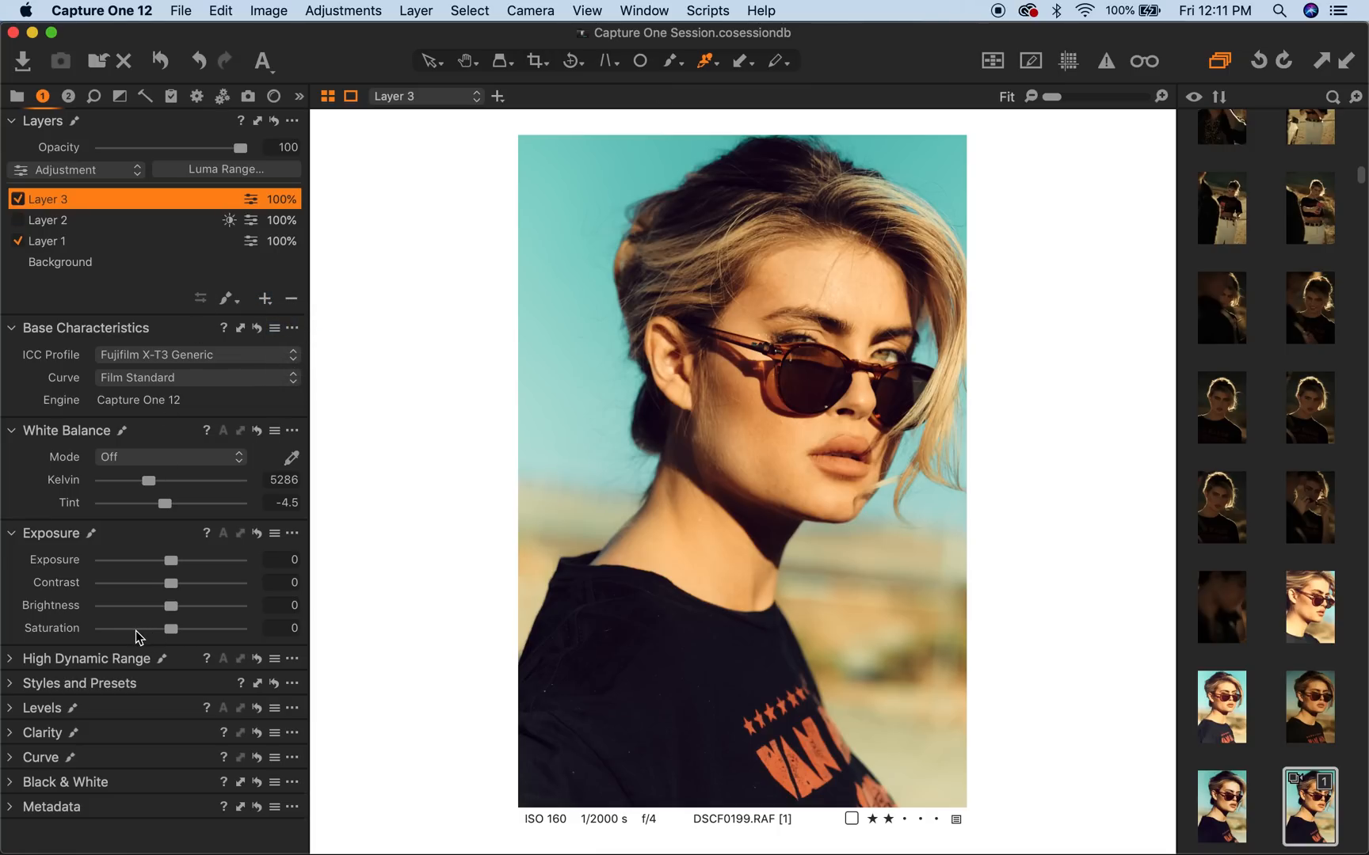
pyautogui.moveTo(169, 628); pyautogui.dragTo(133, 629)
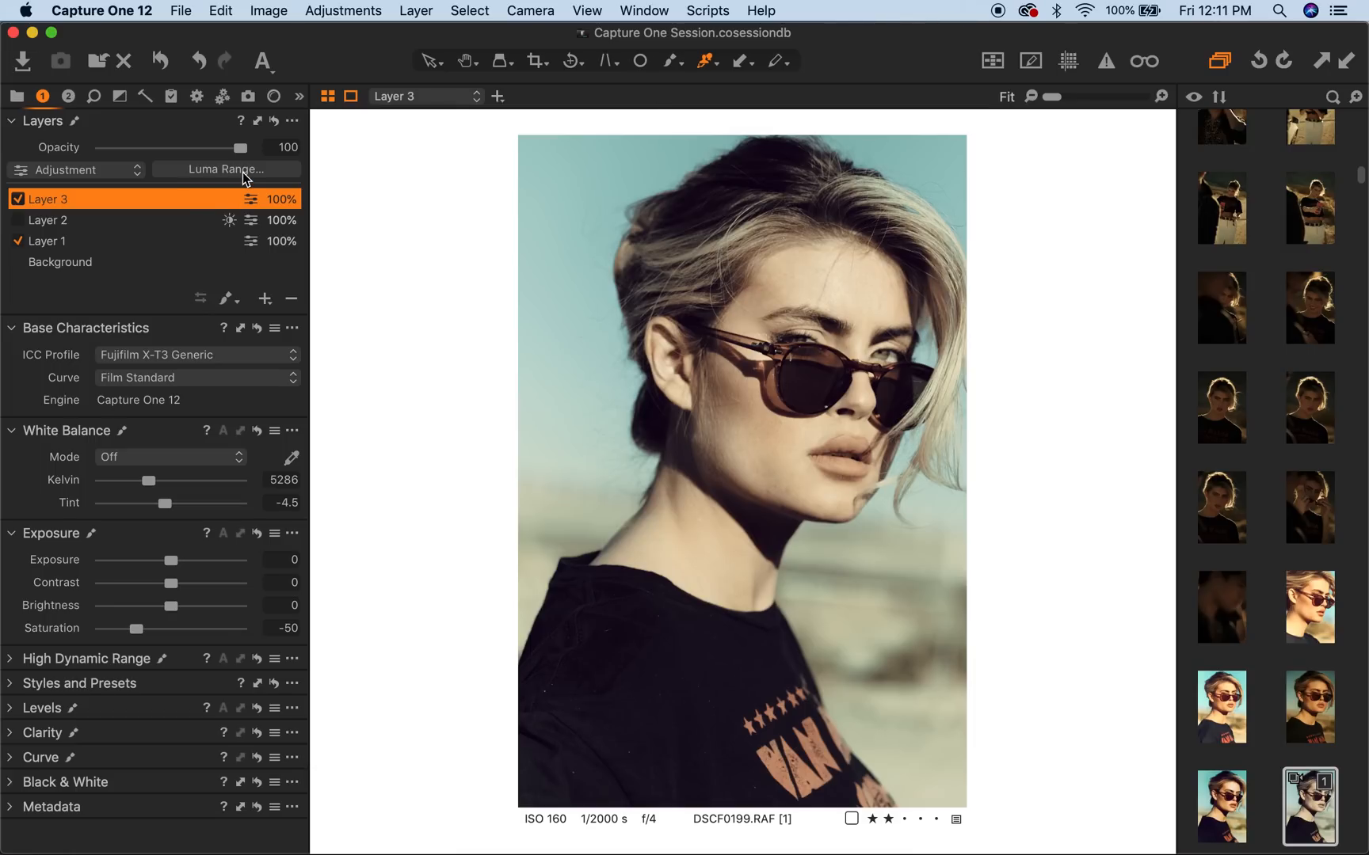
pyautogui.click(226, 170)
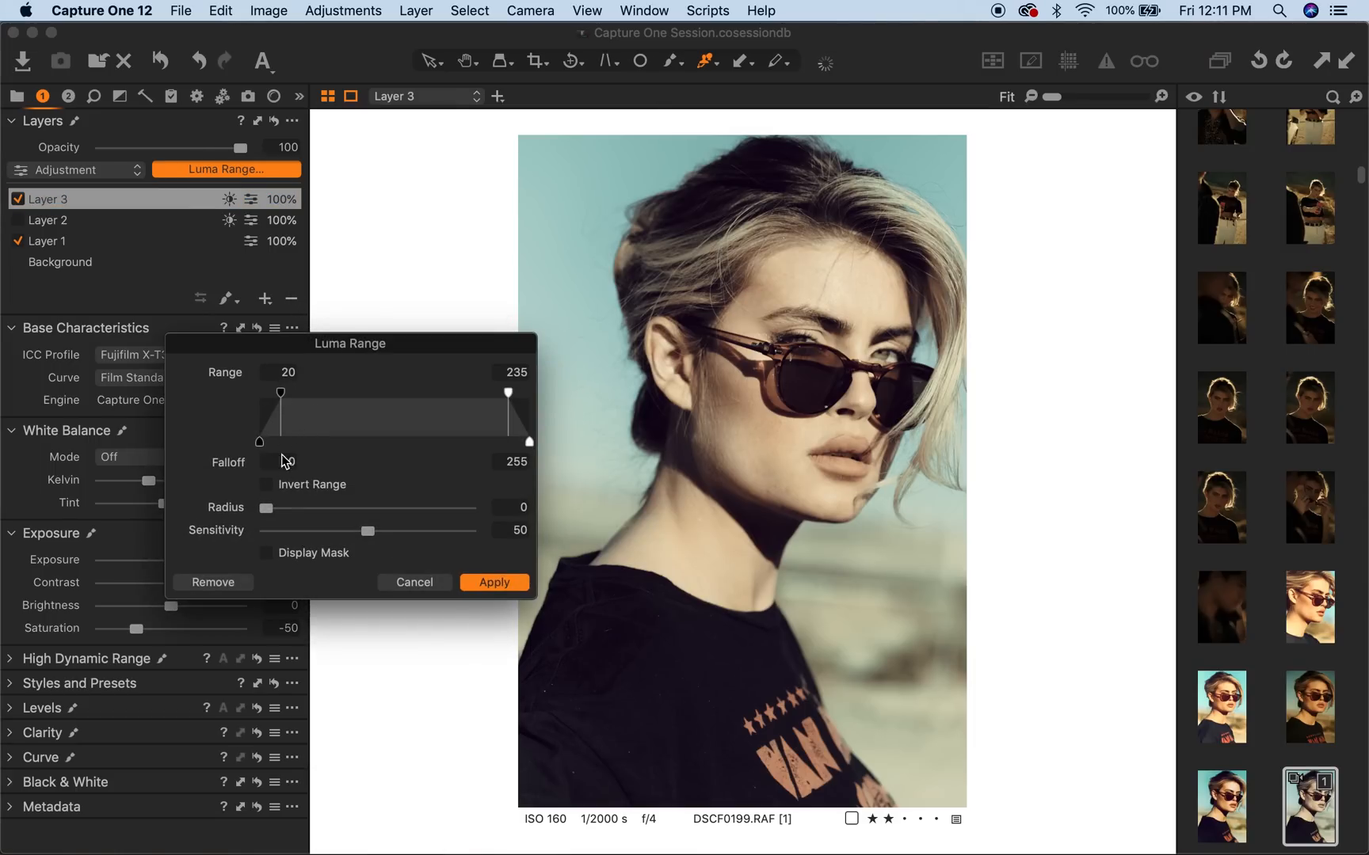
# - With the mask displayed, raise Layer 3's luma range dark limit to 187 (range 187–235) and apply it
pyautogui.click(266, 553)
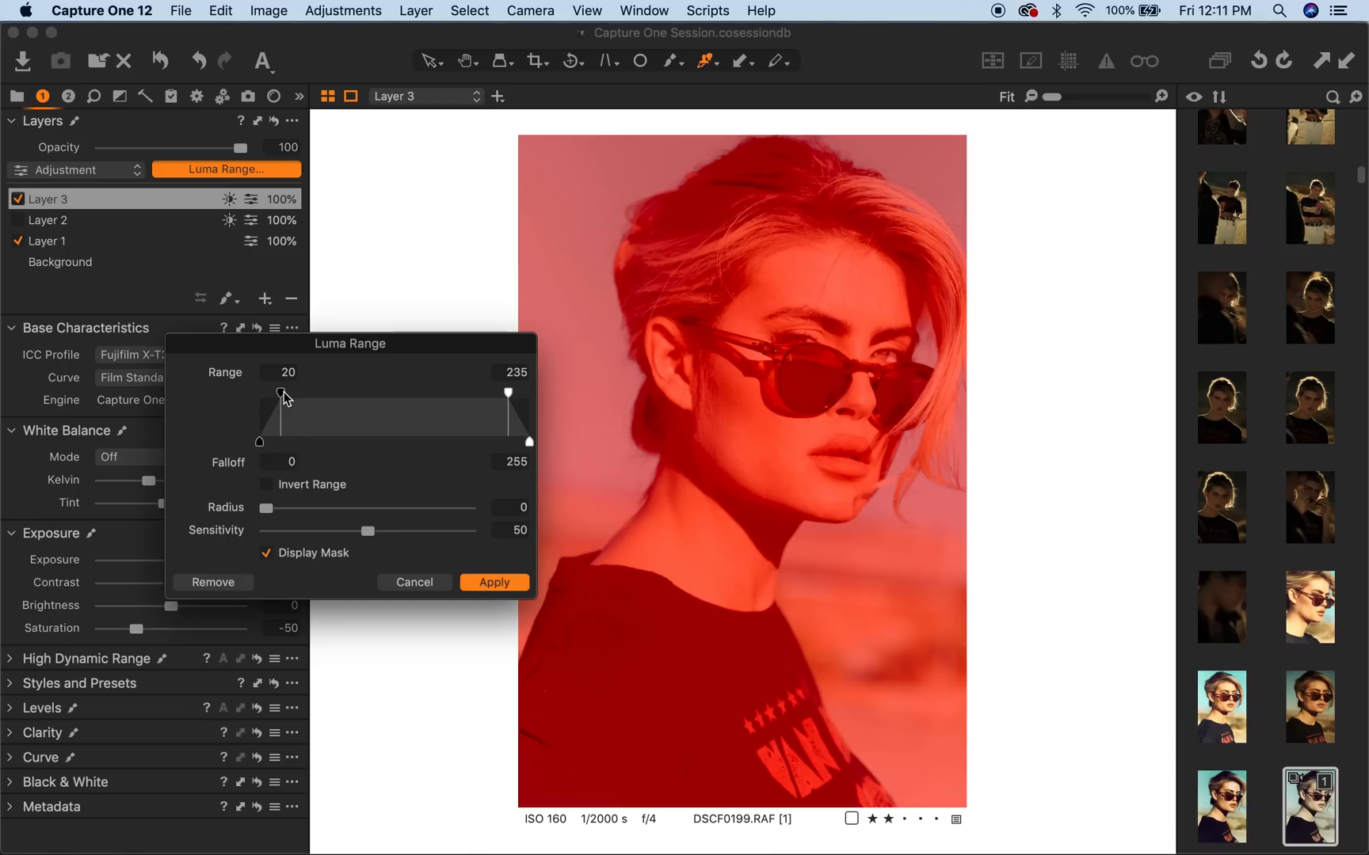
pyautogui.moveTo(287, 394); pyautogui.dragTo(425, 395)
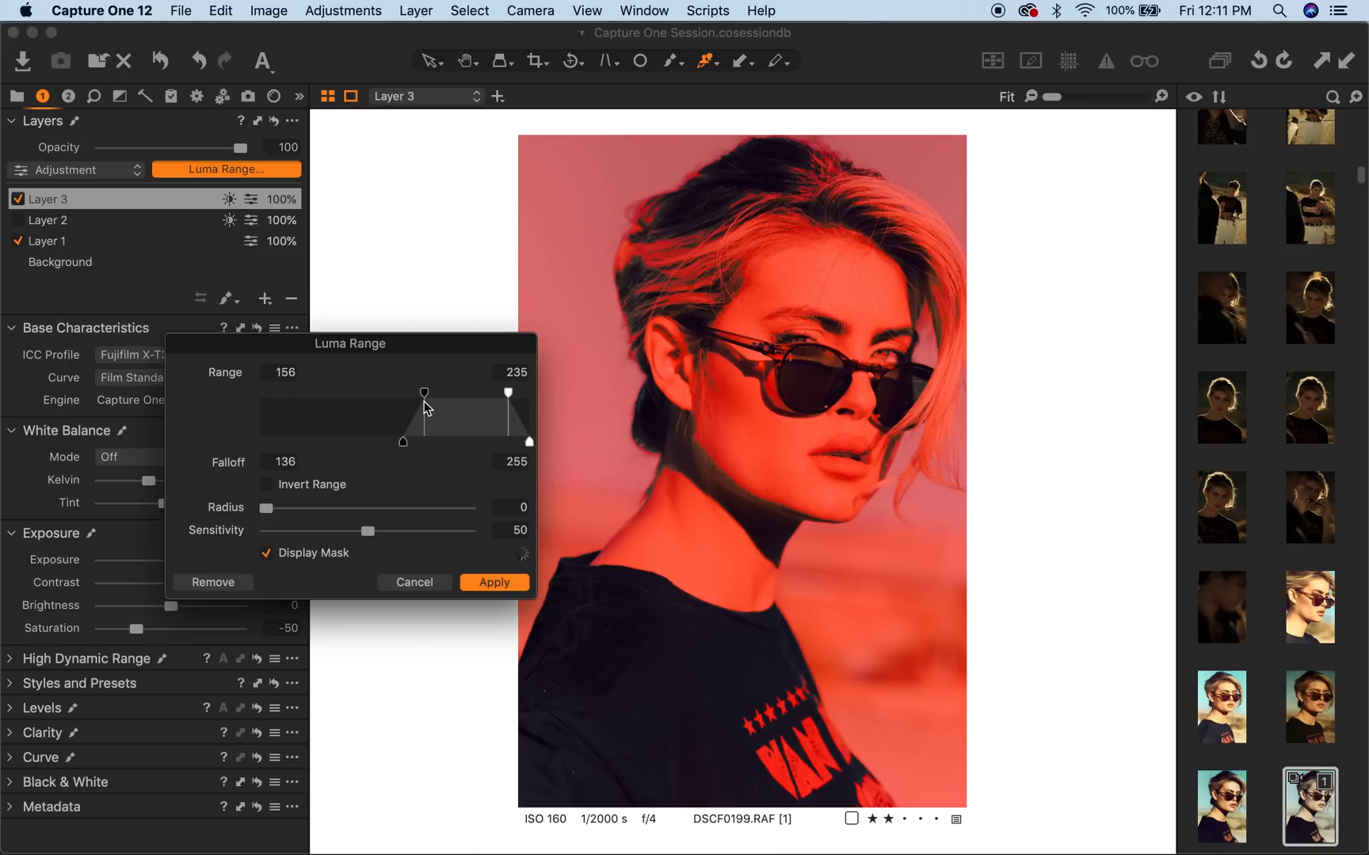
pyautogui.moveTo(423, 394); pyautogui.dragTo(455, 394)
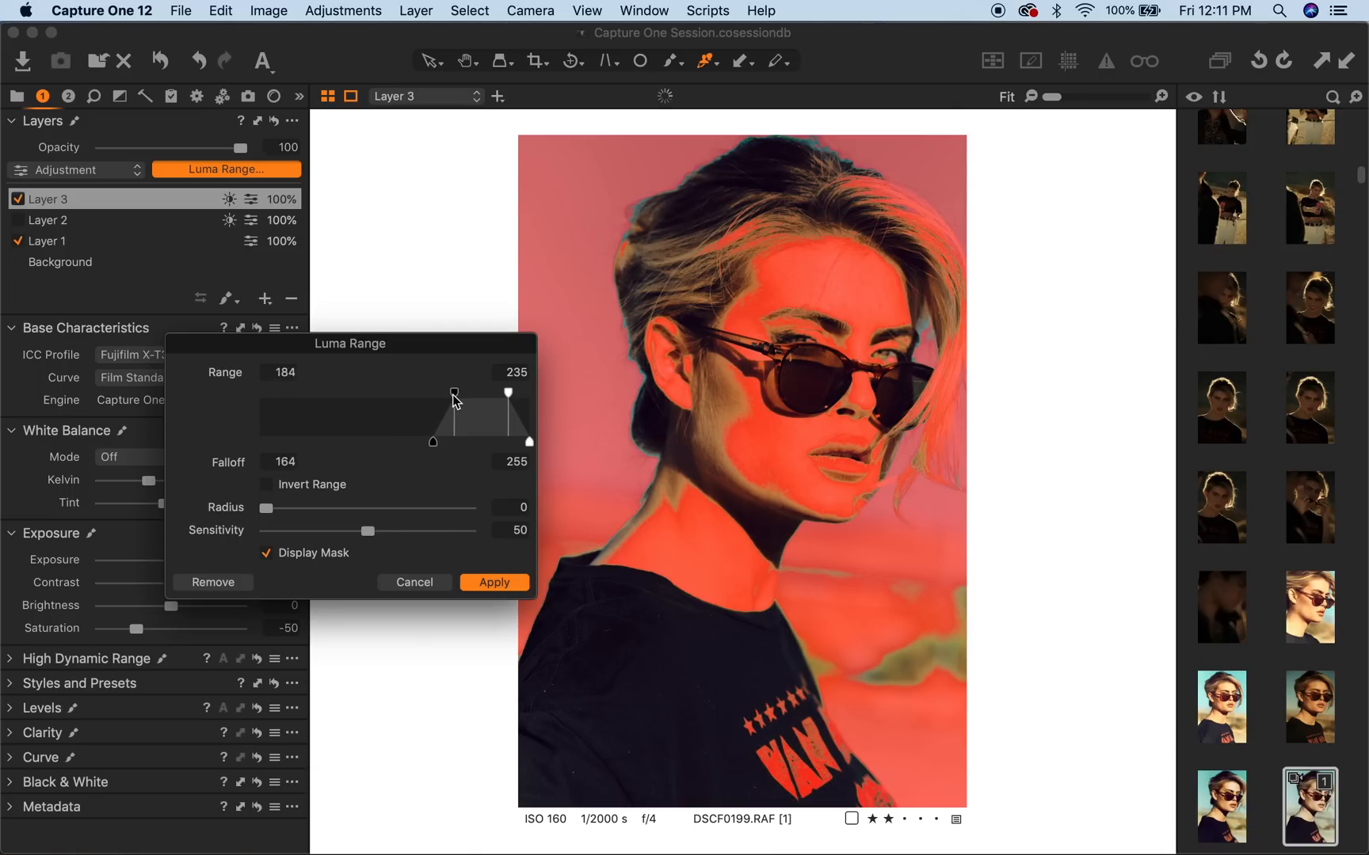
pyautogui.moveTo(455, 391); pyautogui.dragTo(456, 391)
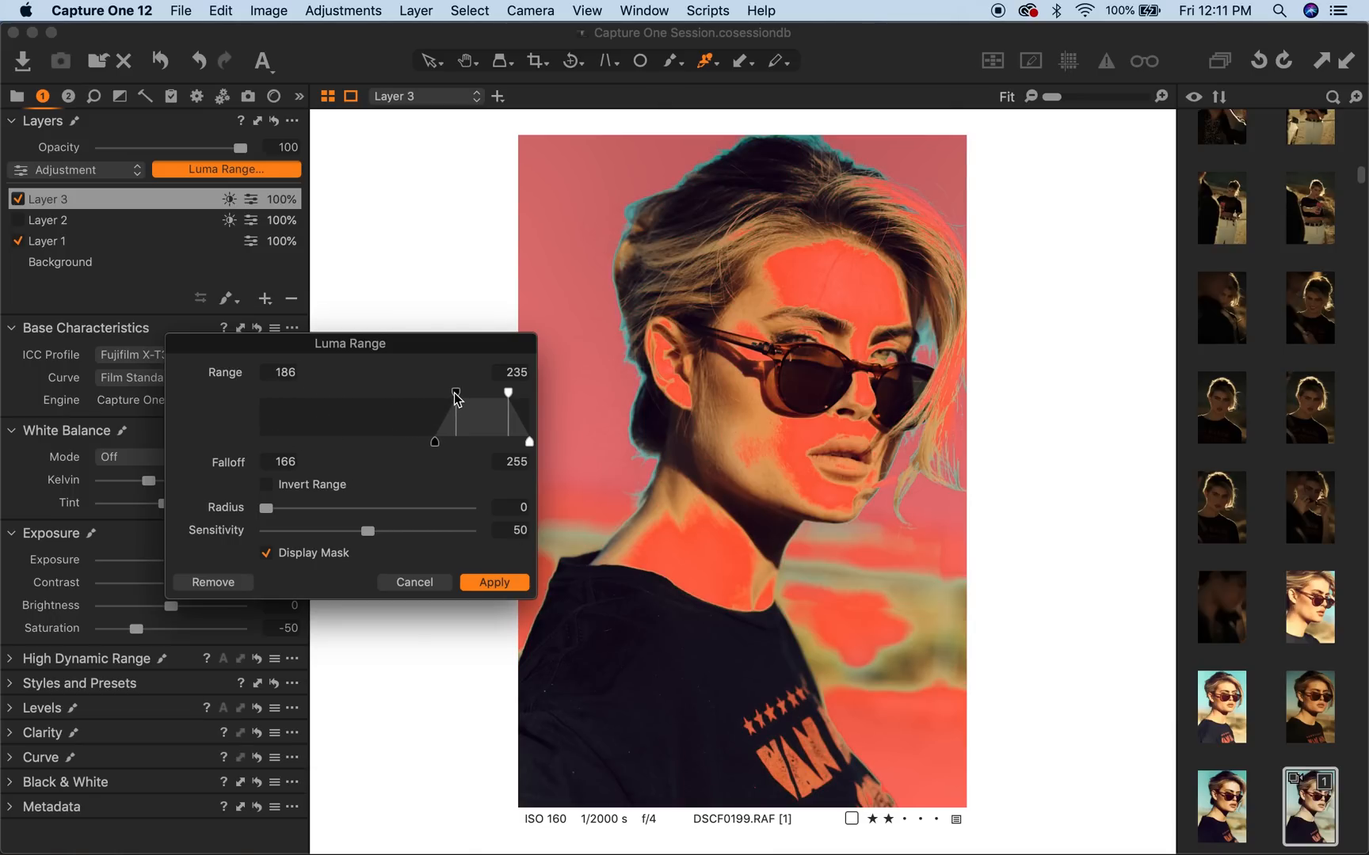
pyautogui.moveTo(454, 395); pyautogui.dragTo(465, 395)
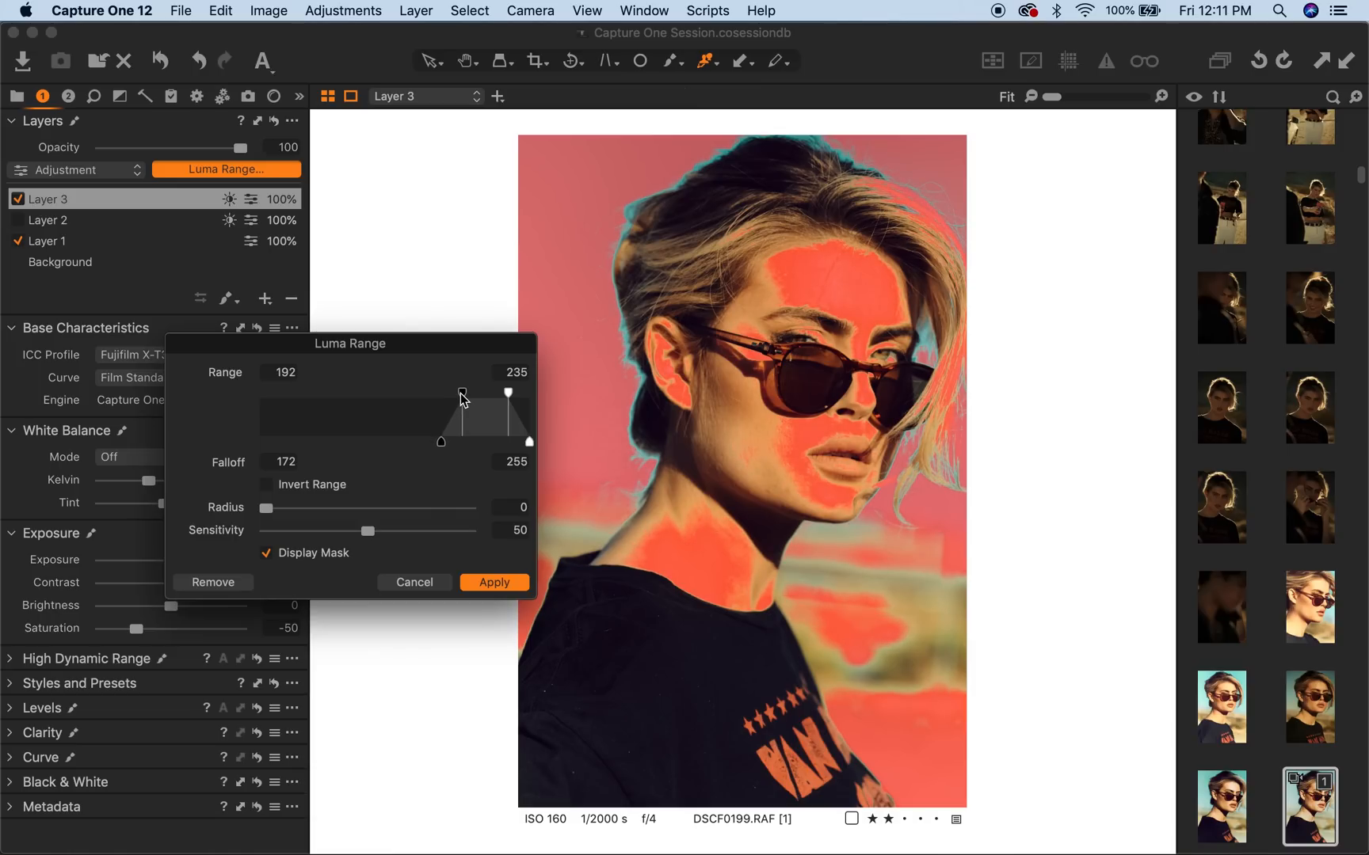
pyautogui.moveTo(461, 395); pyautogui.dragTo(456, 395)
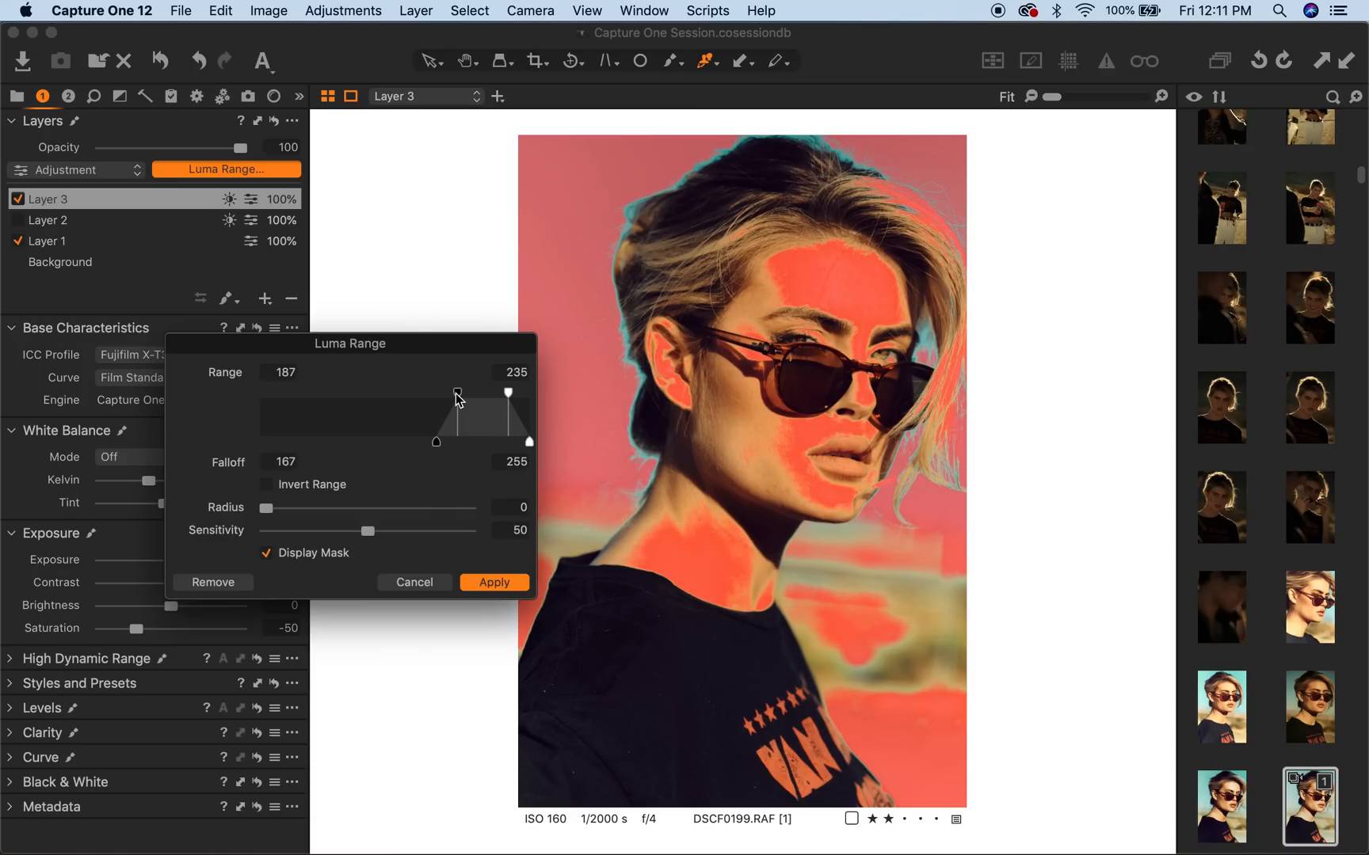
pyautogui.click(494, 583)
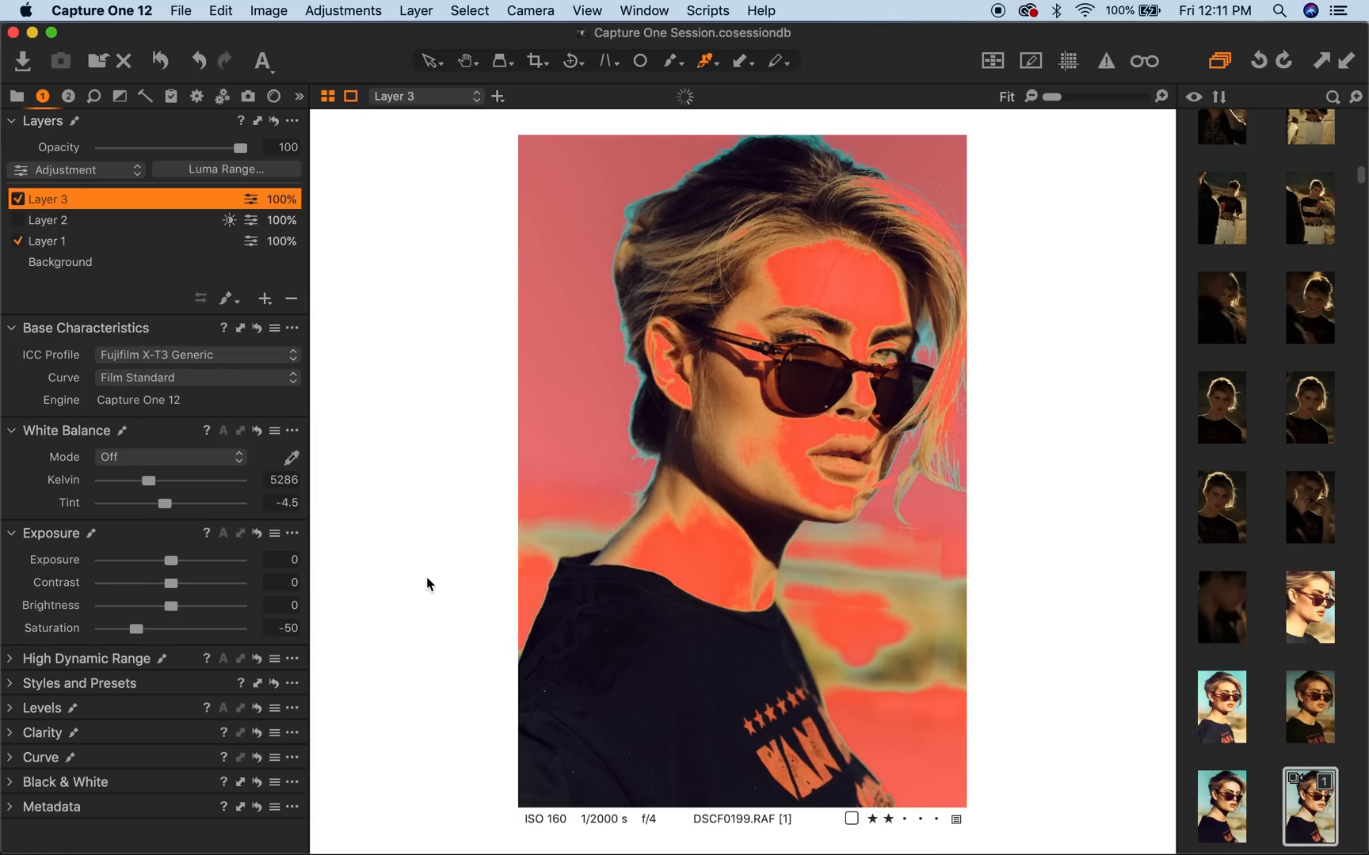
pyautogui.click(67, 97)
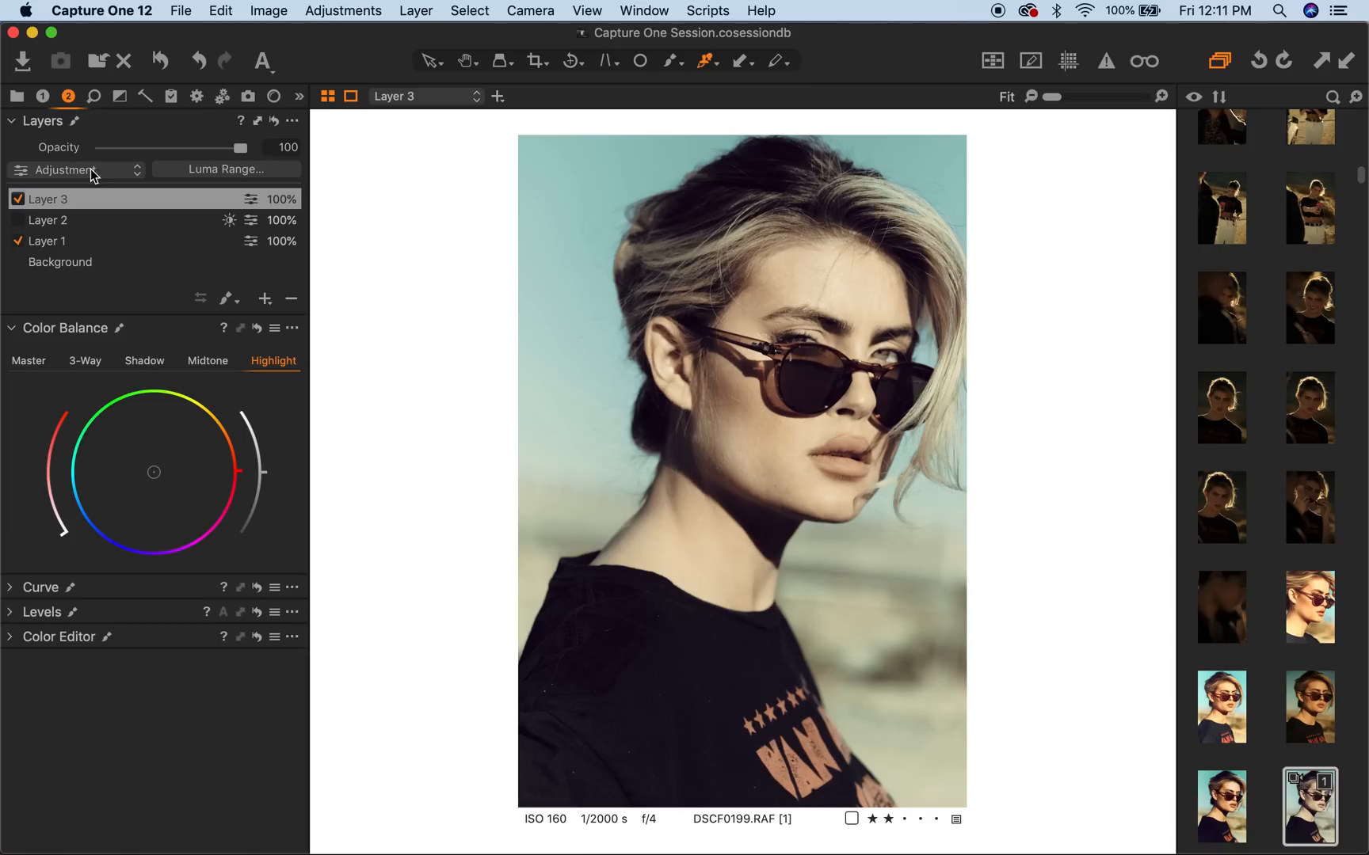
# - Reopen Layer 3's luma range with mask shown, pushing the lower limit into the brightest tones with a small radius
pyautogui.click(38, 95)
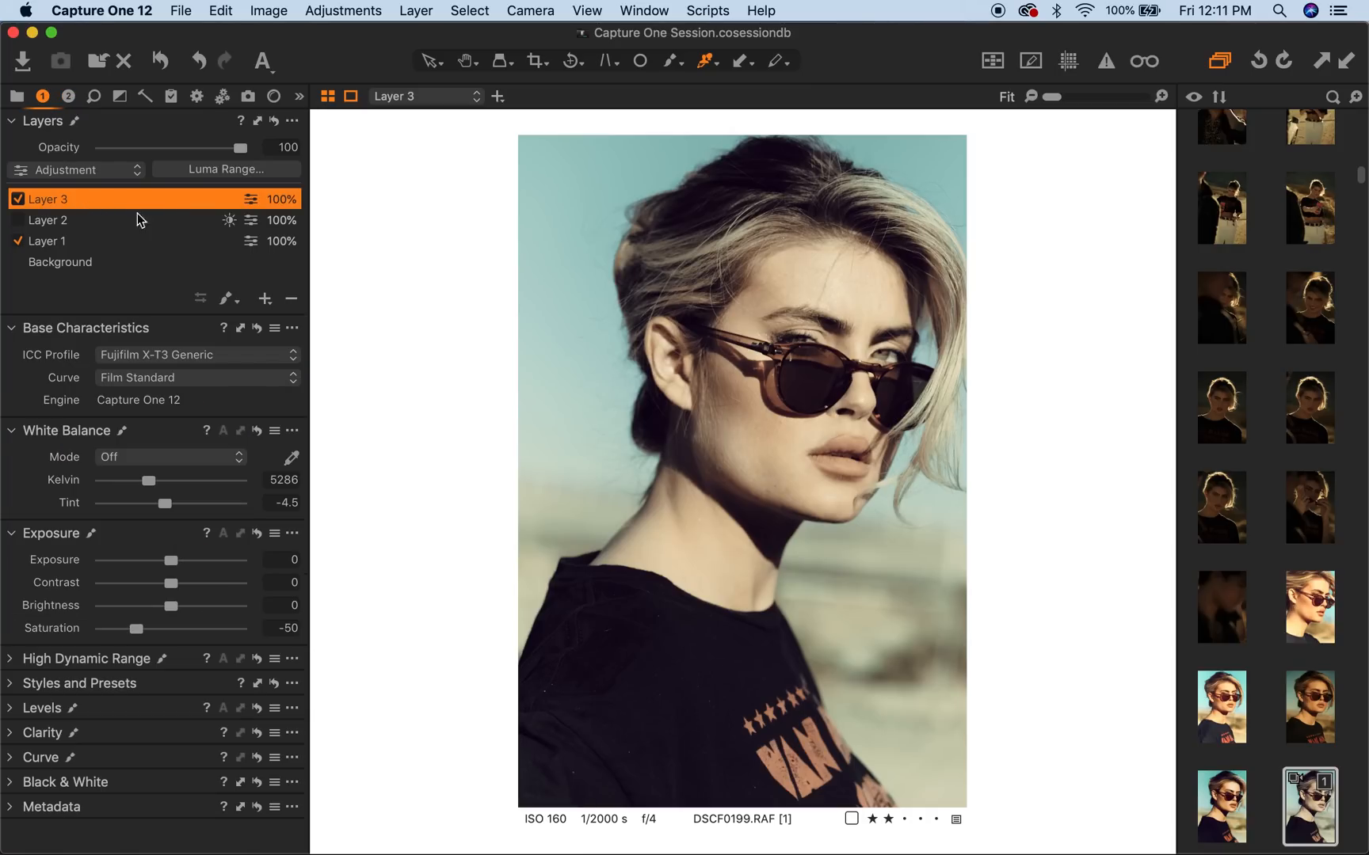
pyautogui.click(226, 169)
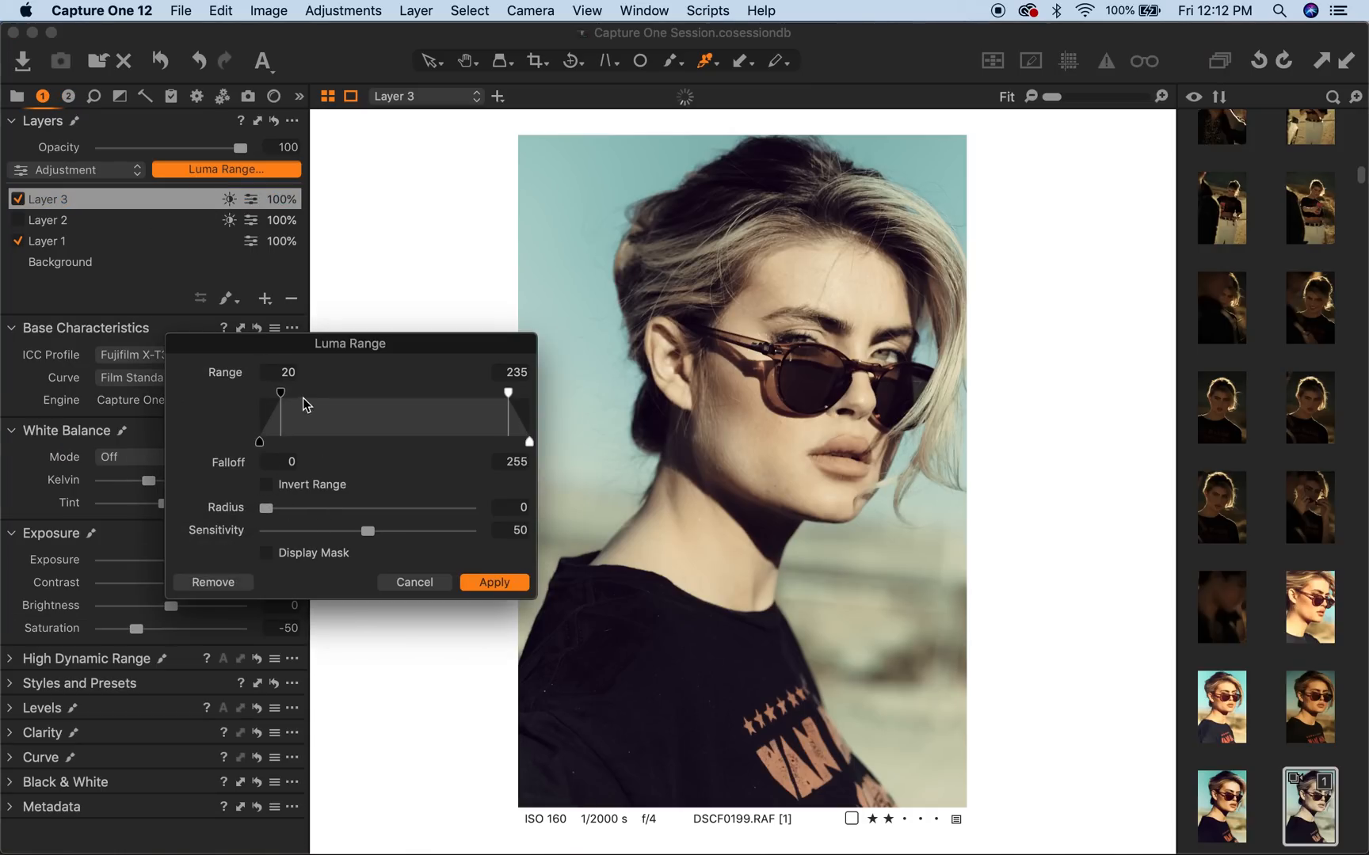
pyautogui.moveTo(282, 395); pyautogui.dragTo(417, 395)
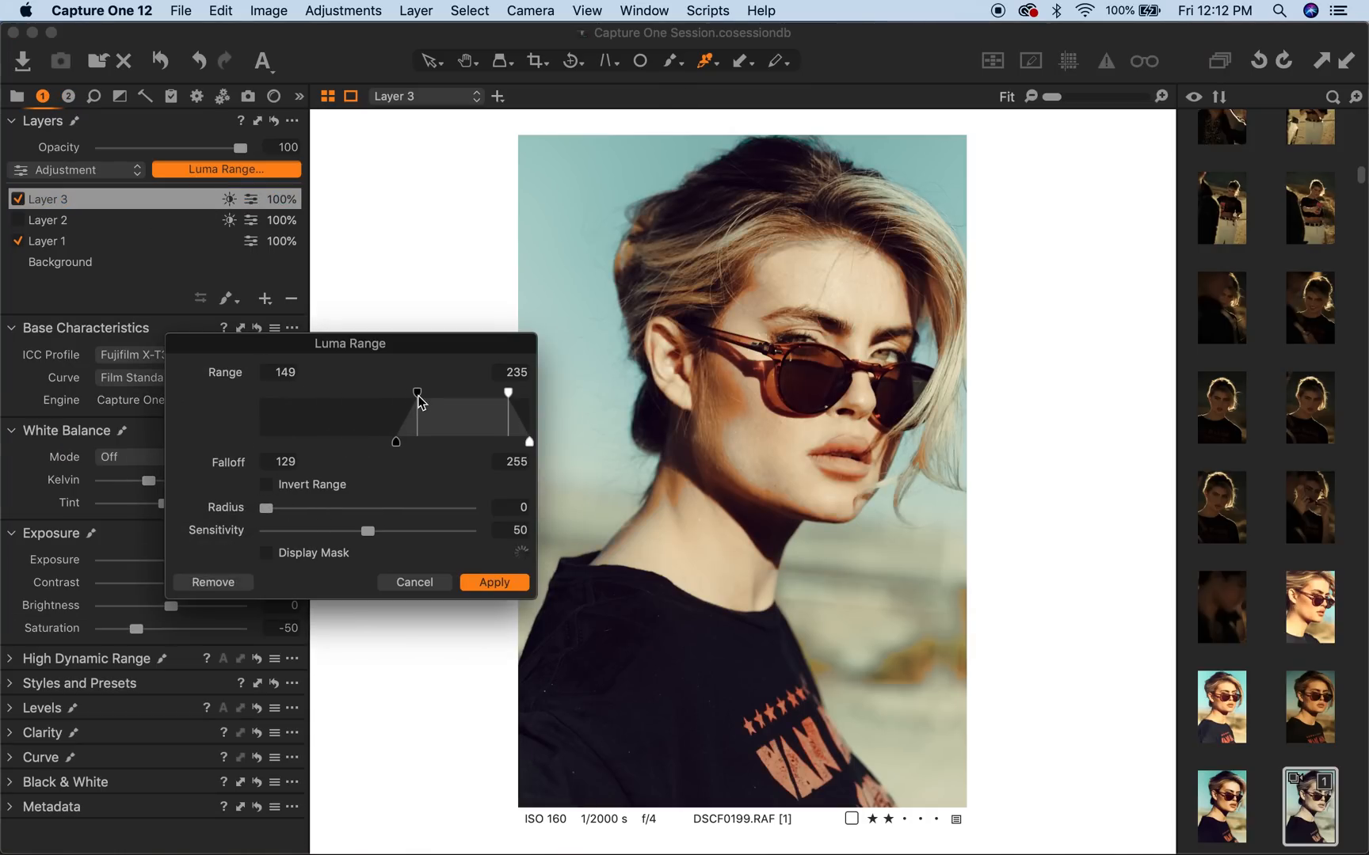
pyautogui.moveTo(417, 417); pyautogui.dragTo(446, 417)
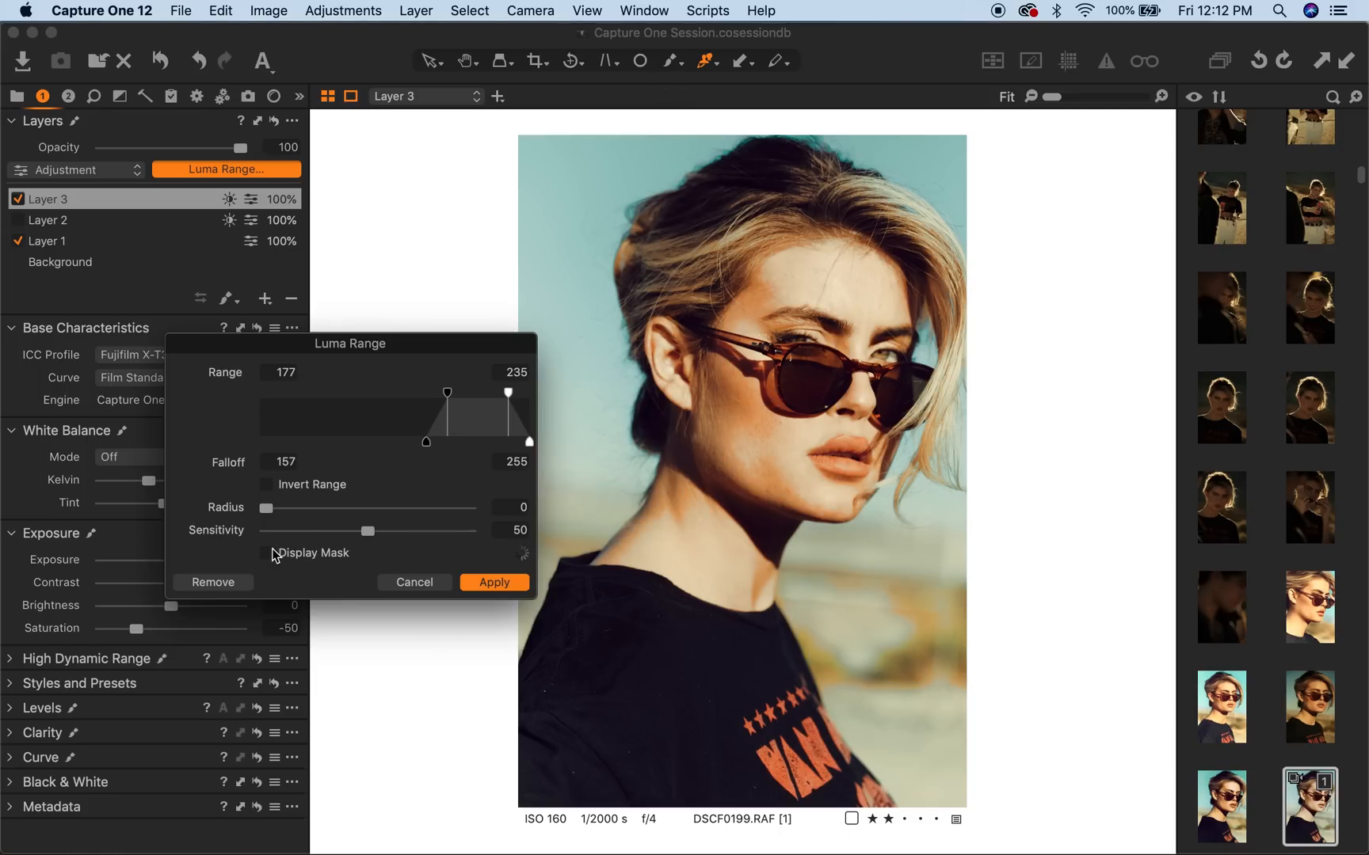
pyautogui.click(267, 553)
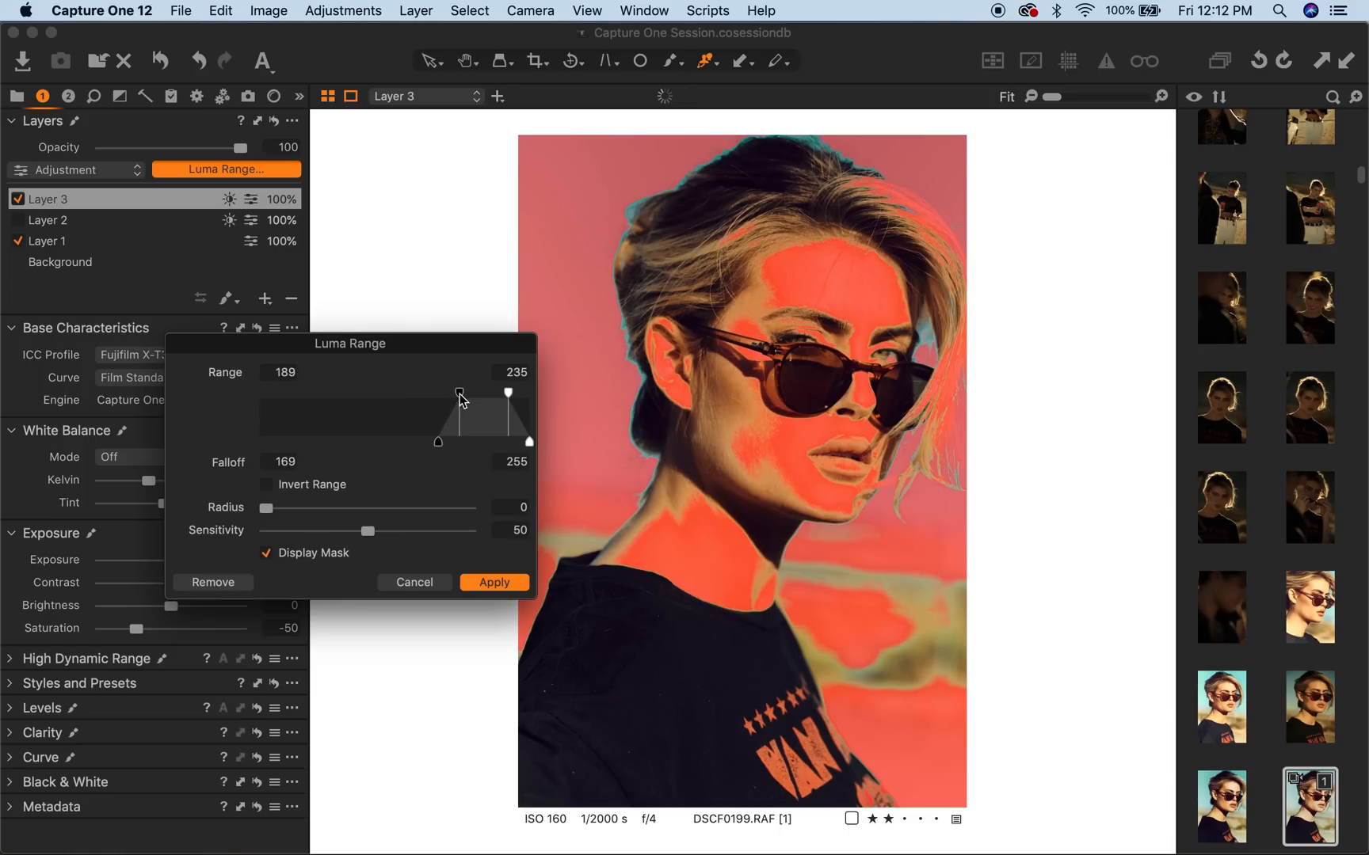
pyautogui.moveTo(460, 396); pyautogui.dragTo(469, 393)
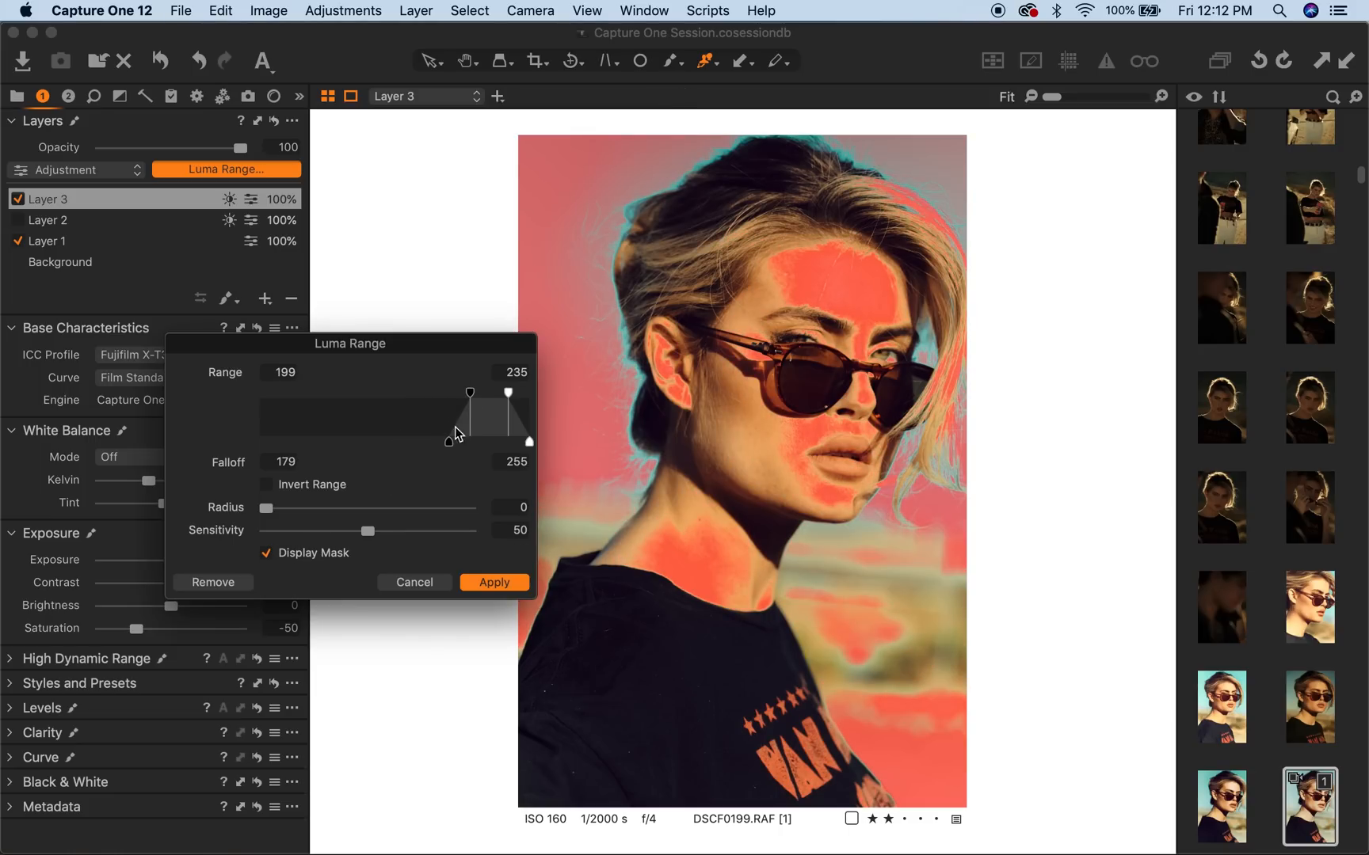
pyautogui.moveTo(265, 508); pyautogui.dragTo(347, 508)
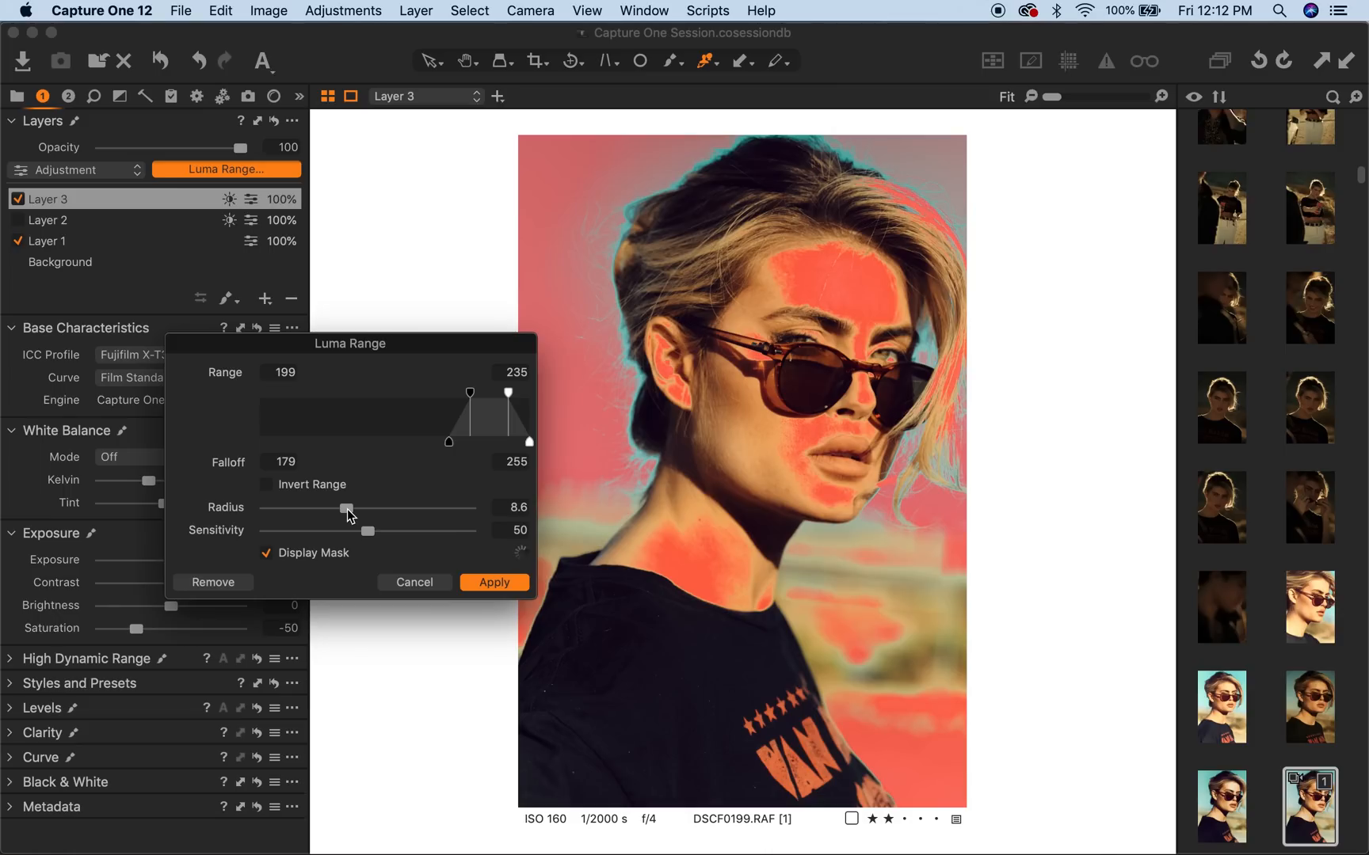
pyautogui.moveTo(774, 285)
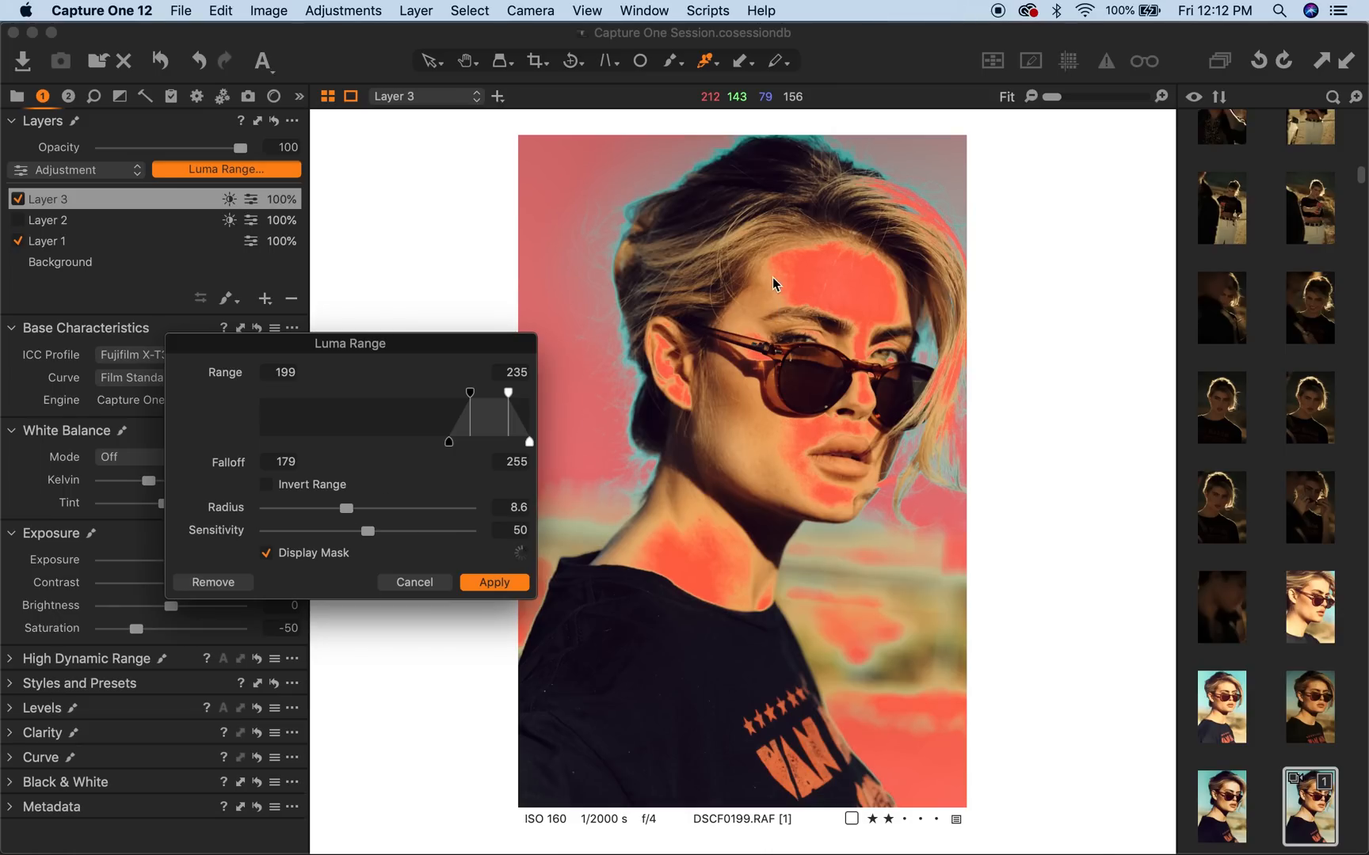
pyautogui.moveTo(425, 537)
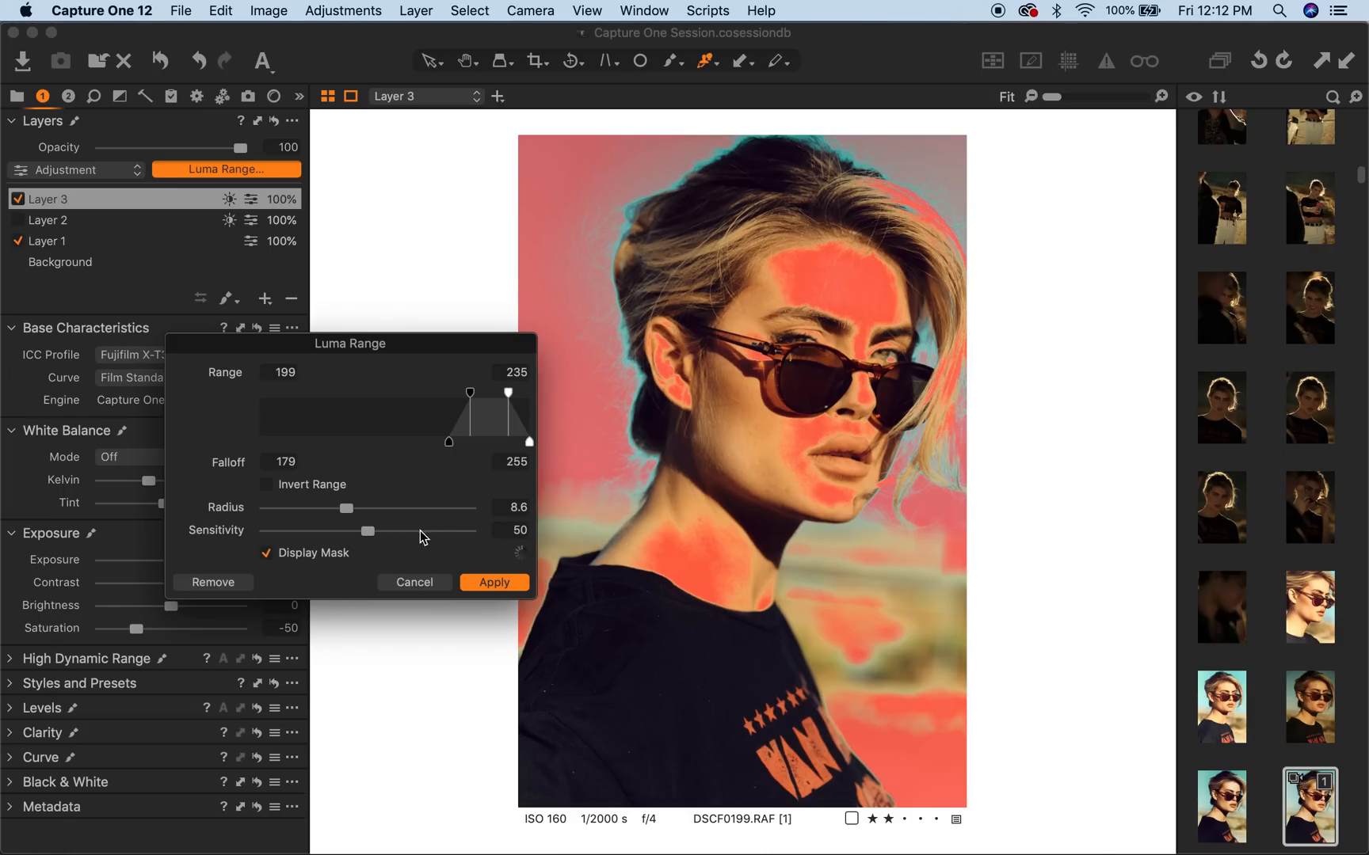
# - Sweep mask sensitivity and settle near 42, then enlarge the radius to about 169
pyautogui.moveTo(368, 531); pyautogui.dragTo(445, 531)
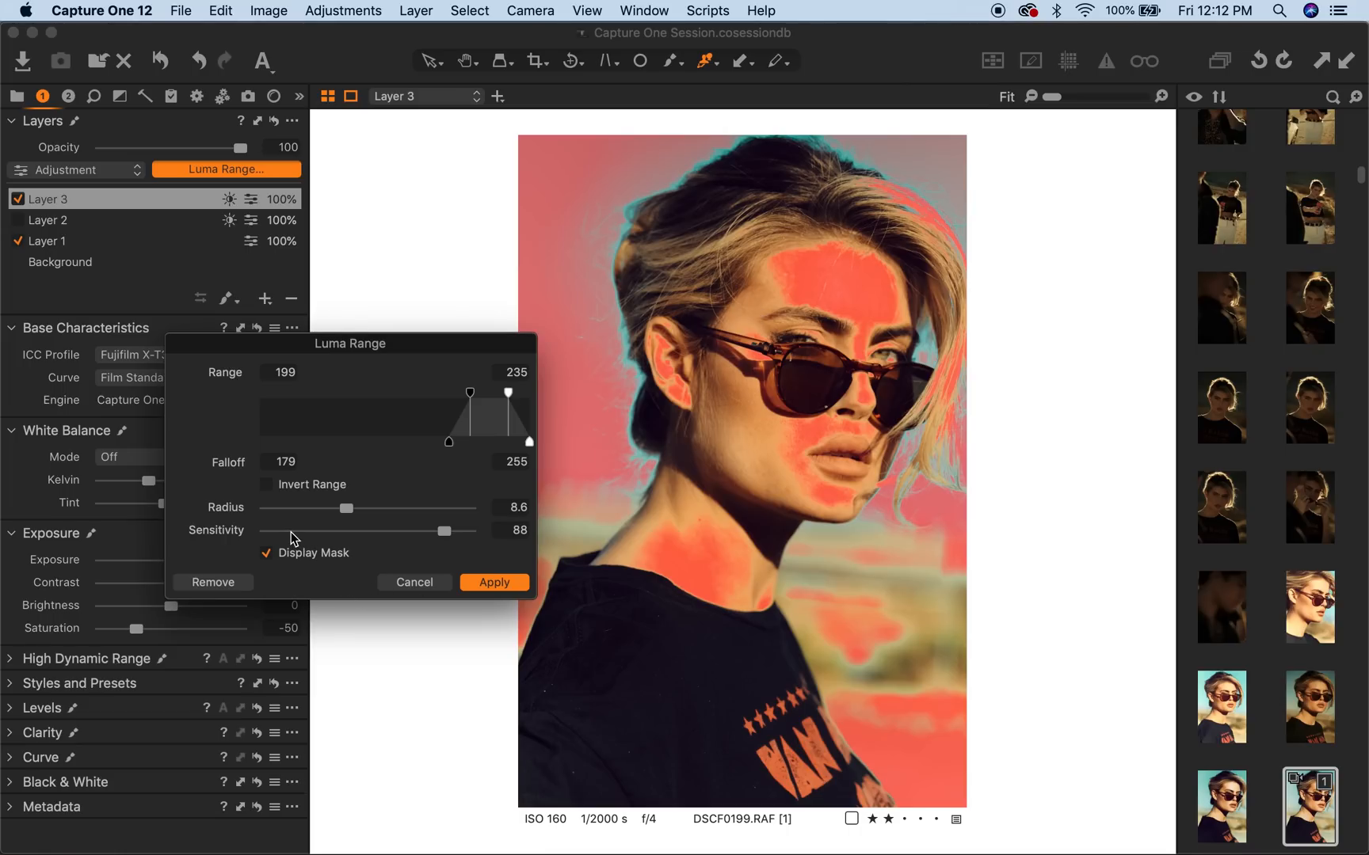
pyautogui.moveTo(445, 531); pyautogui.dragTo(290, 531)
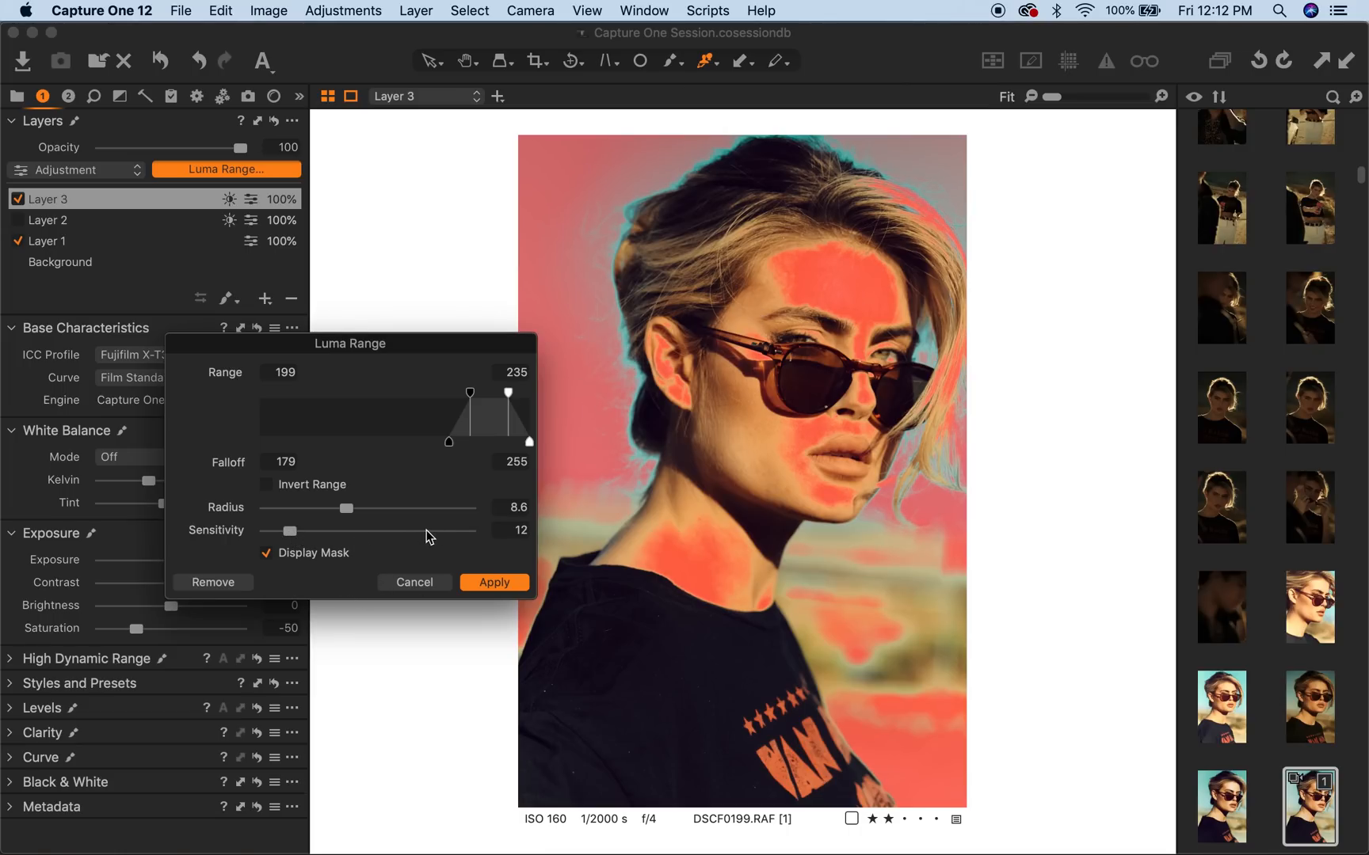
pyautogui.moveTo(289, 532); pyautogui.dragTo(452, 533)
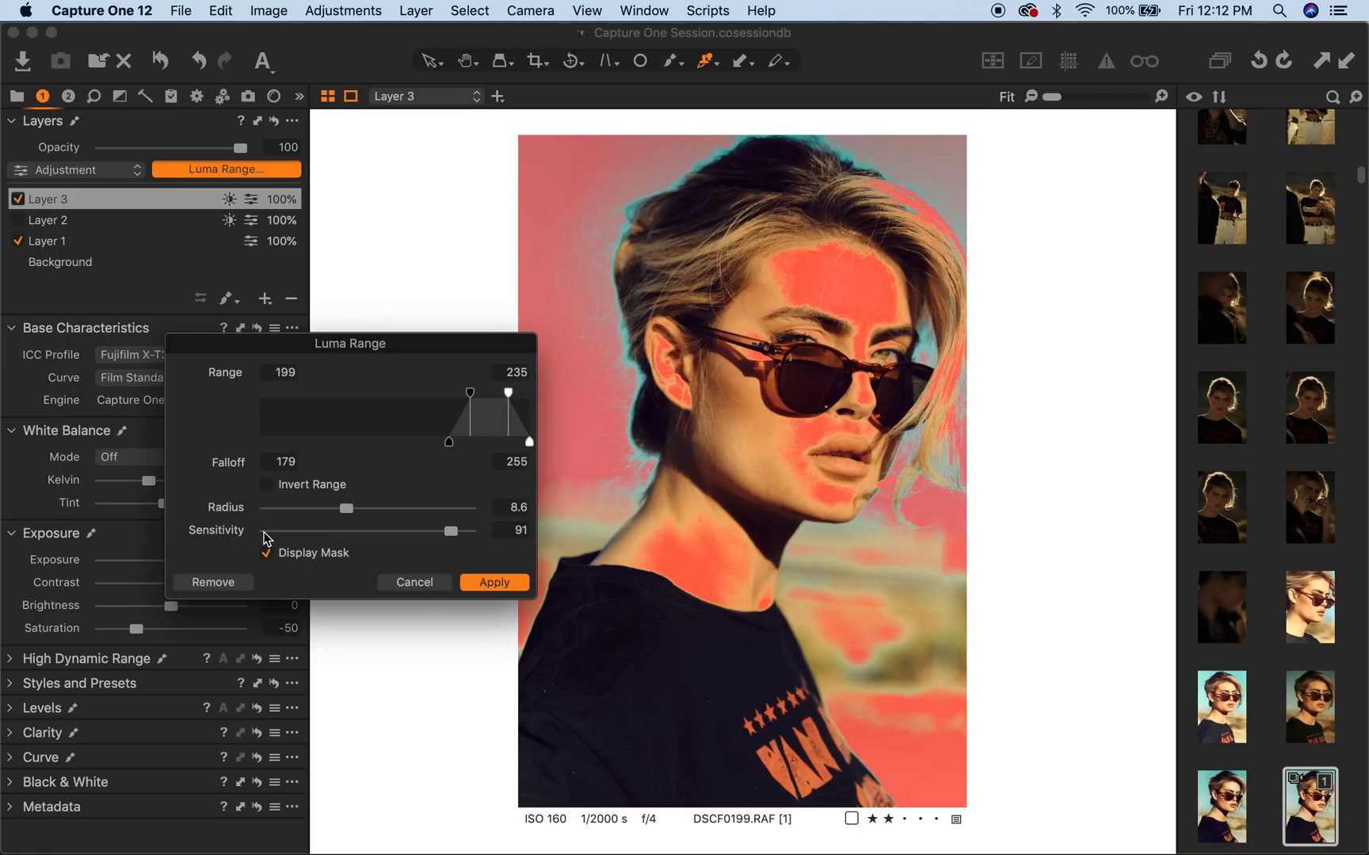
pyautogui.moveTo(450, 531); pyautogui.dragTo(266, 530)
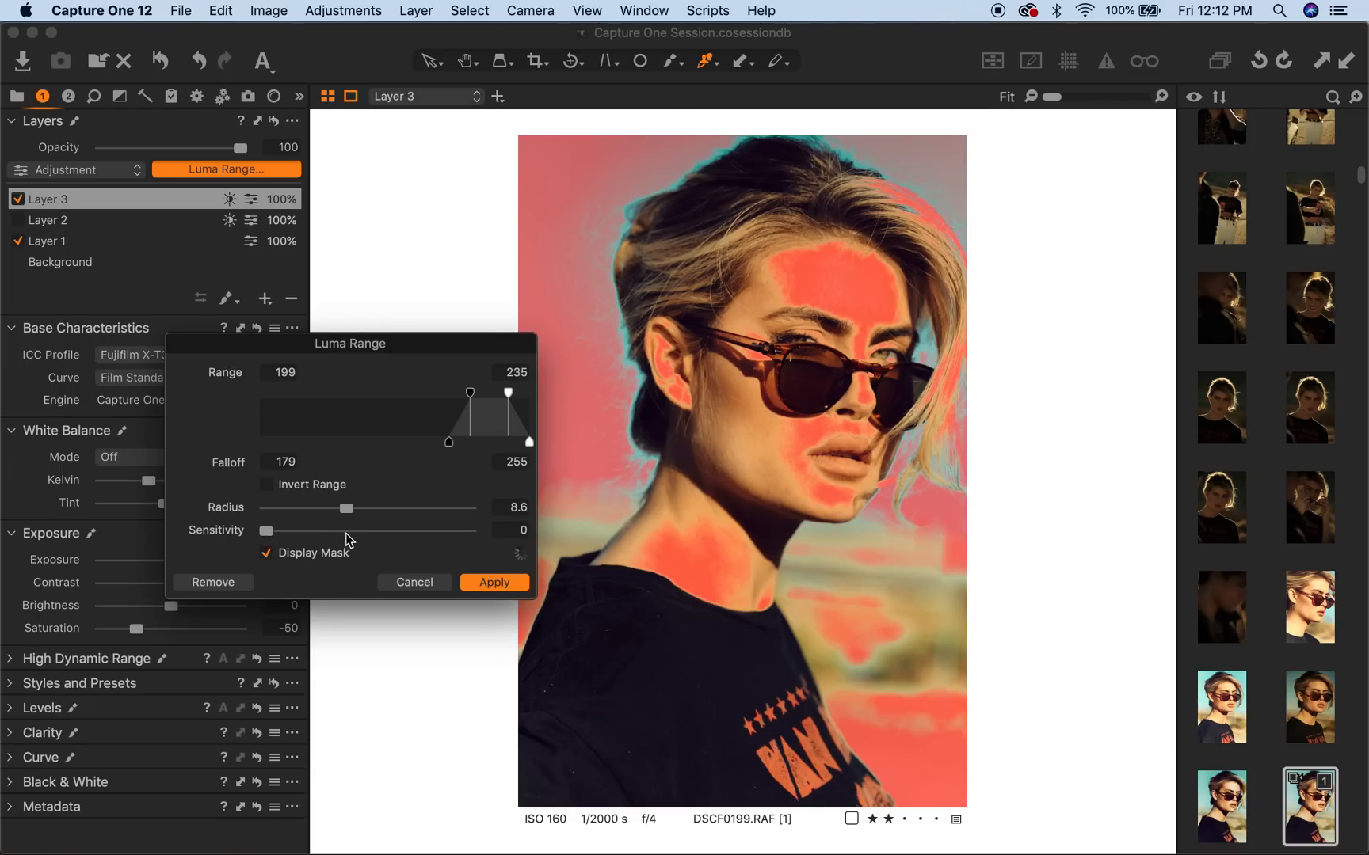
pyautogui.moveTo(266, 531); pyautogui.dragTo(353, 530)
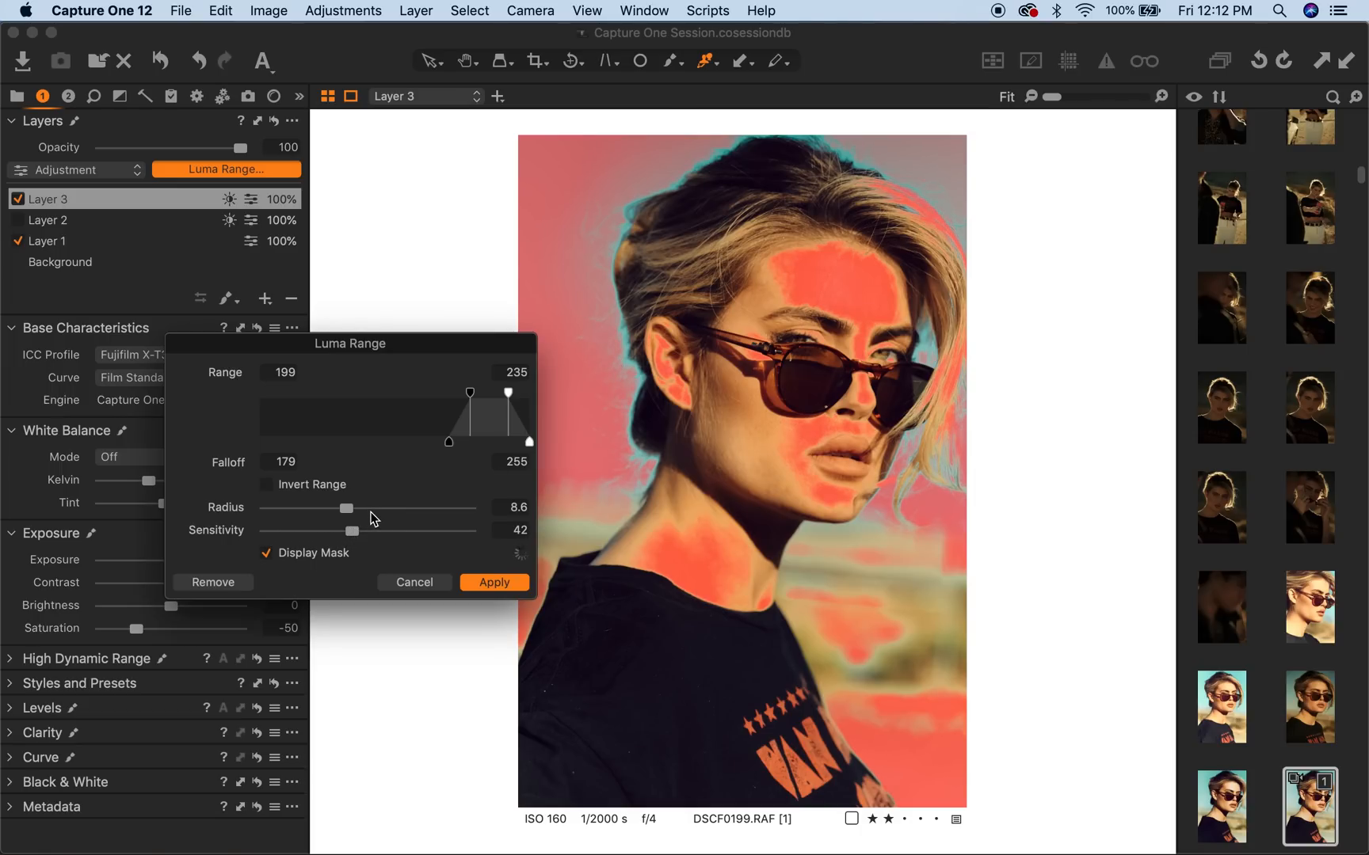
pyautogui.moveTo(347, 507); pyautogui.dragTo(428, 508)
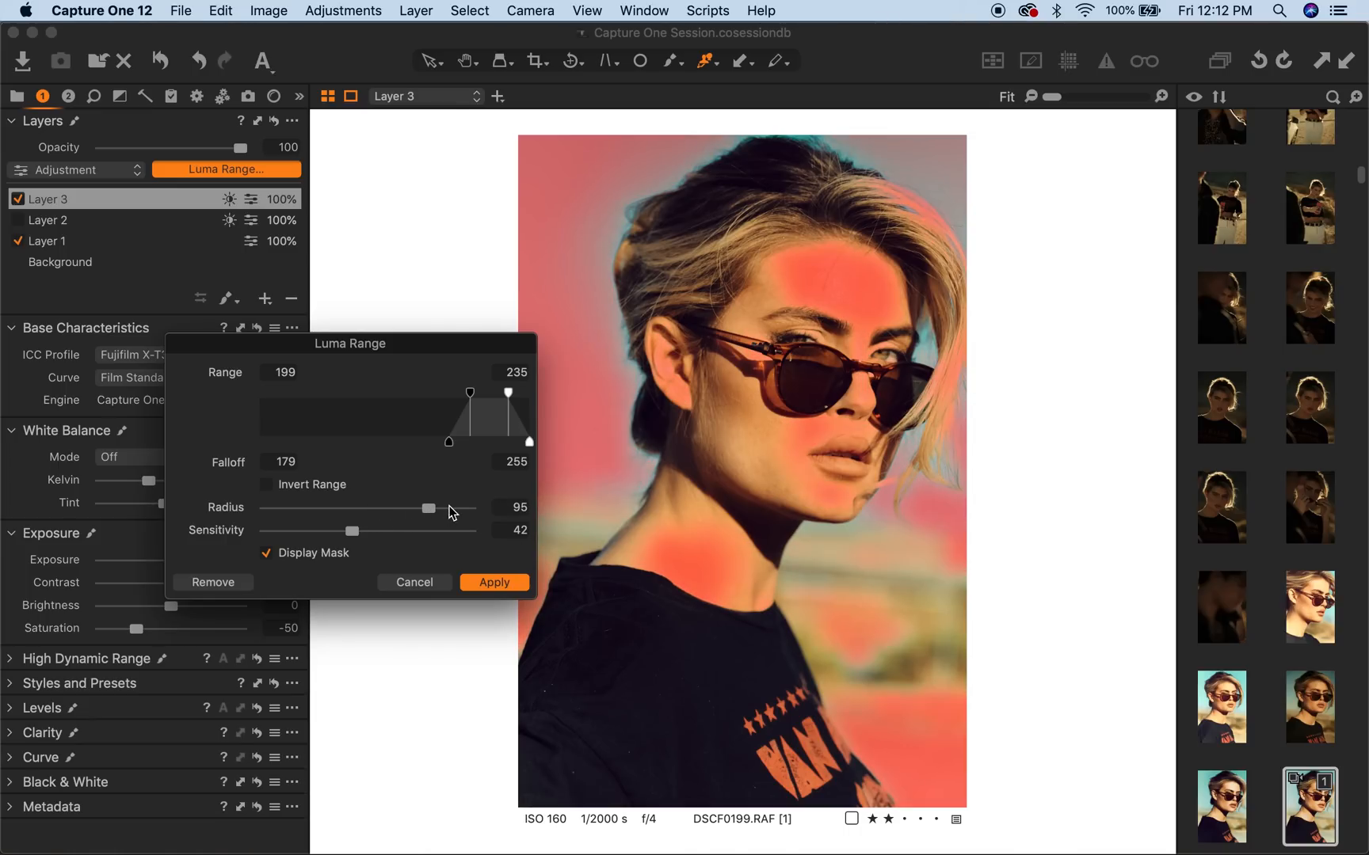
pyautogui.moveTo(427, 508); pyautogui.dragTo(449, 508)
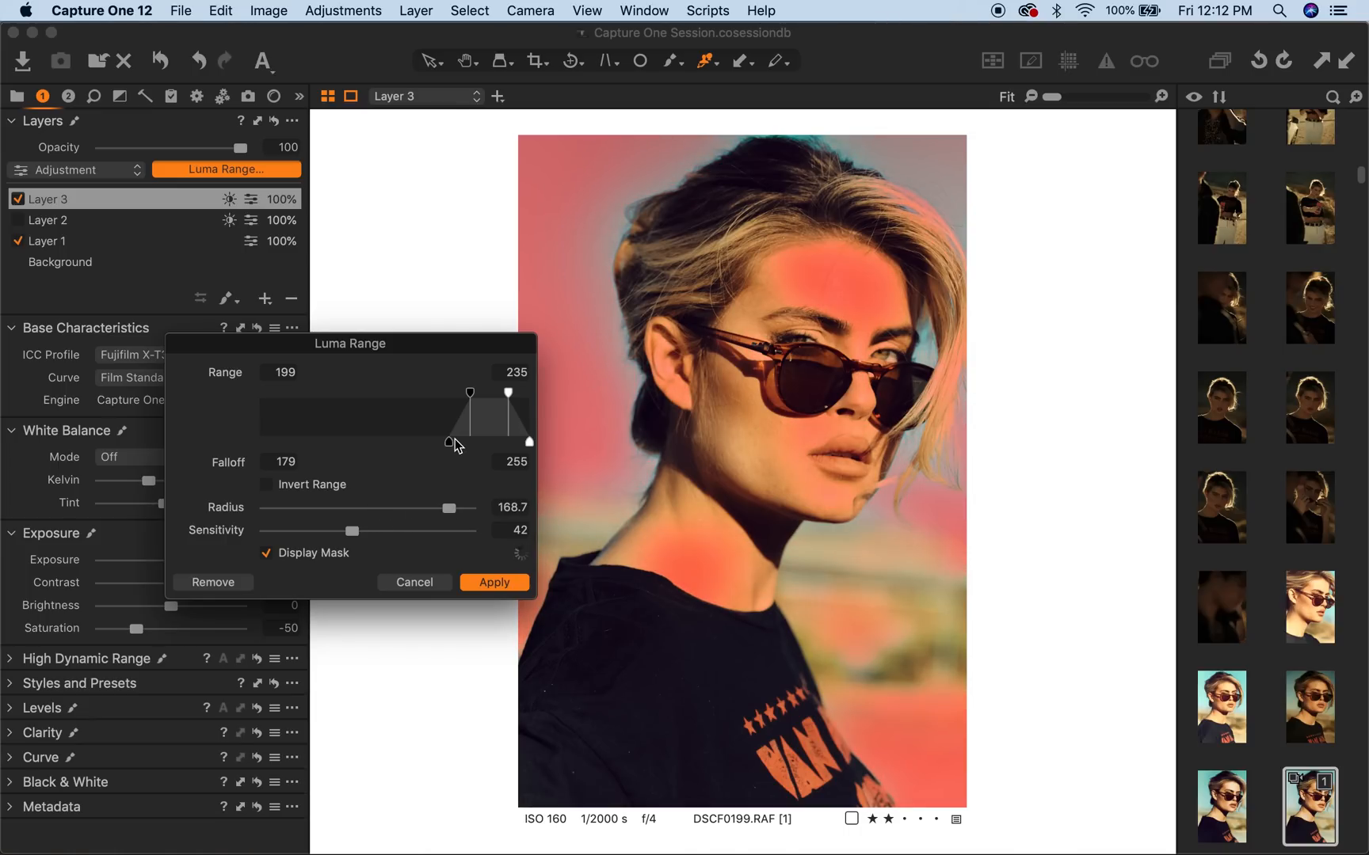
# - Refine the falloff to around 176–182 and lower limit to about 206, then apply the luma range
pyautogui.moveTo(455, 440); pyautogui.dragTo(454, 446)
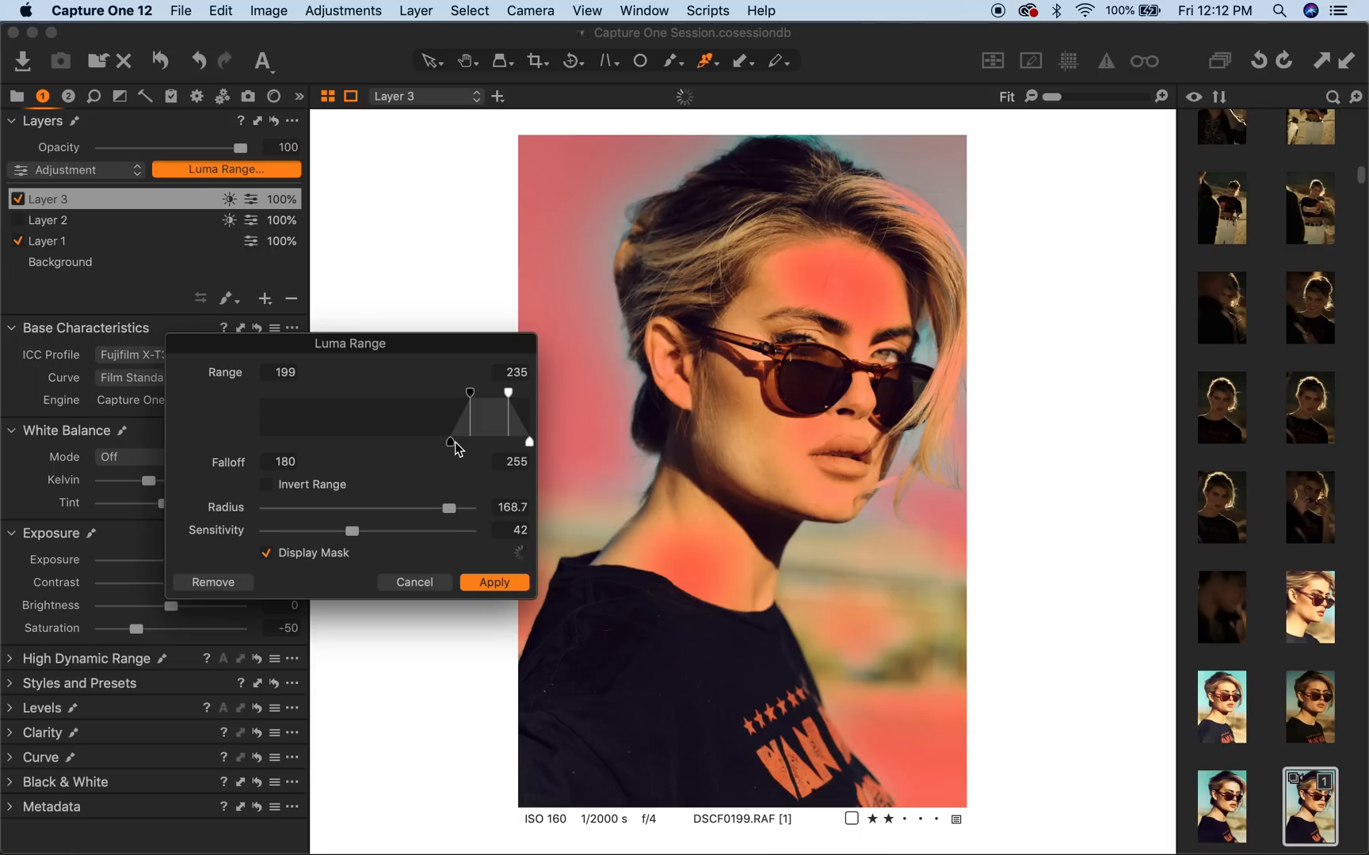
pyautogui.moveTo(457, 441); pyautogui.dragTo(428, 440)
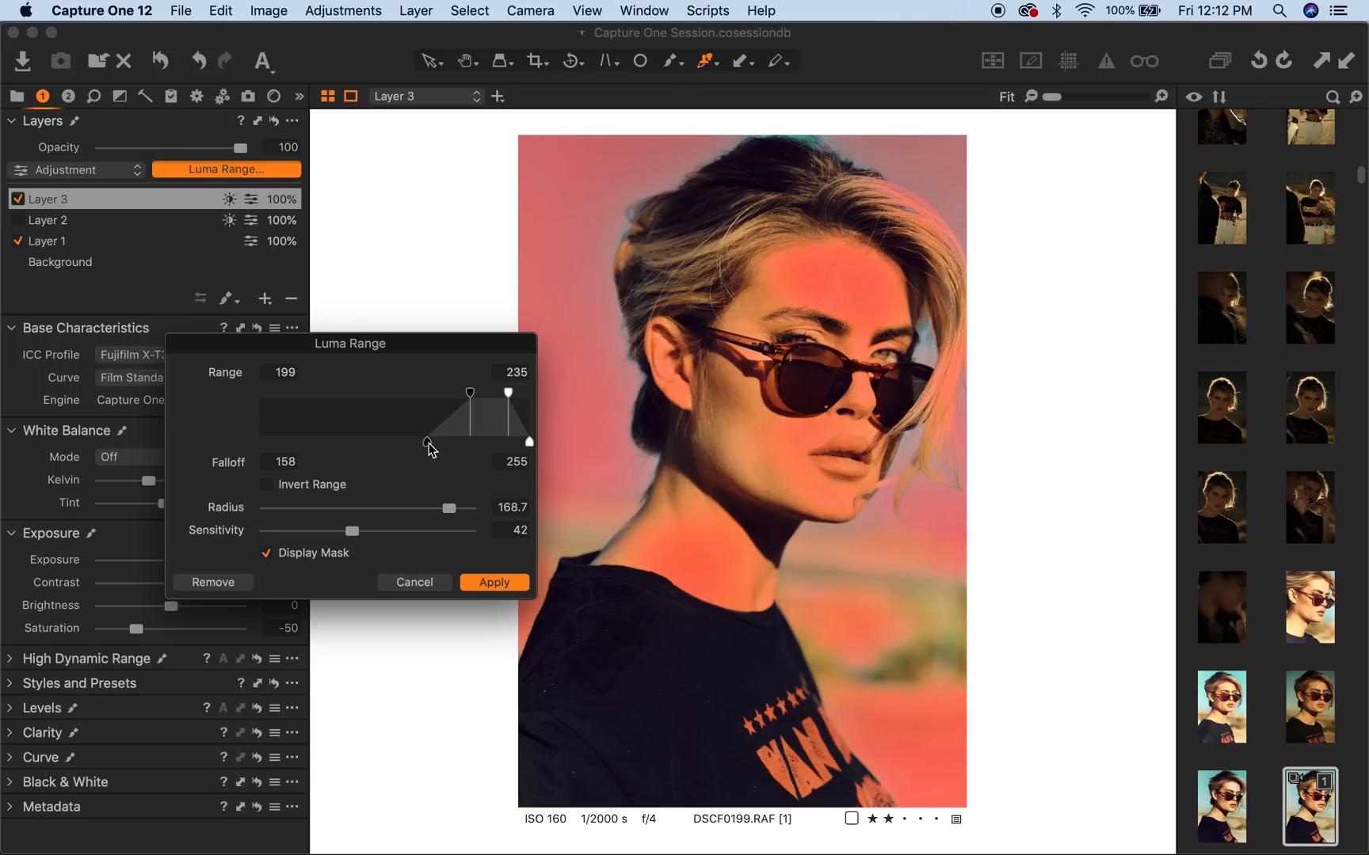
pyautogui.moveTo(767, 301)
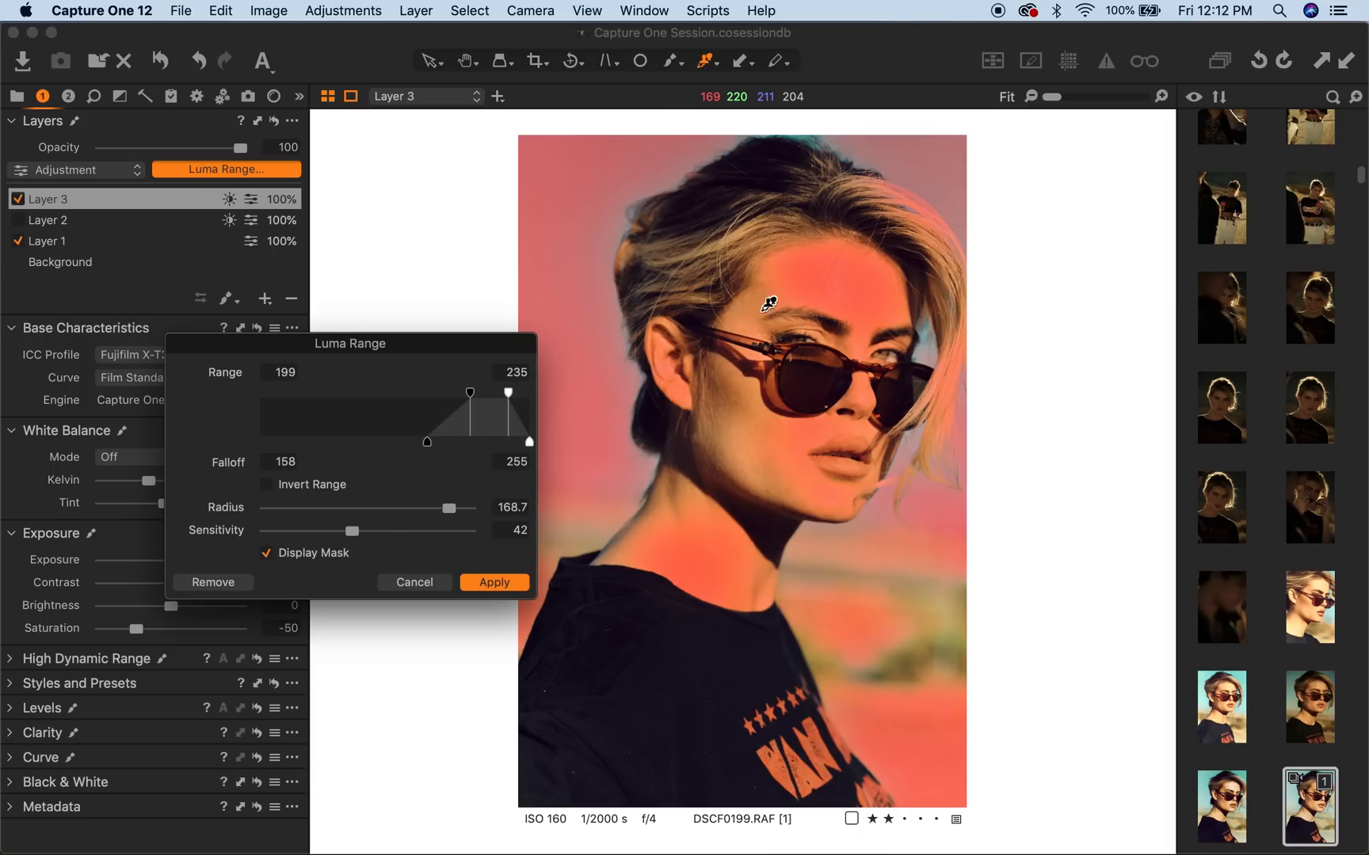
pyautogui.moveTo(426, 440); pyautogui.dragTo(464, 441)
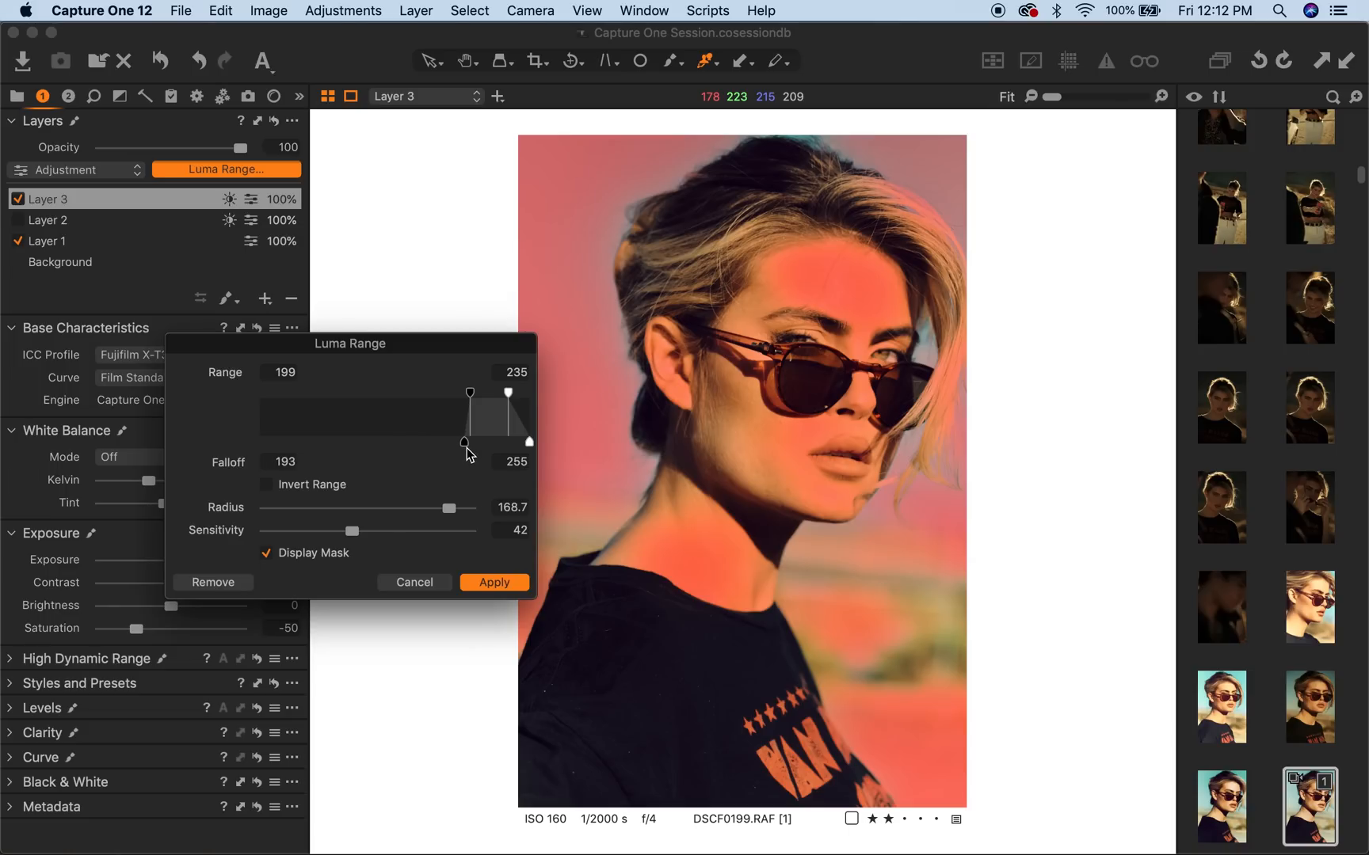
pyautogui.moveTo(466, 440); pyautogui.dragTo(466, 417)
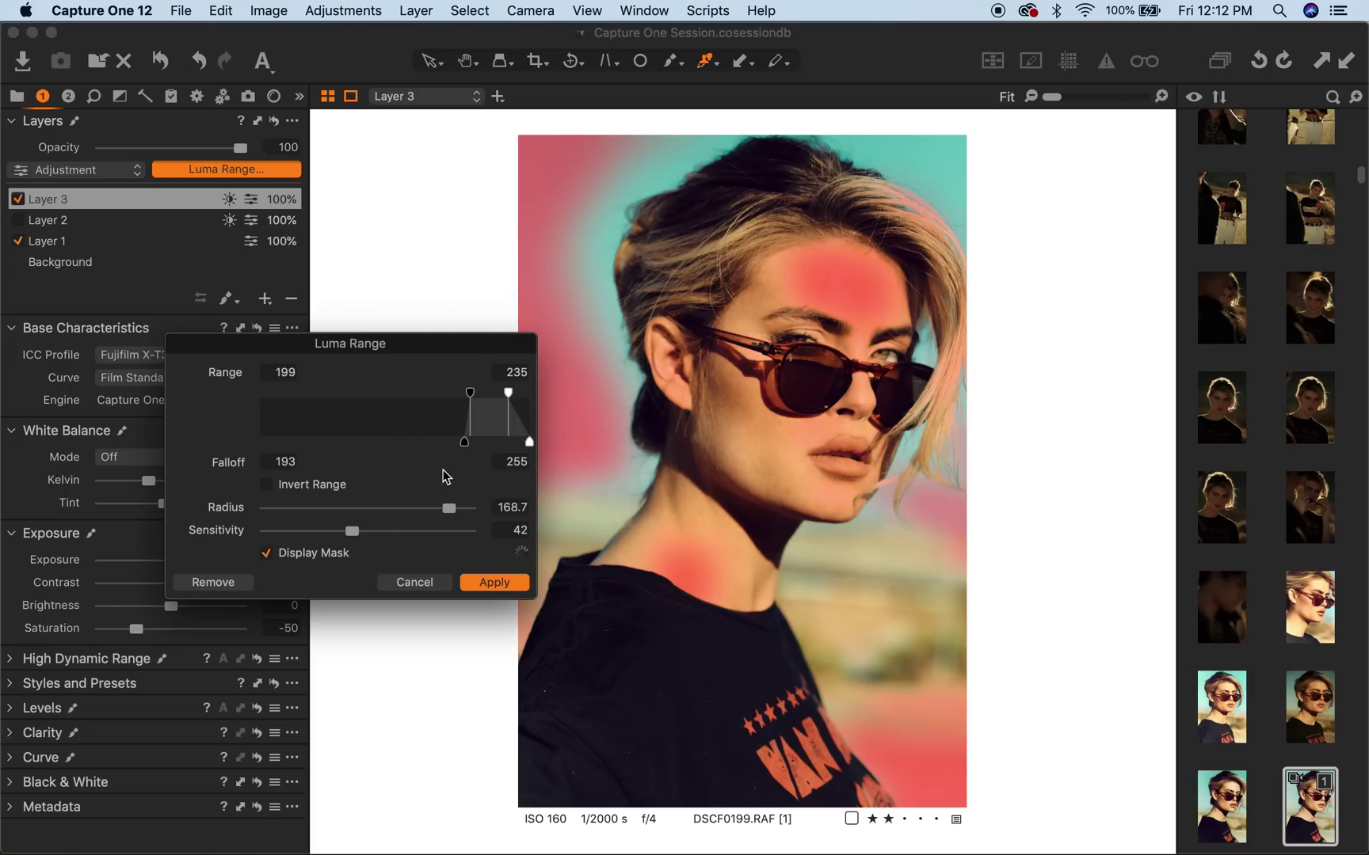
pyautogui.moveTo(469, 441); pyautogui.dragTo(425, 440)
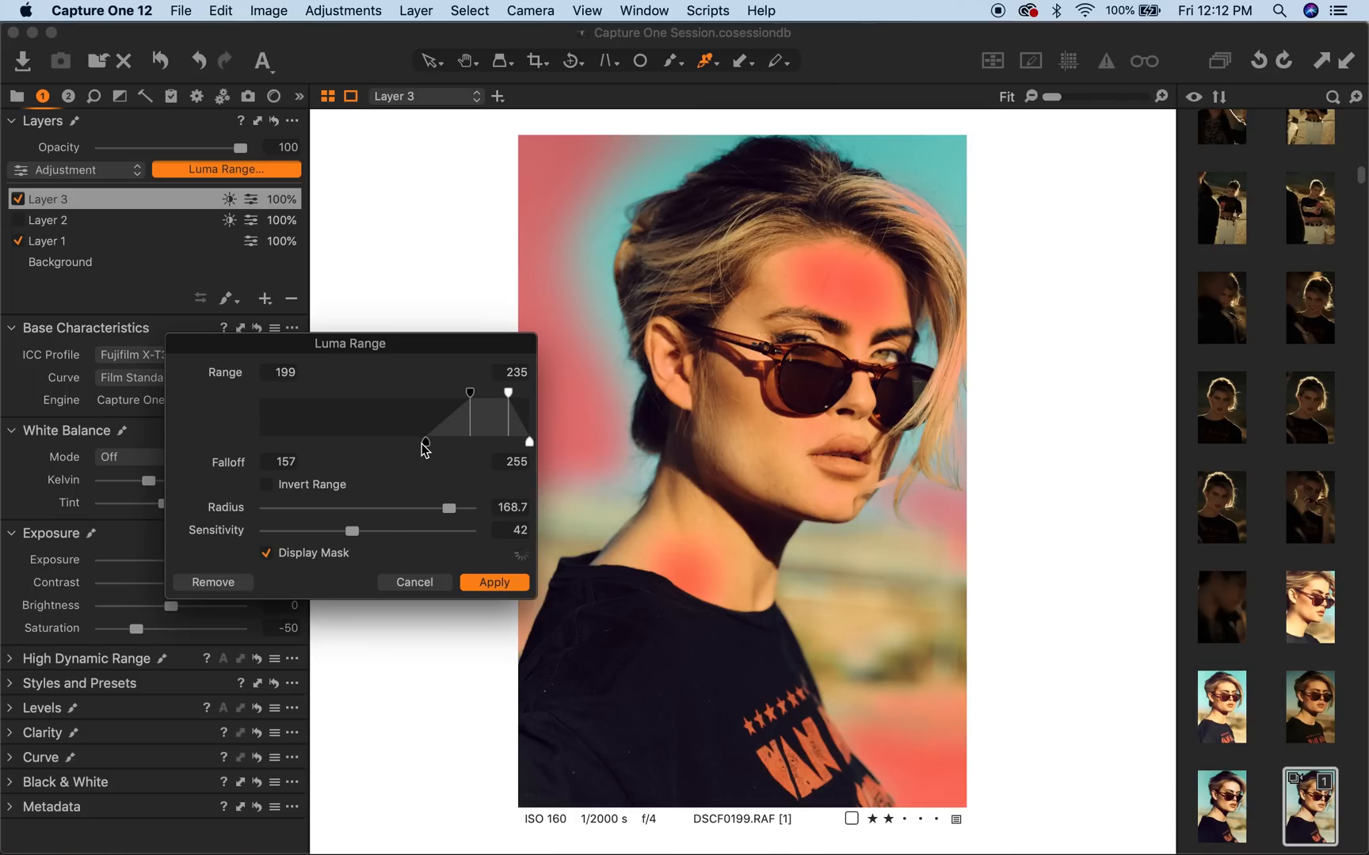
pyautogui.moveTo(443, 445)
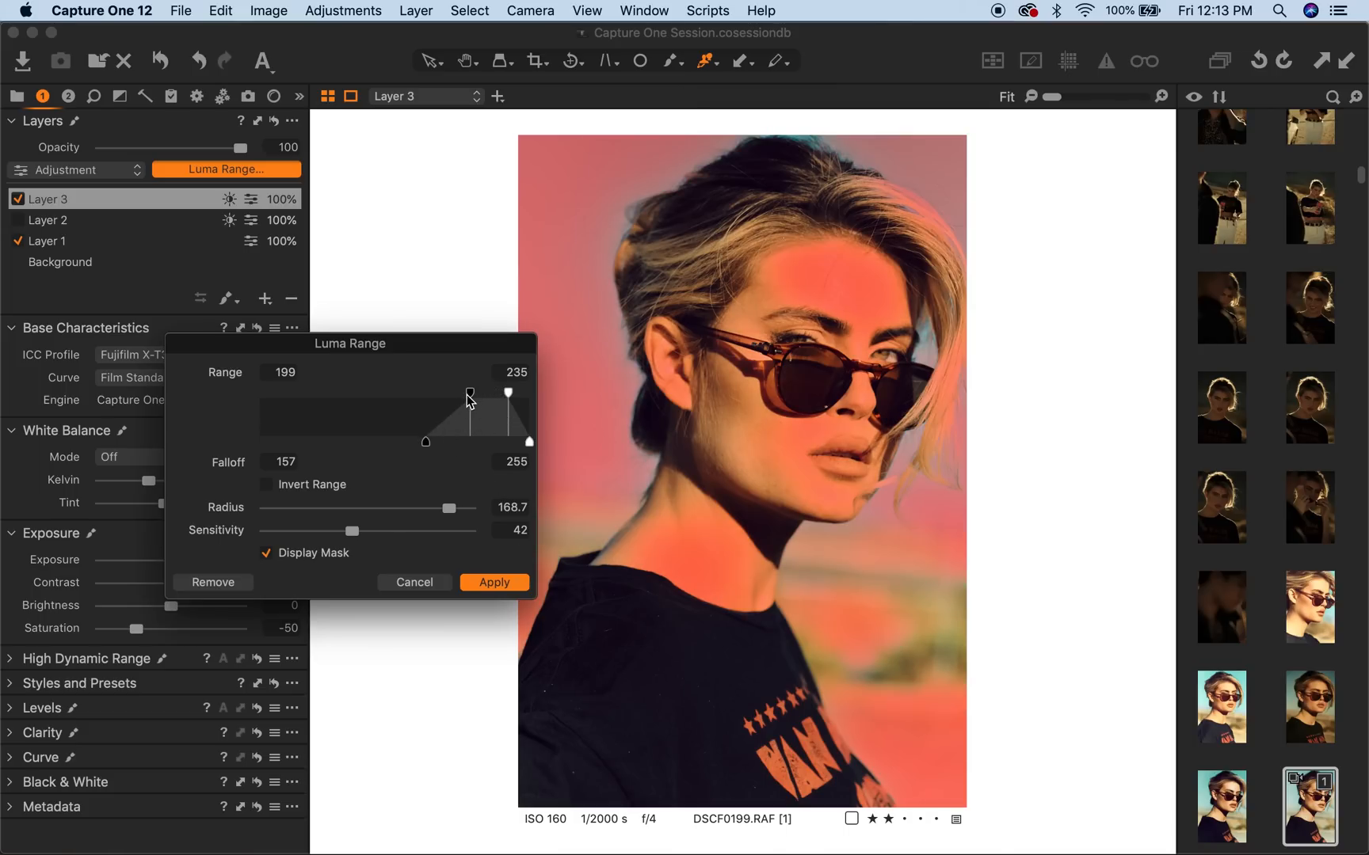
pyautogui.moveTo(468, 393); pyautogui.dragTo(482, 393)
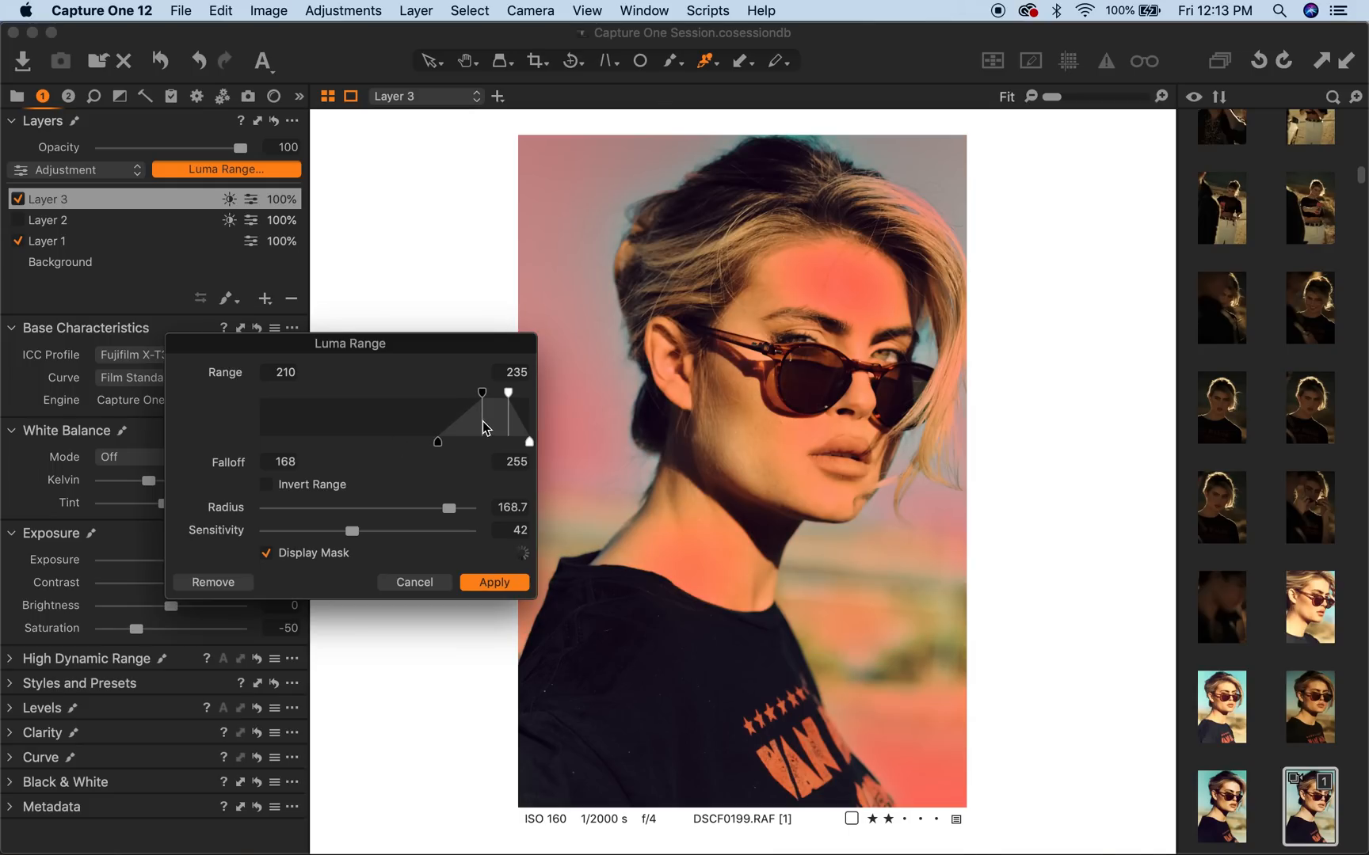
pyautogui.moveTo(437, 442); pyautogui.dragTo(447, 442)
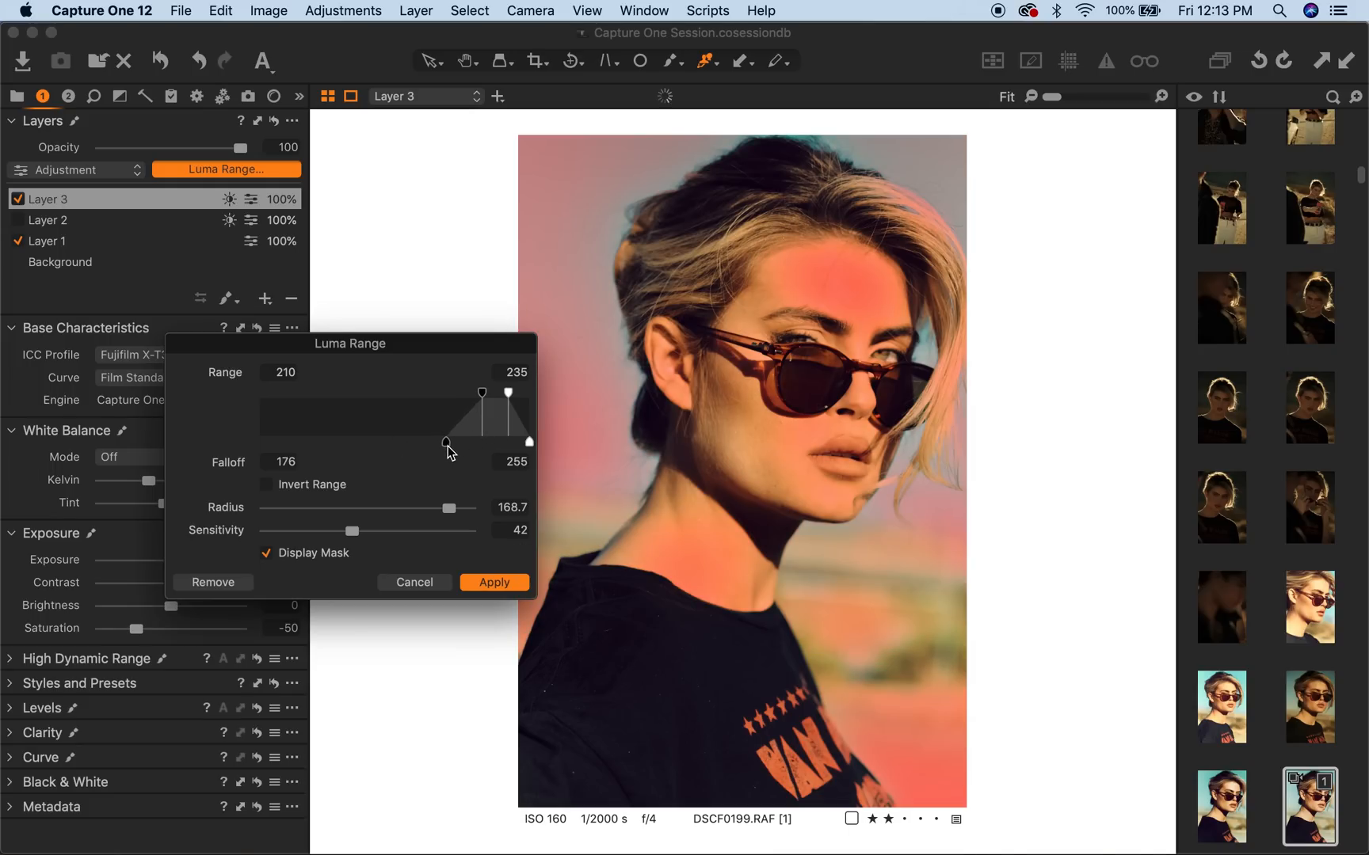
pyautogui.moveTo(447, 442); pyautogui.dragTo(460, 442)
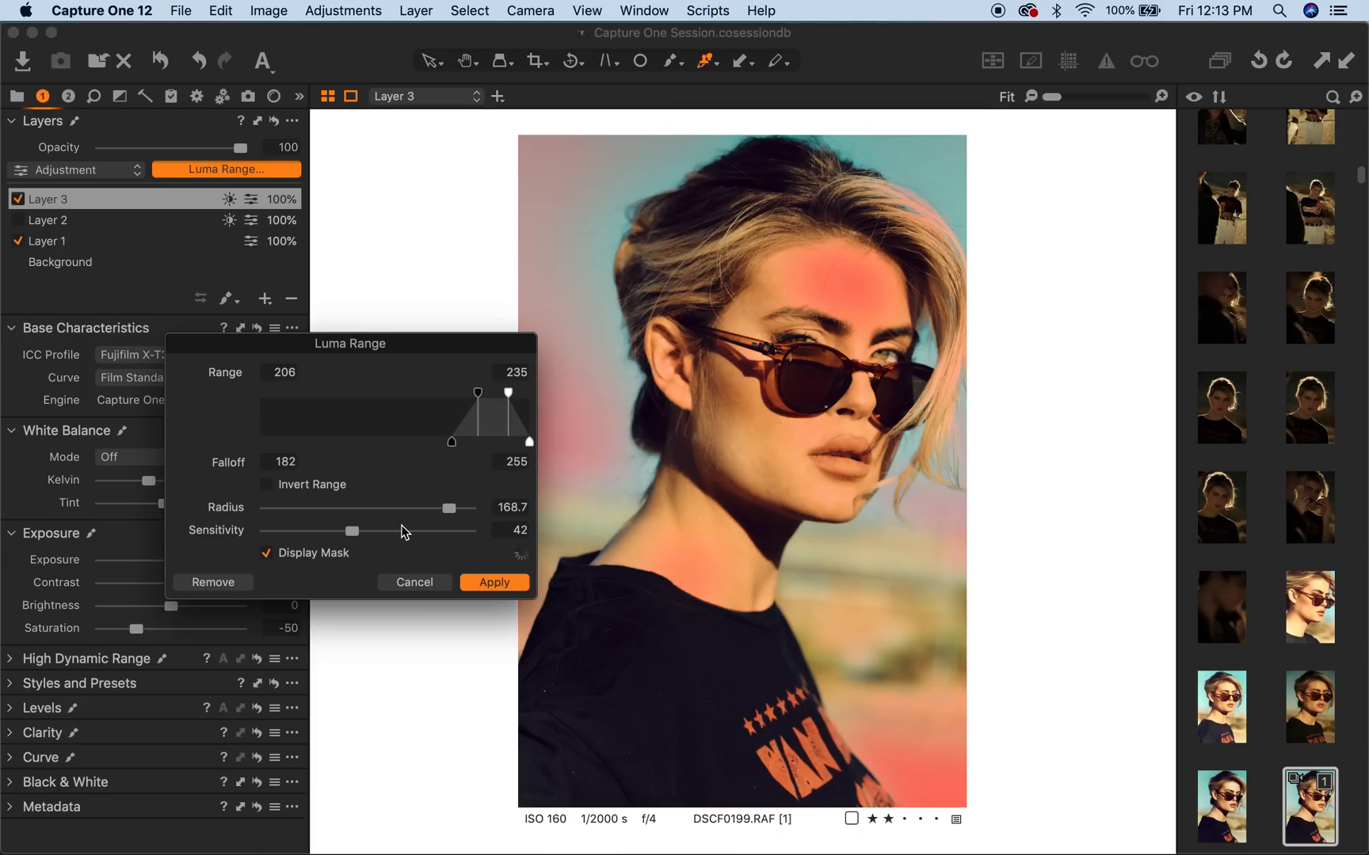
pyautogui.click(494, 583)
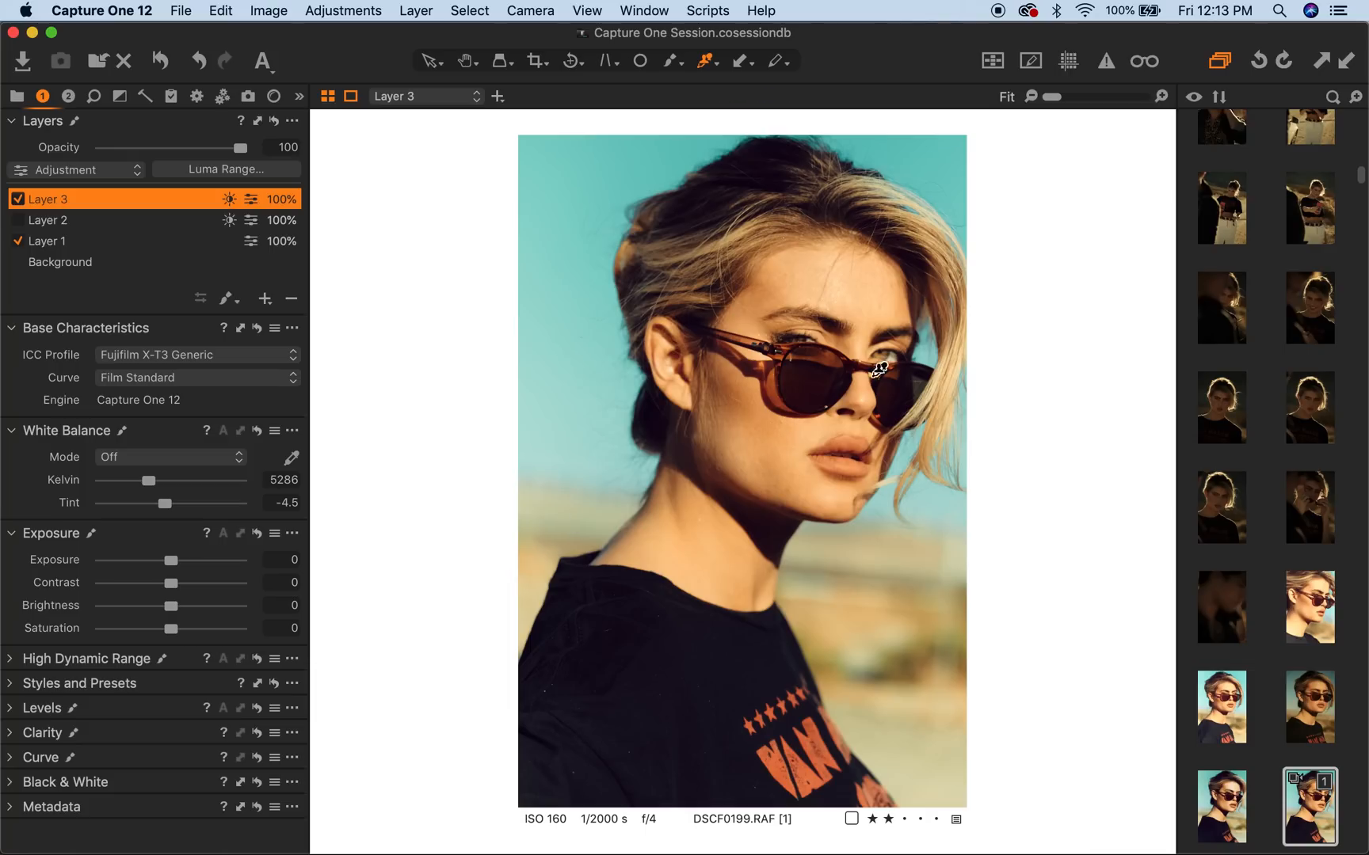
# - Reduce Layer 3's saturation to about -28 and bring up the colour balance shadow wheel
pyautogui.moveTo(175, 629); pyautogui.dragTo(147, 629)
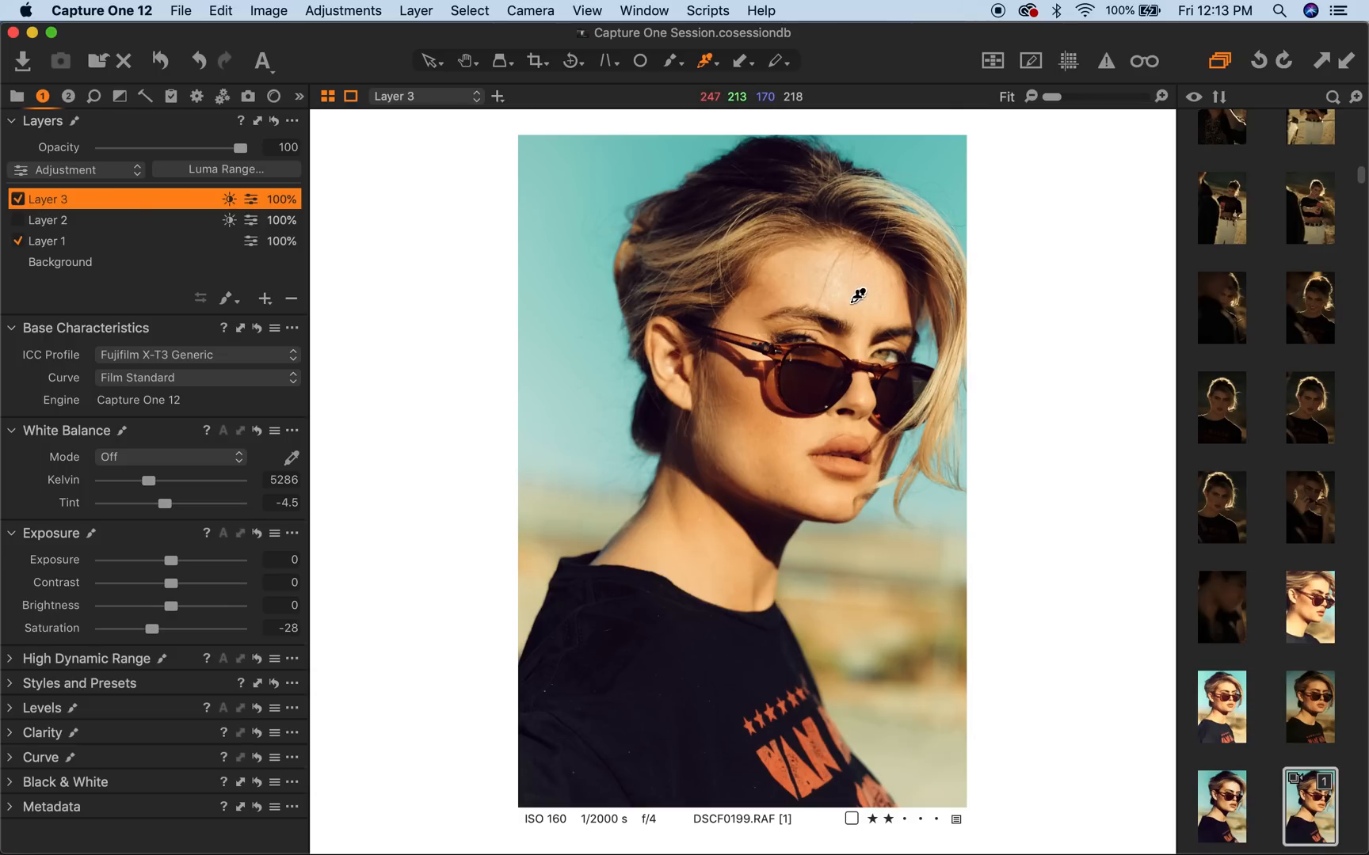
pyautogui.click(63, 95)
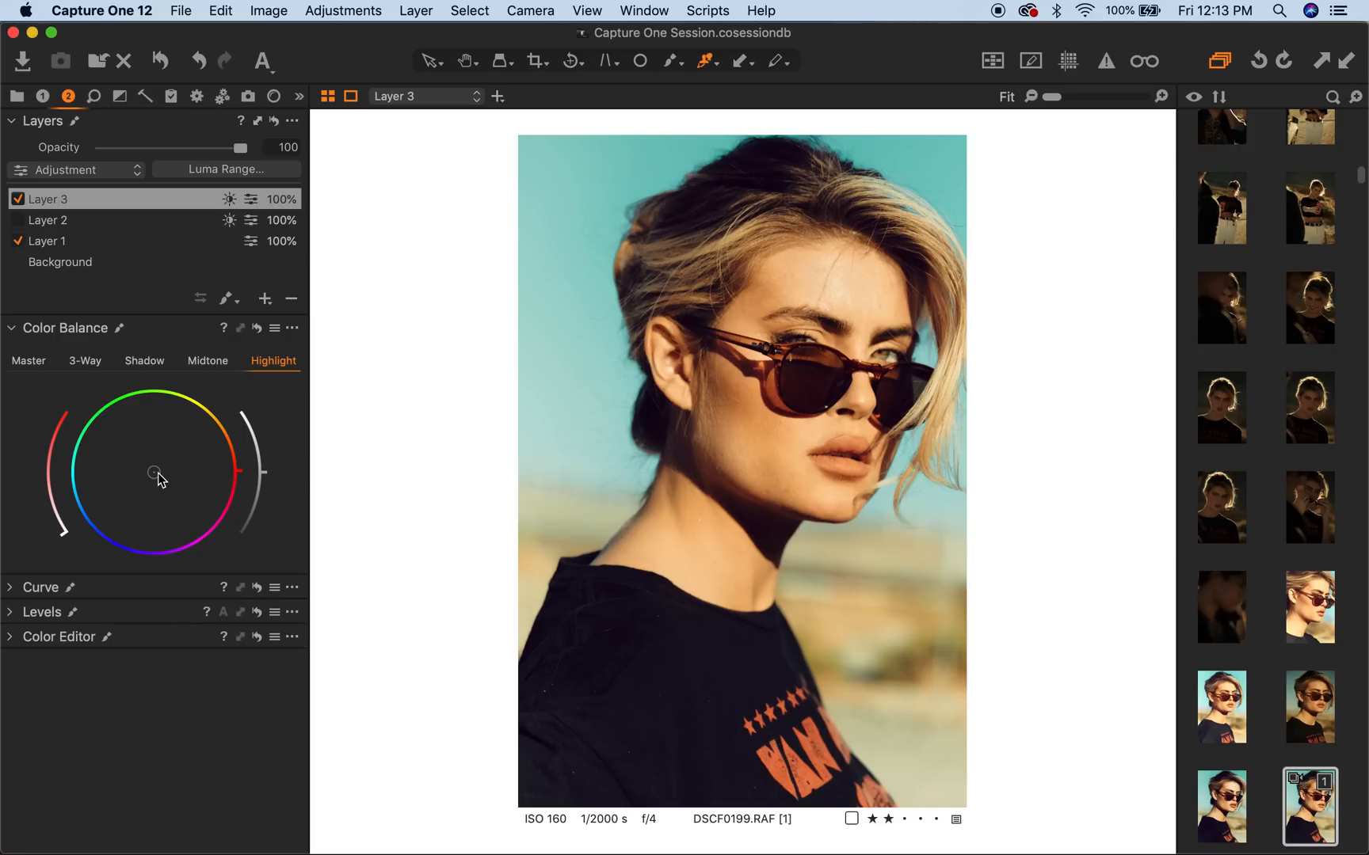
pyautogui.moveTo(155, 477); pyautogui.dragTo(179, 459)
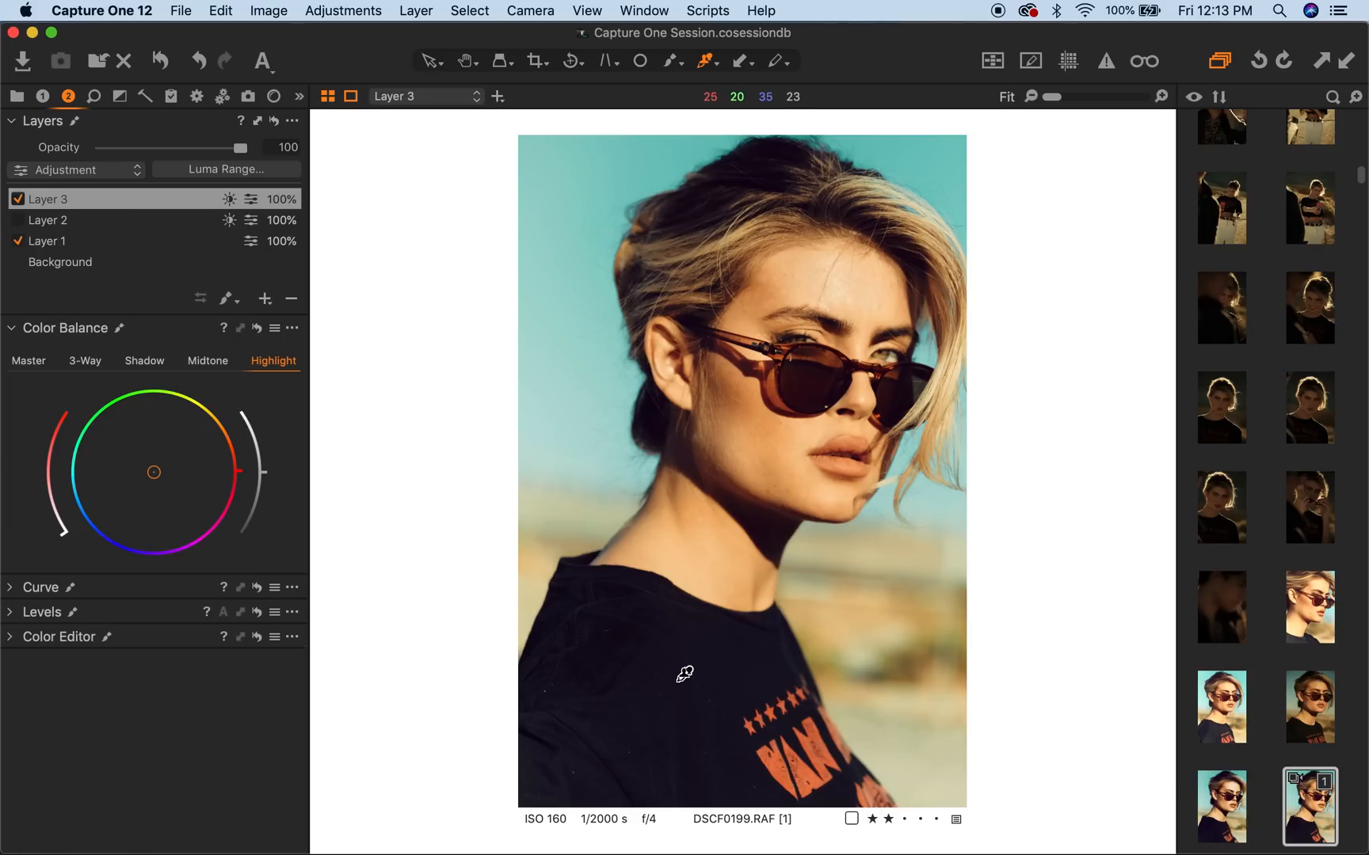
pyautogui.click(144, 361)
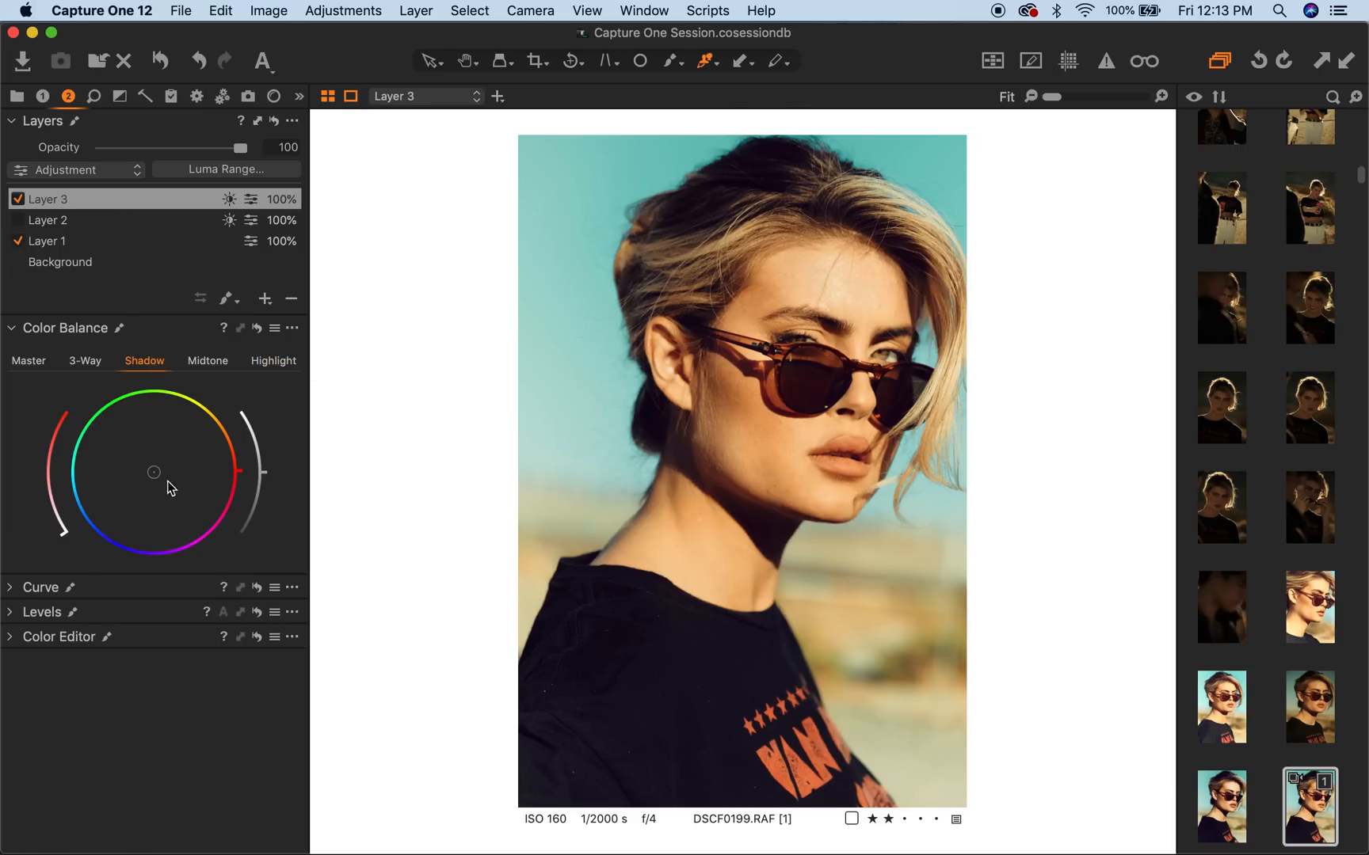
# - Add a new filled Layer 4 and push its shadow colour wheel through blue and purple toward magenta
pyautogui.click(17, 199)
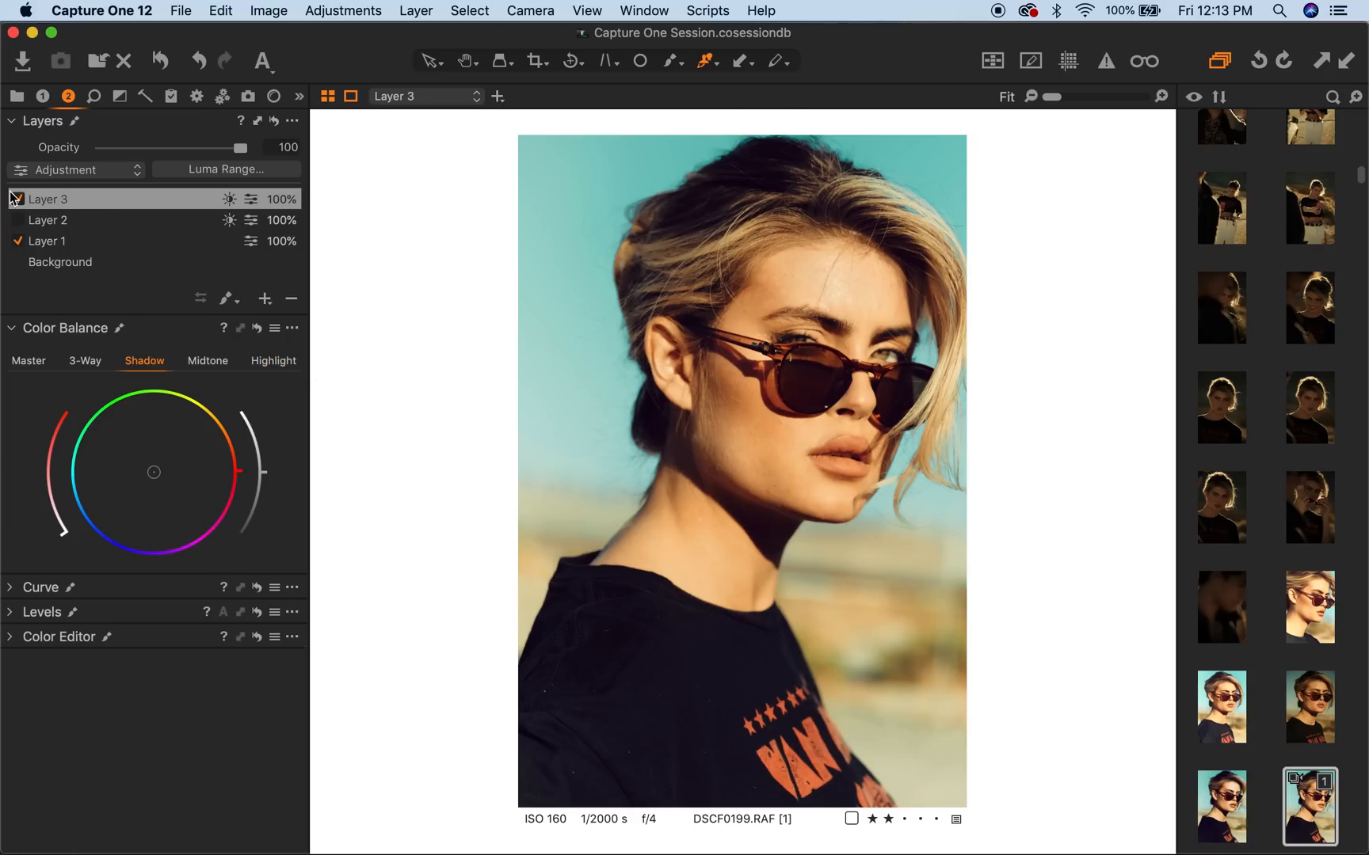
pyautogui.click(264, 300)
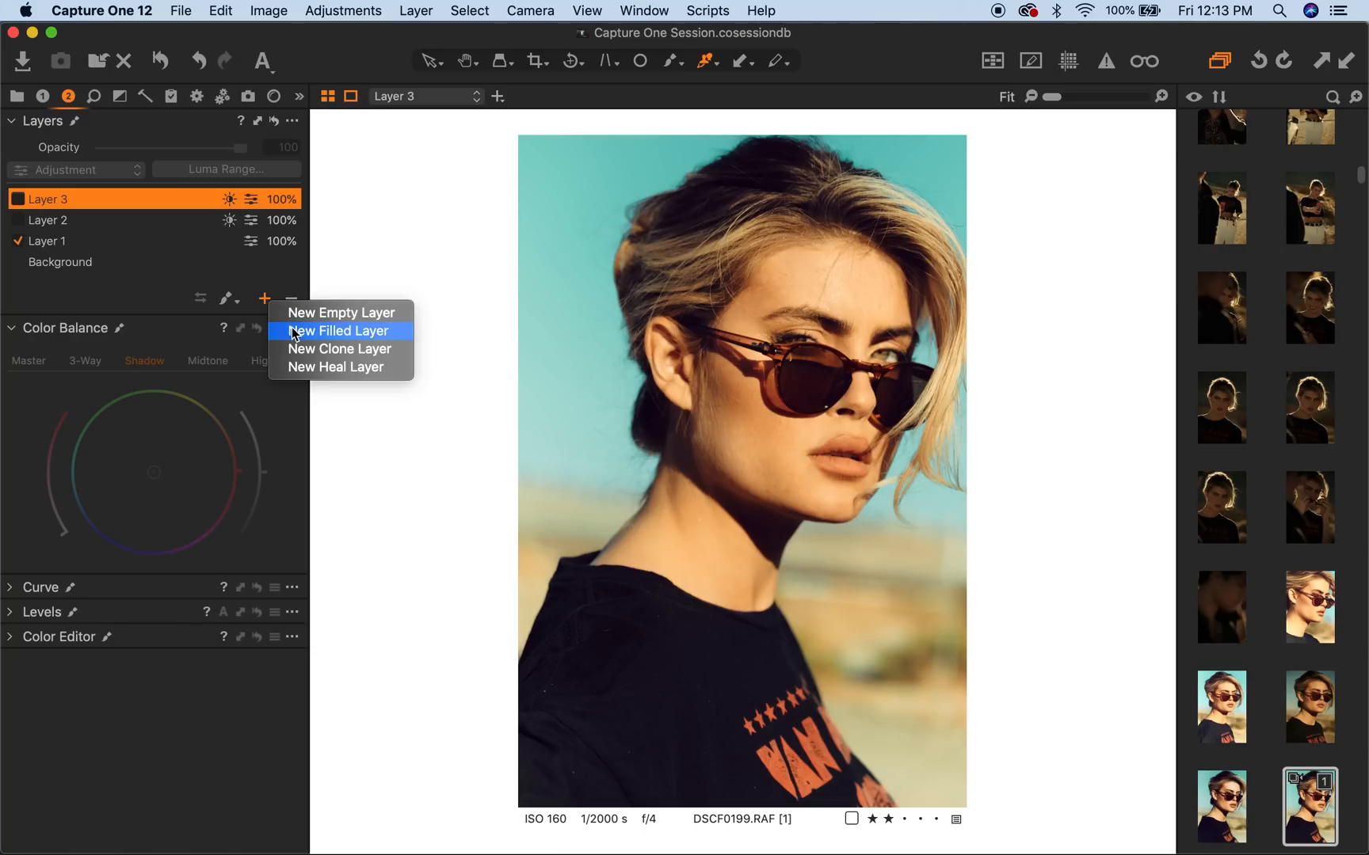
pyautogui.click(339, 330)
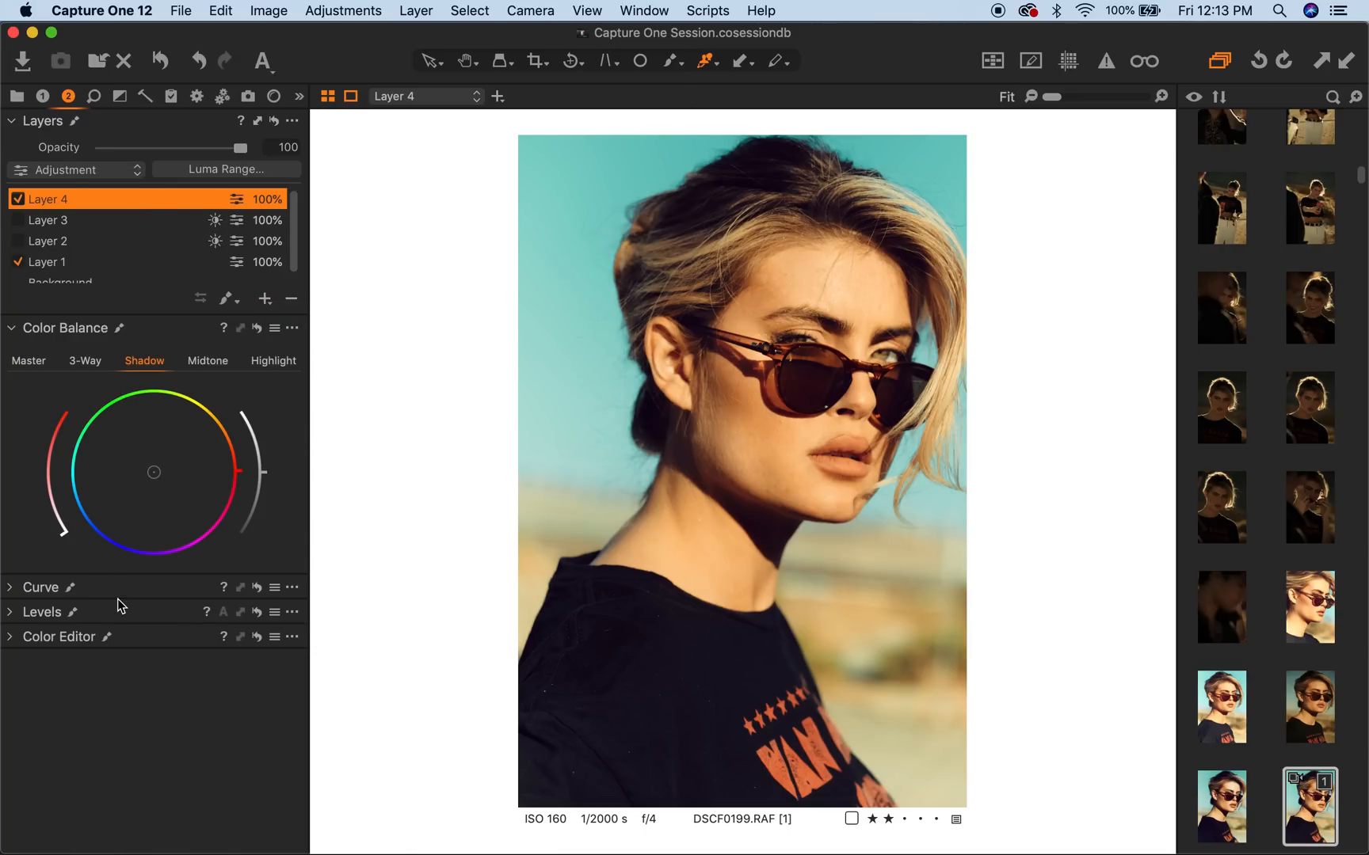
pyautogui.moveTo(154, 472); pyautogui.dragTo(114, 540)
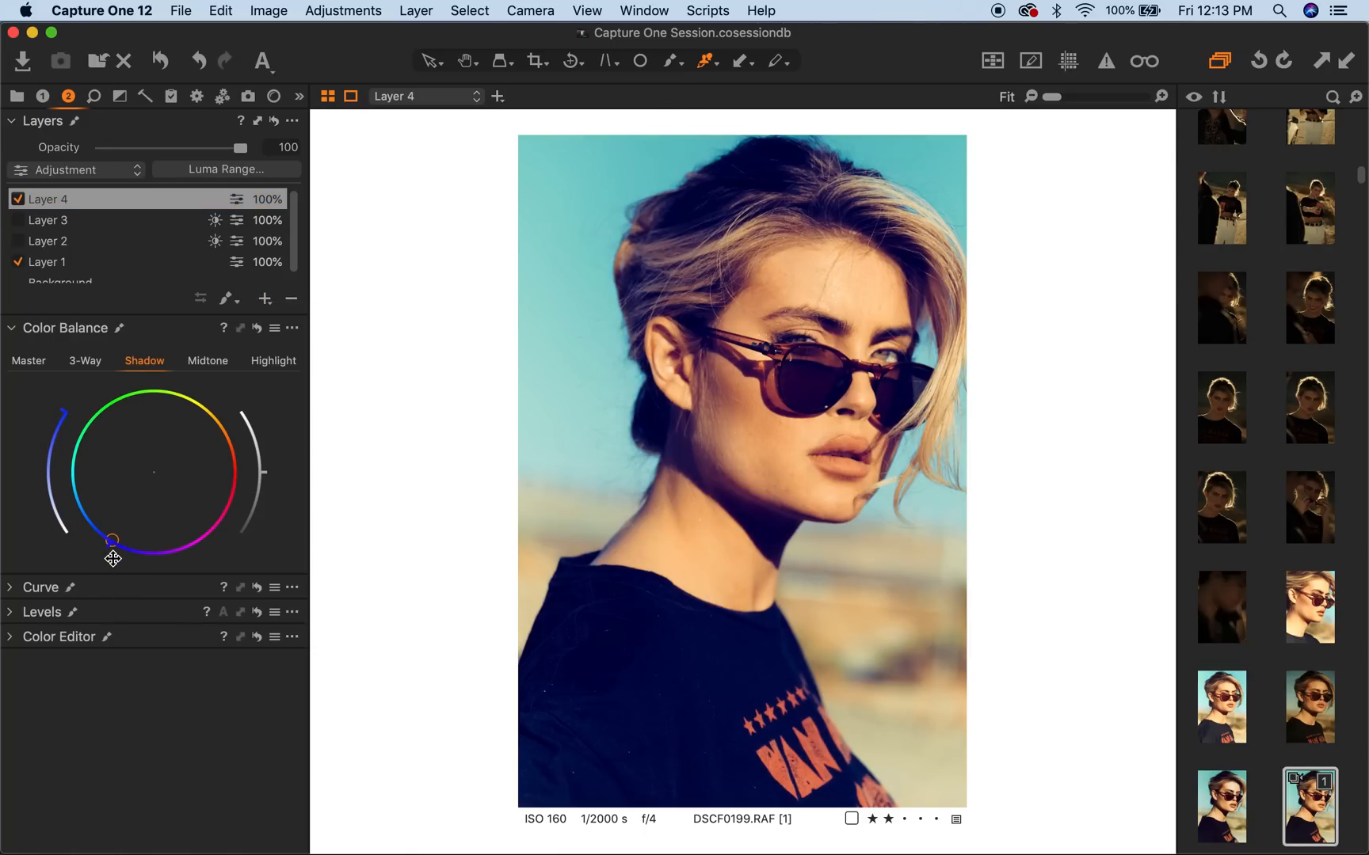
pyautogui.moveTo(113, 540); pyautogui.dragTo(181, 545)
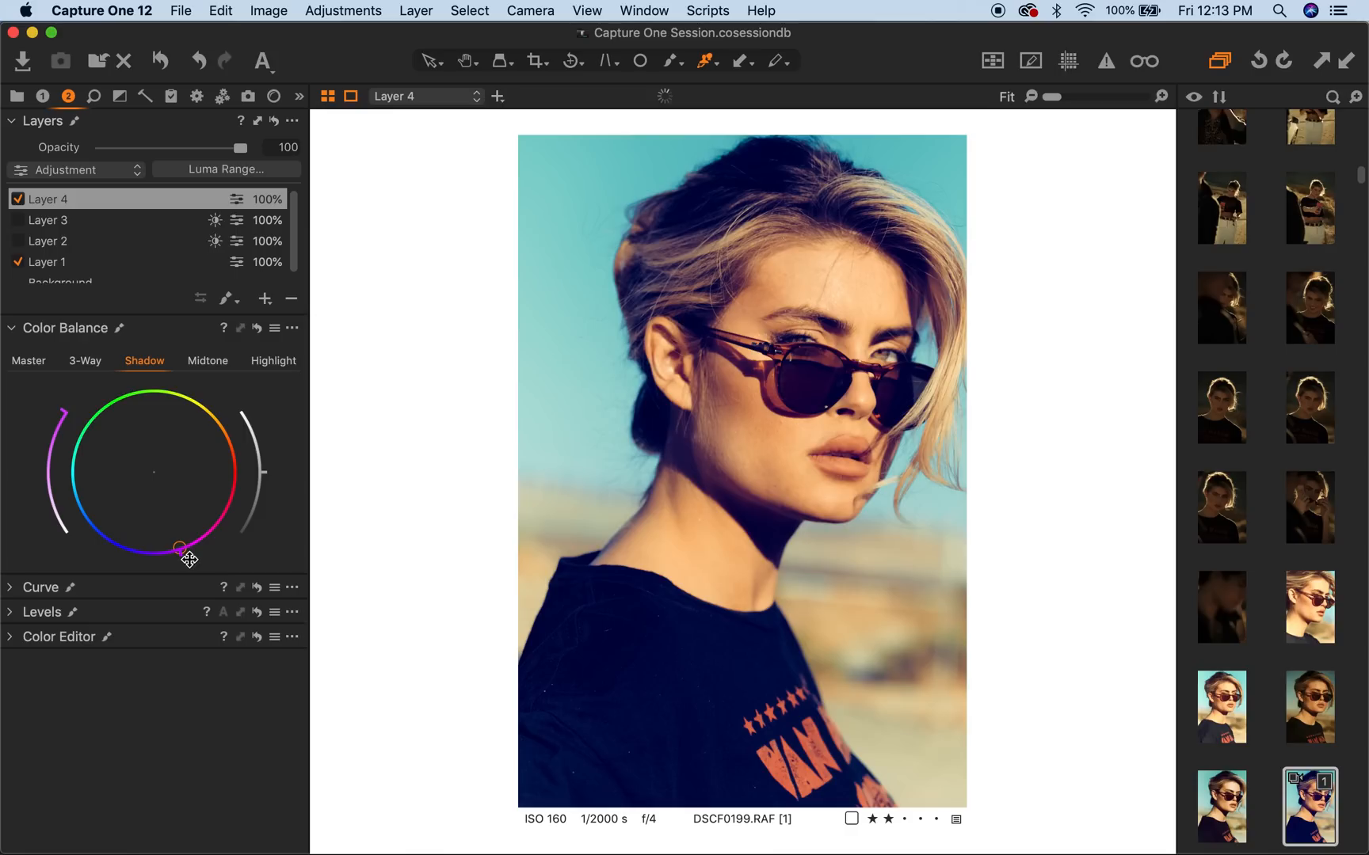
pyautogui.moveTo(181, 545); pyautogui.dragTo(194, 542)
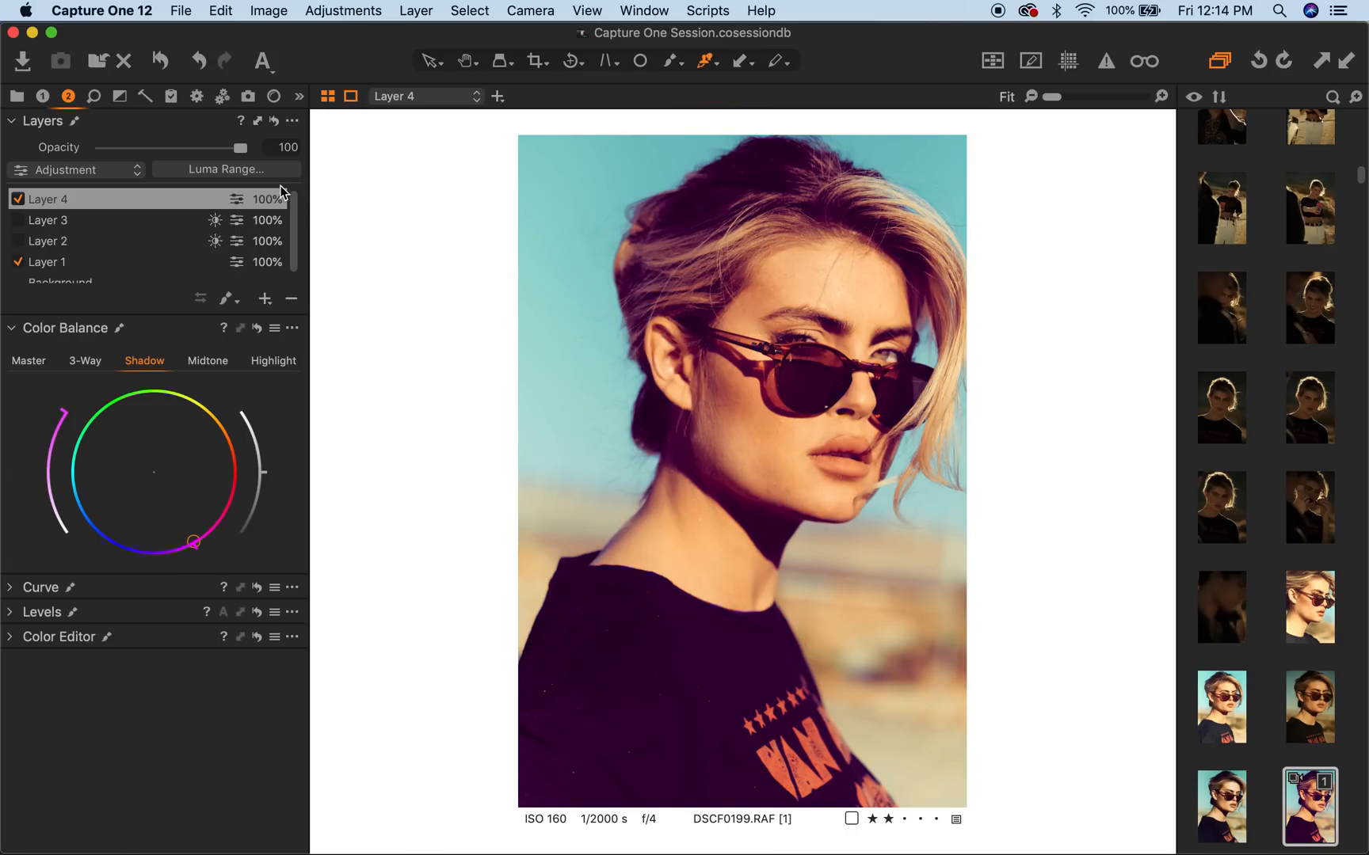
# - Set Layer 4's luma range upper limit down to about 38 with radius about 11
pyautogui.click(226, 170)
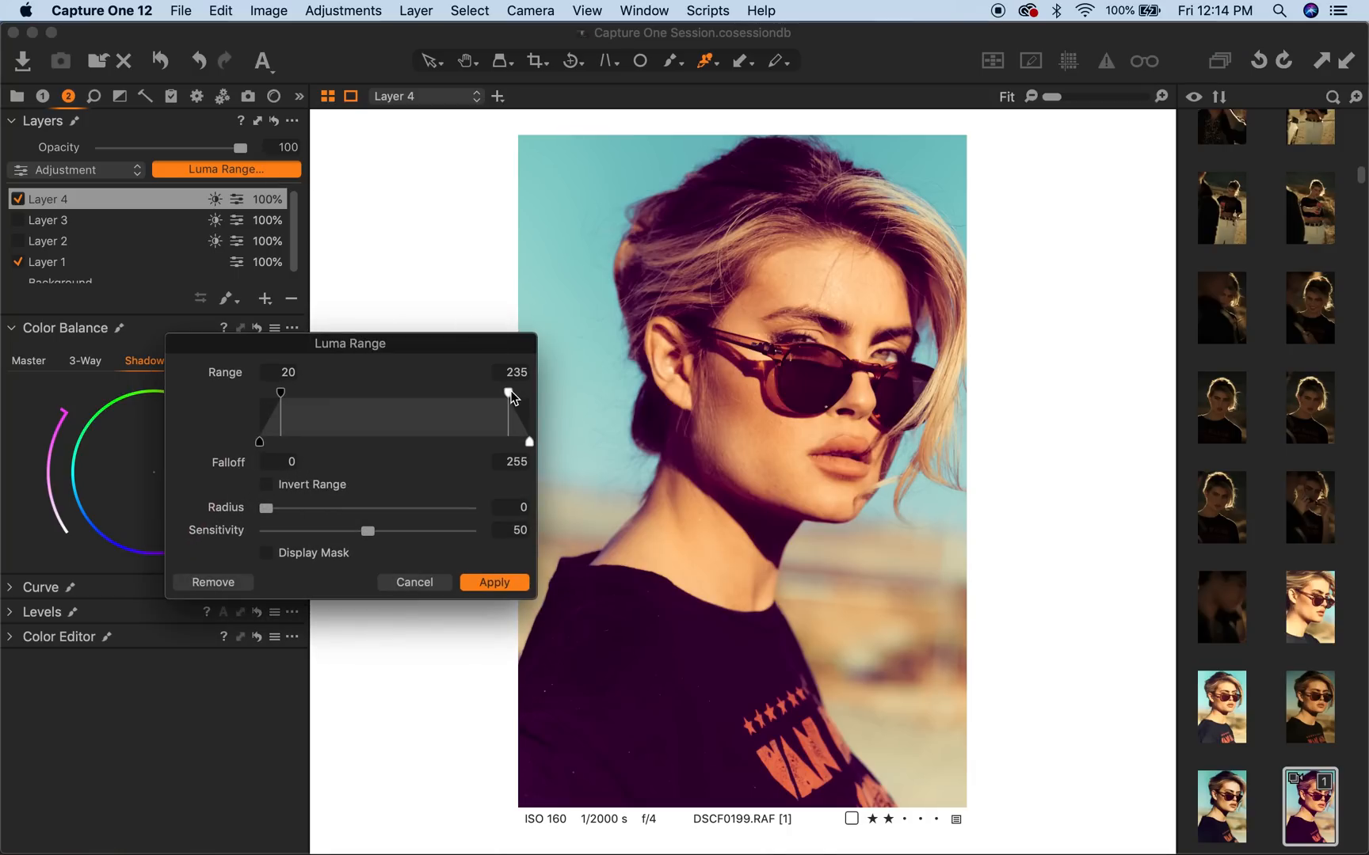
pyautogui.moveTo(508, 391); pyautogui.dragTo(323, 391)
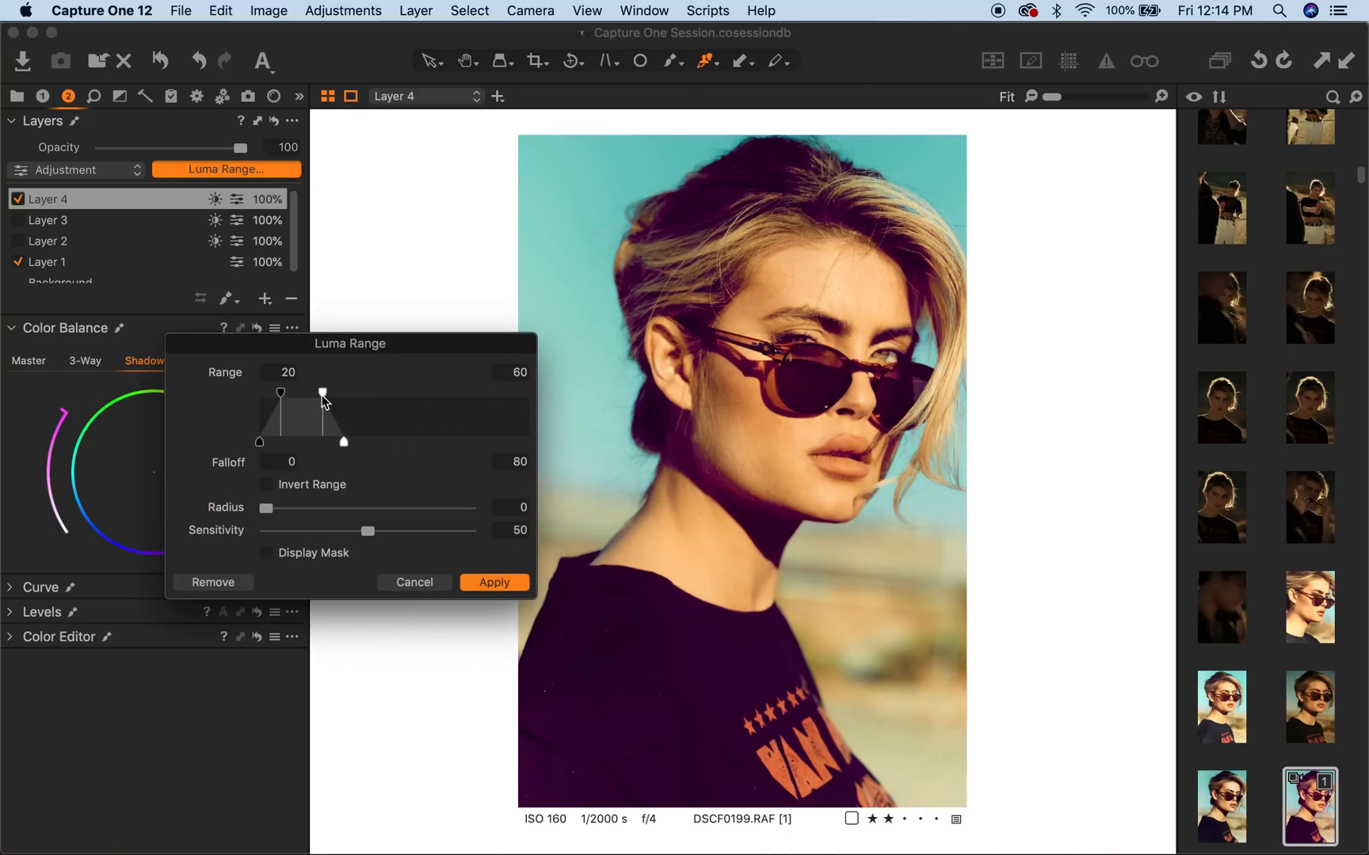
pyautogui.moveTo(322, 392); pyautogui.dragTo(312, 393)
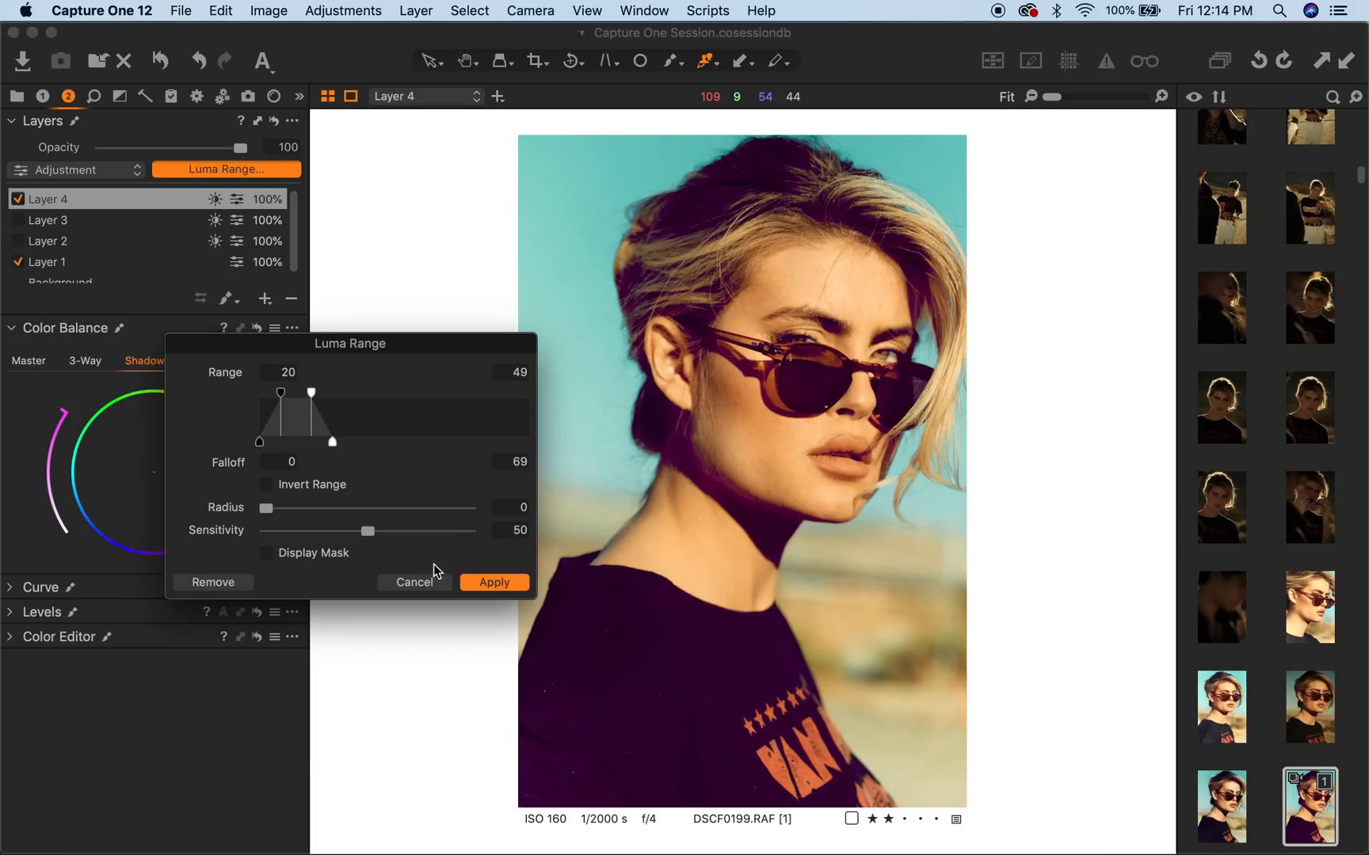
pyautogui.moveTo(266, 507); pyautogui.dragTo(329, 507)
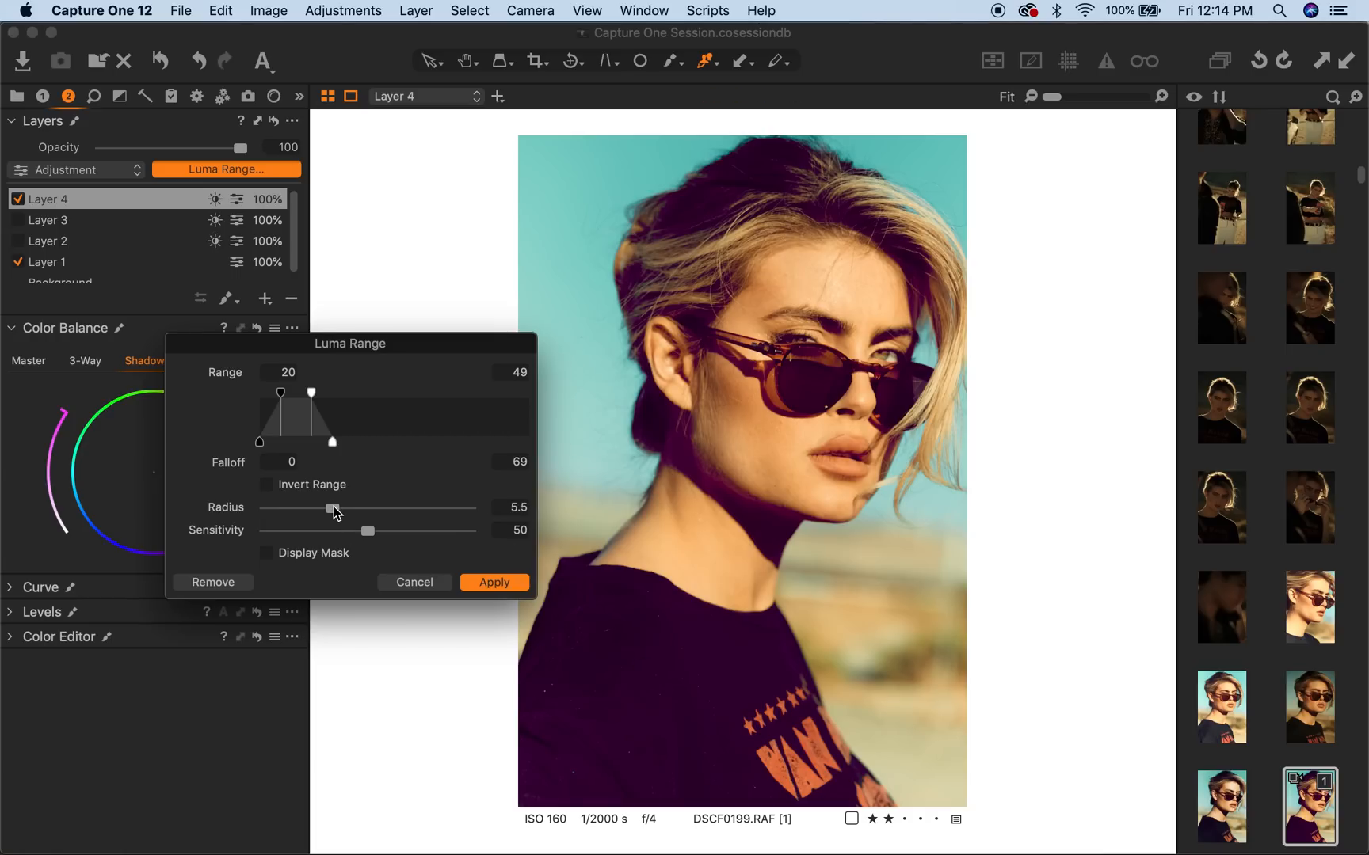
pyautogui.moveTo(330, 509); pyautogui.dragTo(355, 509)
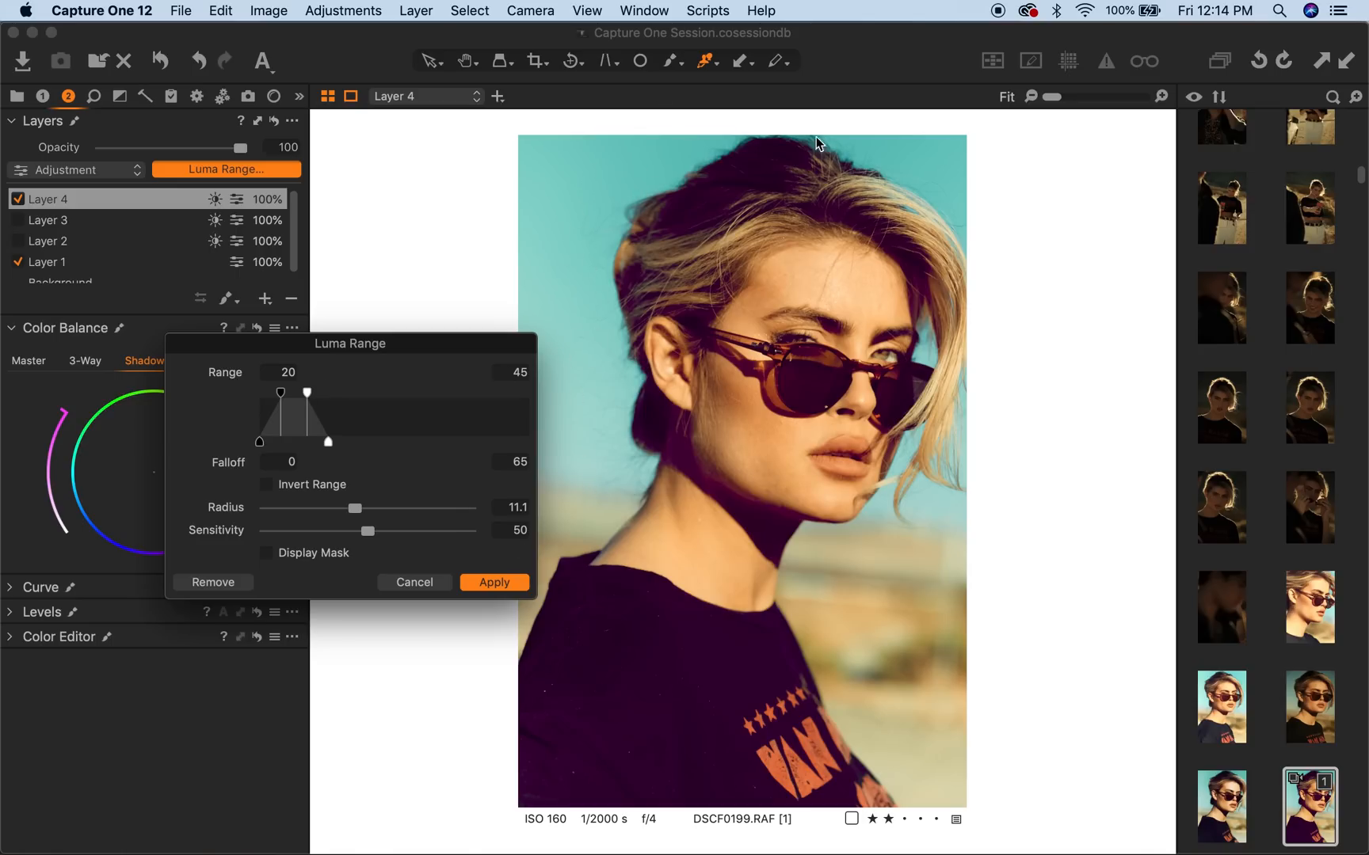
pyautogui.moveTo(290, 355)
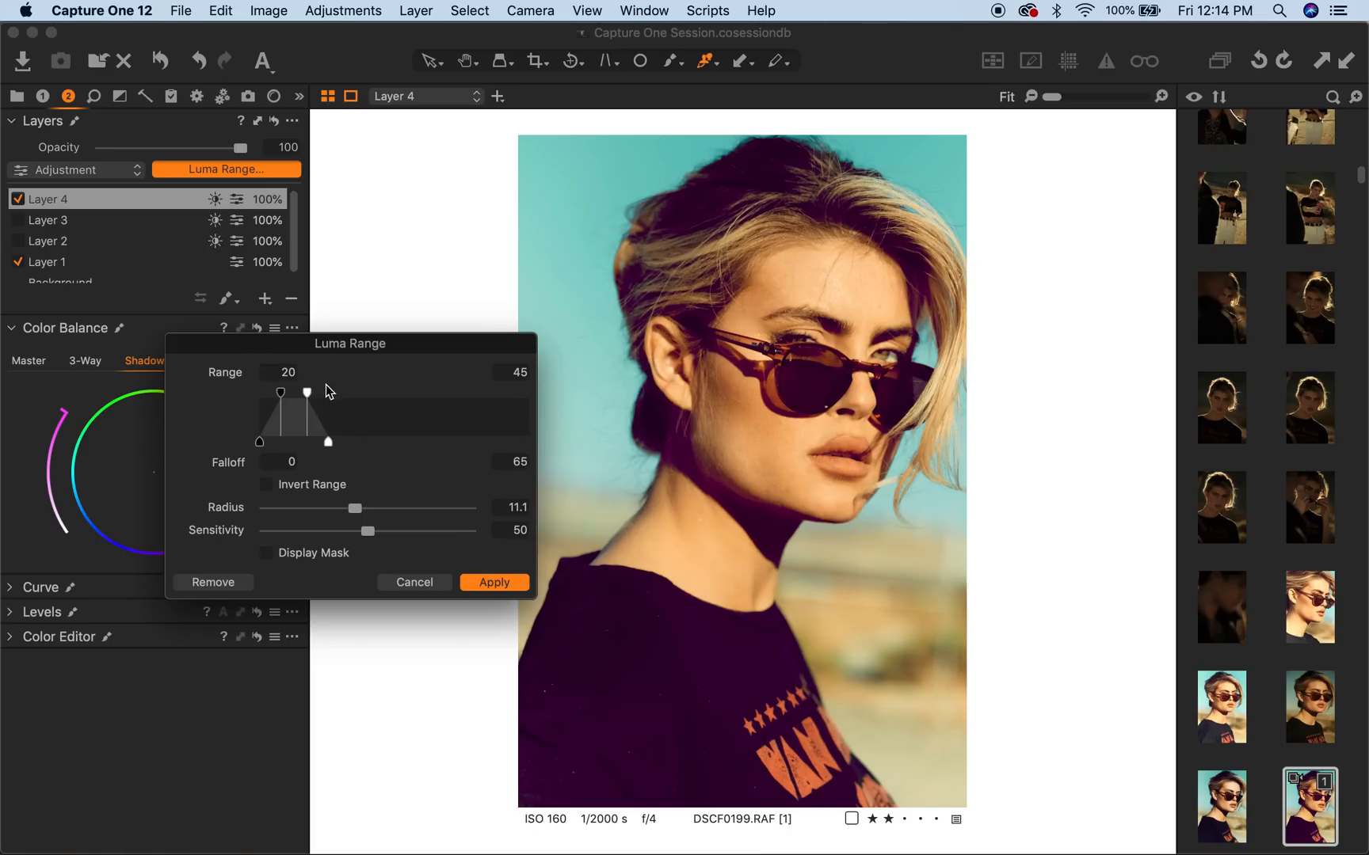
pyautogui.moveTo(304, 392); pyautogui.dragTo(301, 393)
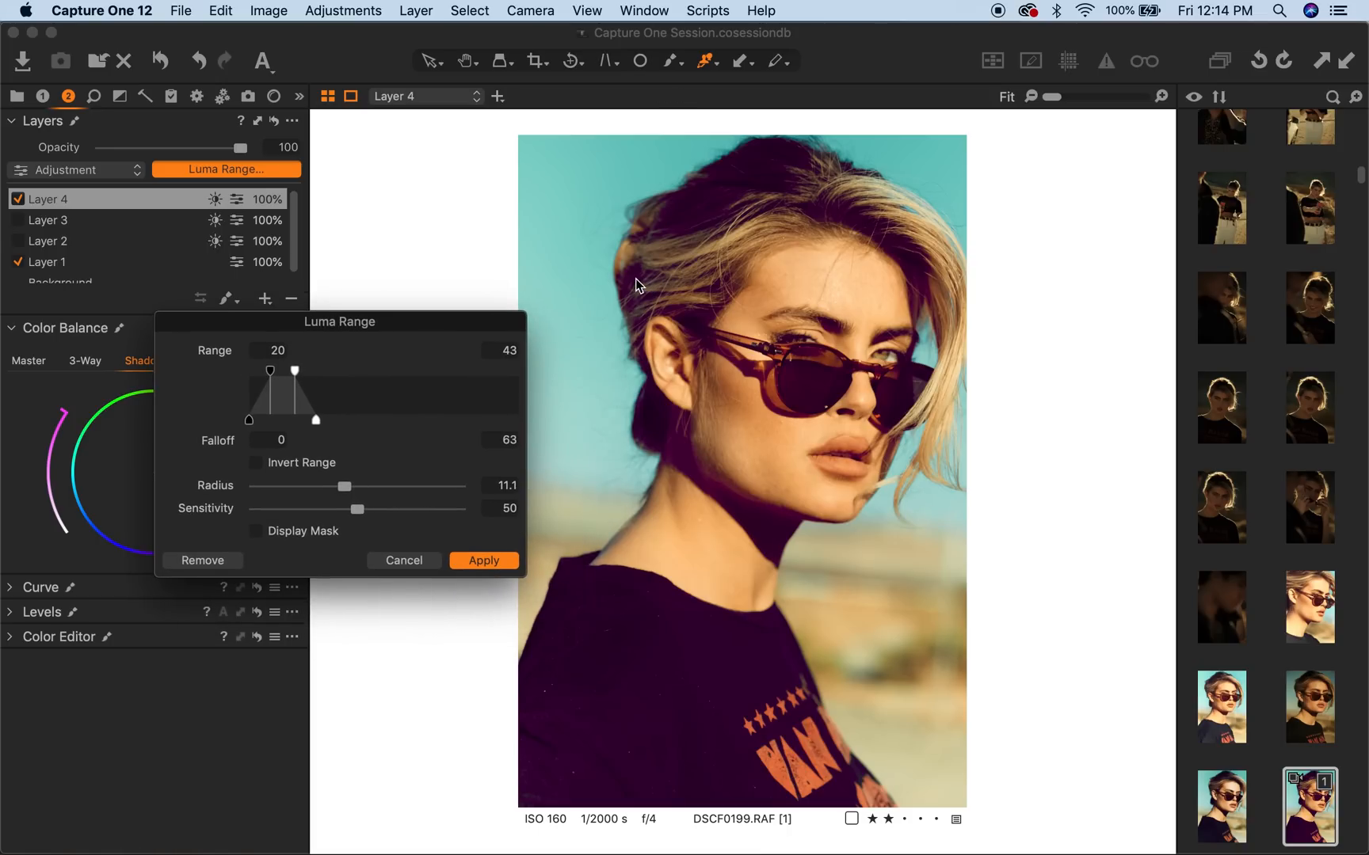
pyautogui.moveTo(821, 304)
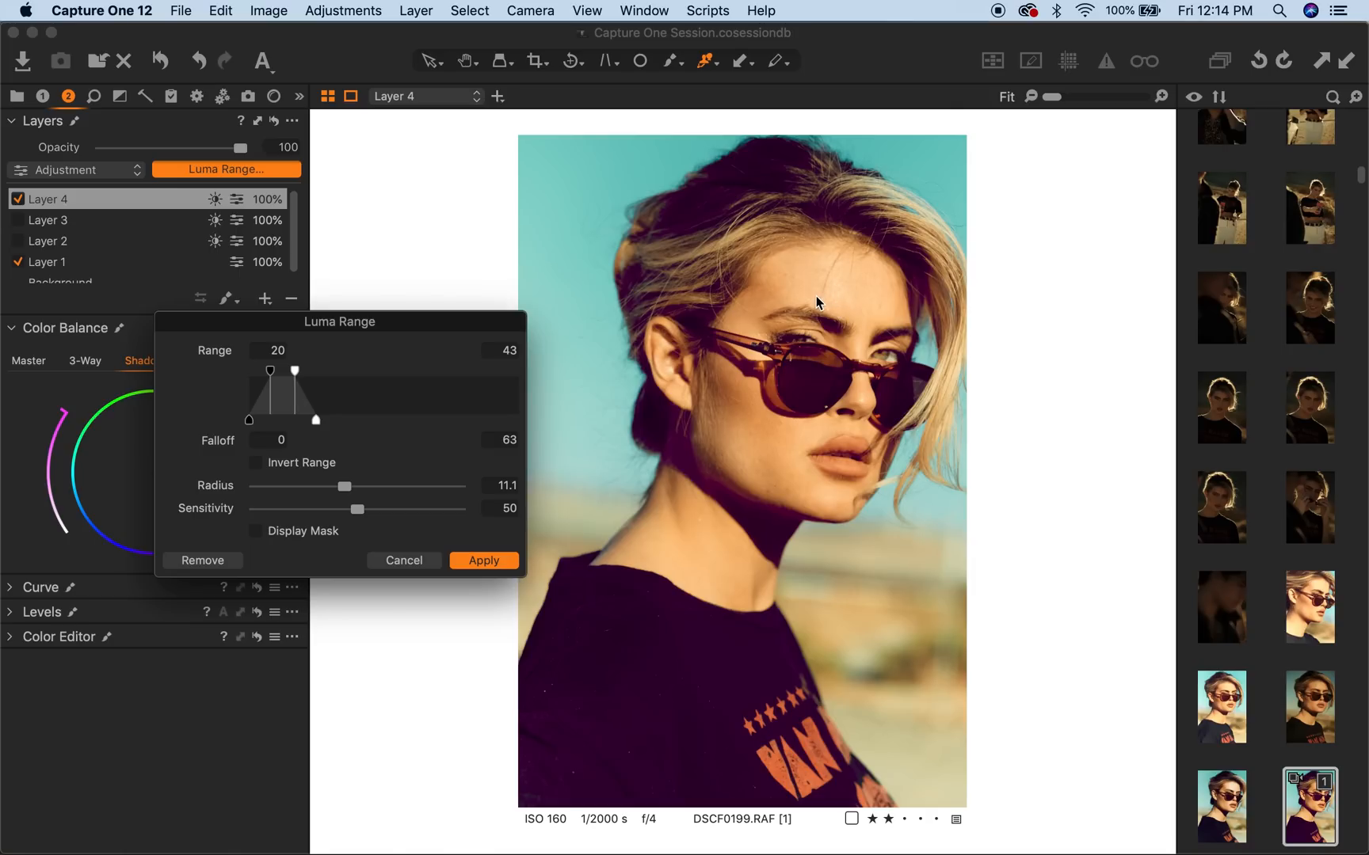
pyautogui.moveTo(298, 377)
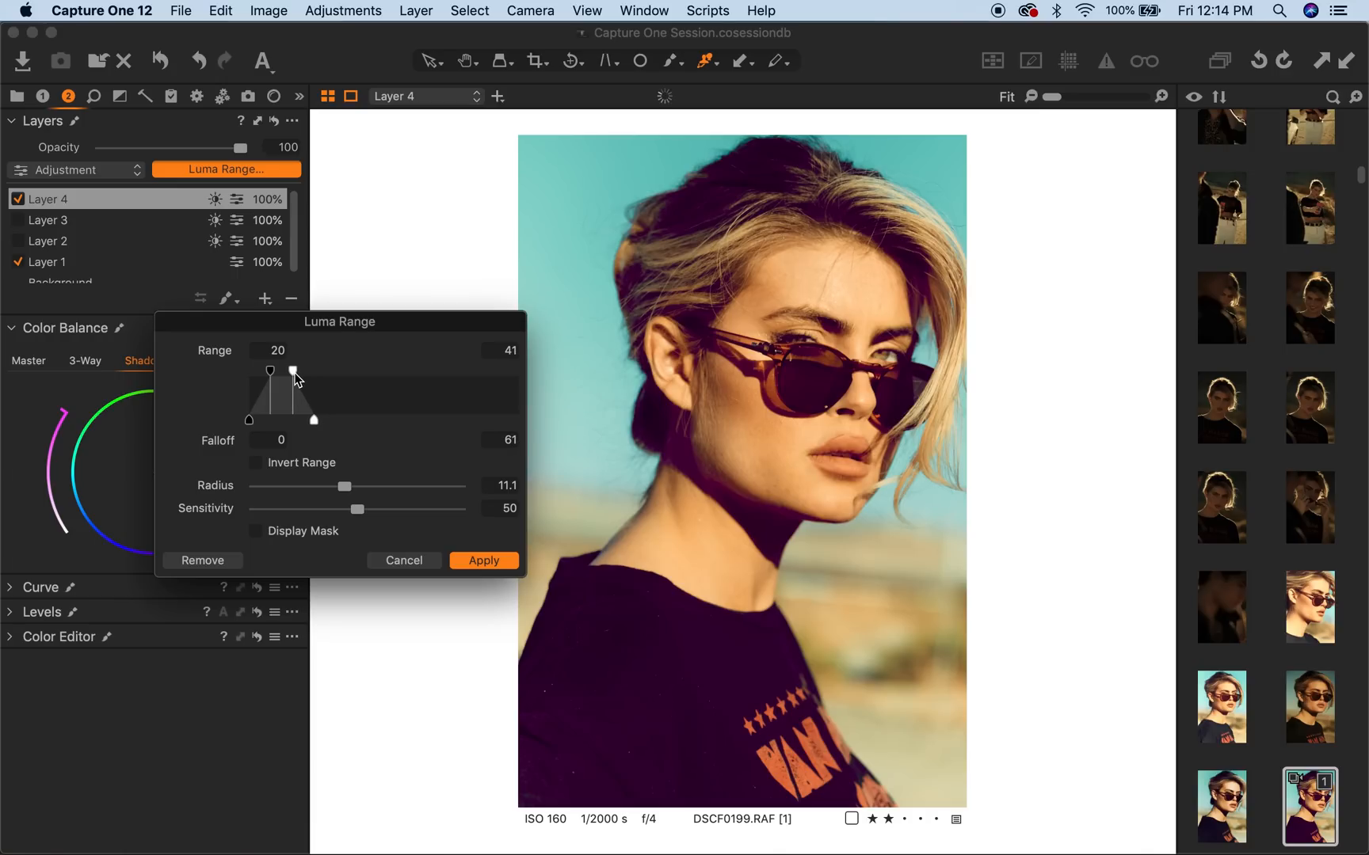
pyautogui.moveTo(357, 509); pyautogui.dragTo(305, 509)
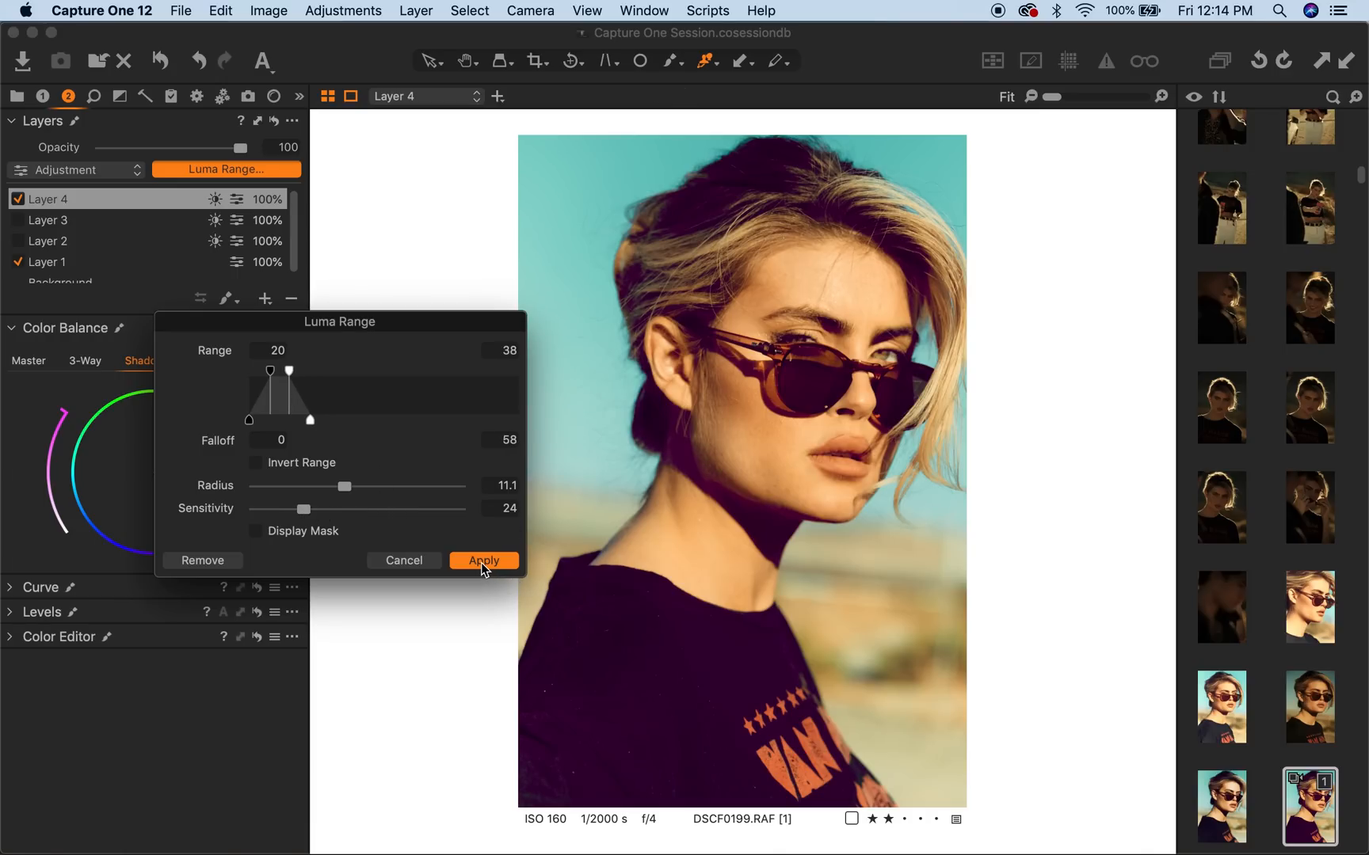
# - Apply the shadow-only luma range to Layer 4 and push its shadow tint toward red
pyautogui.click(484, 561)
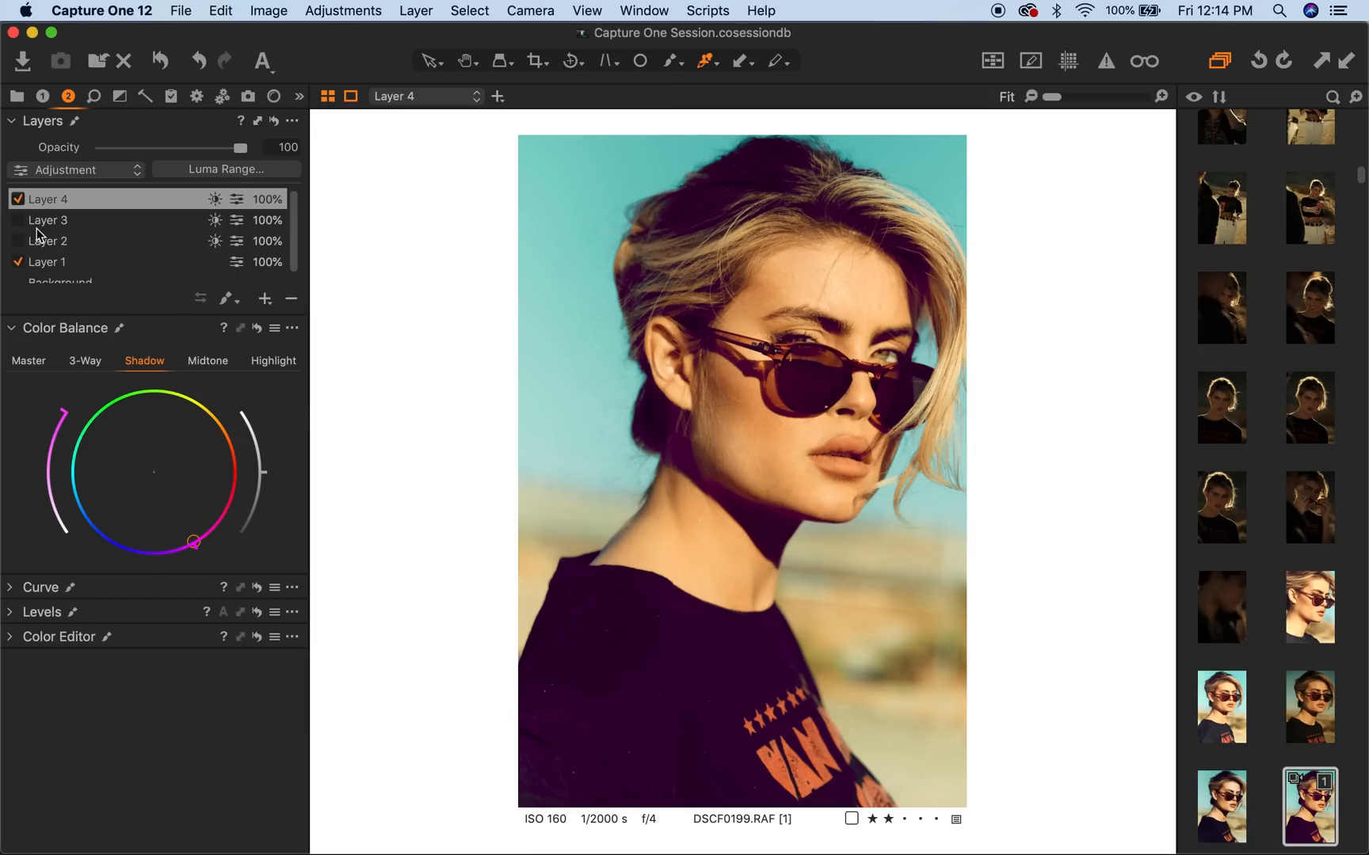
pyautogui.click(49, 200)
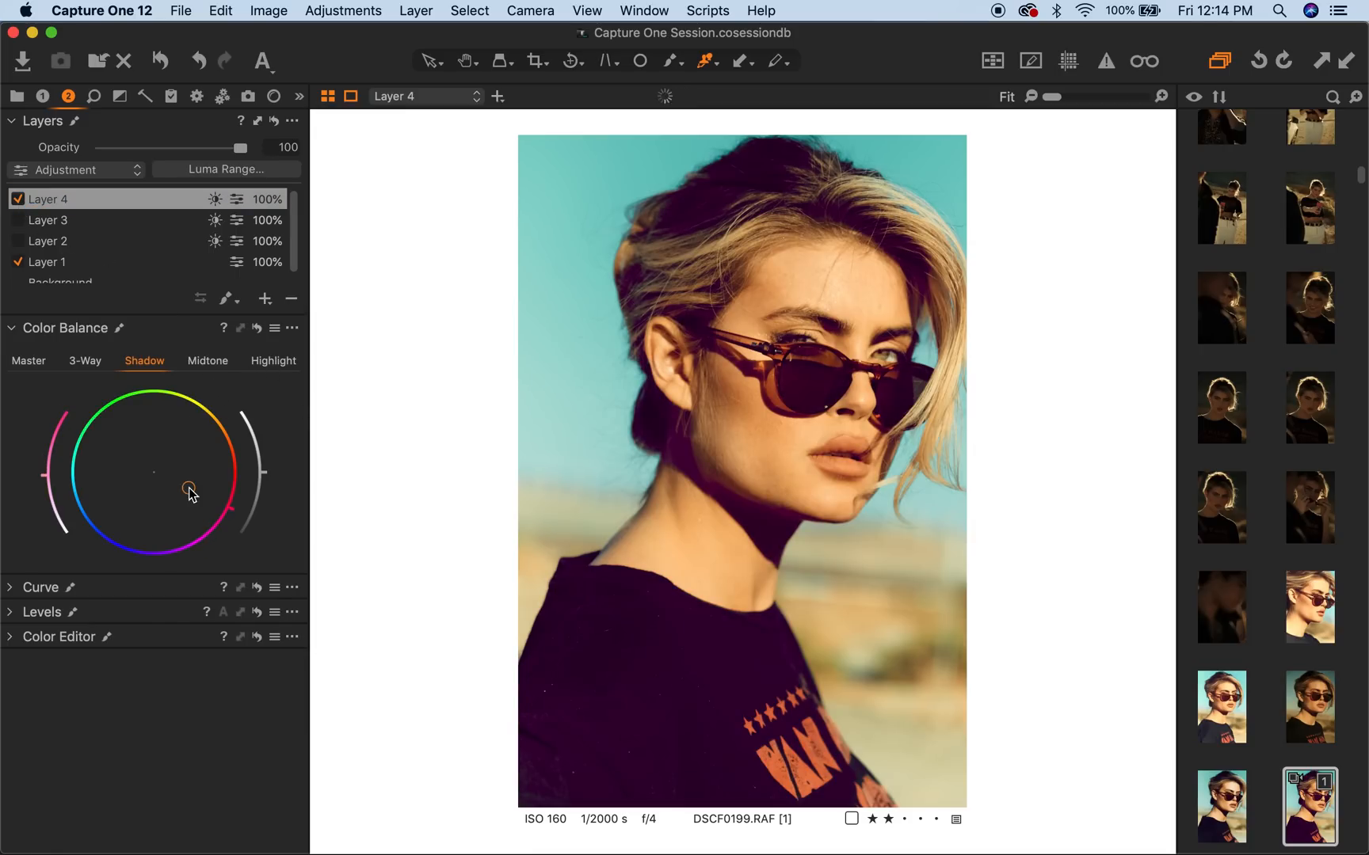
pyautogui.moveTo(190, 490); pyautogui.dragTo(190, 464)
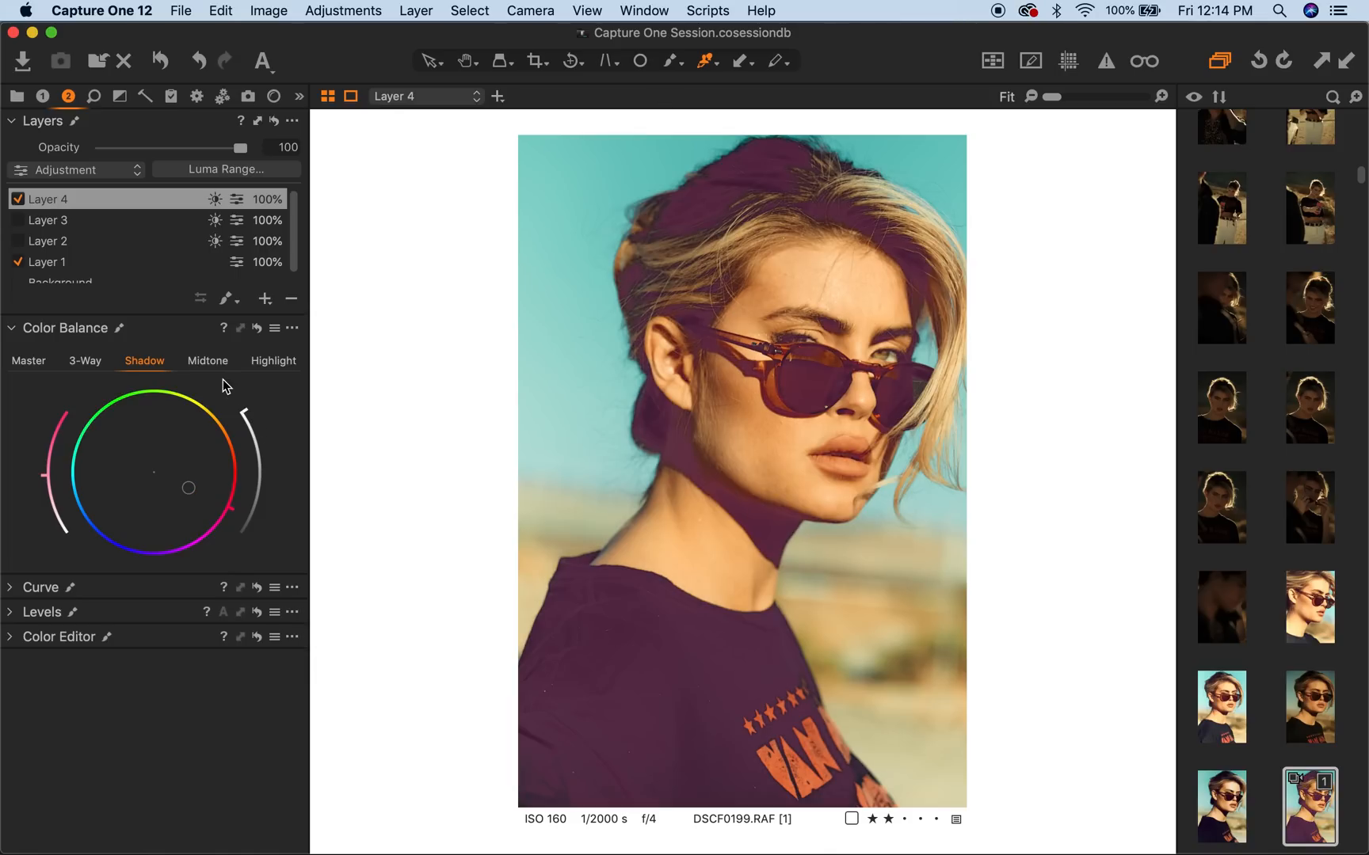